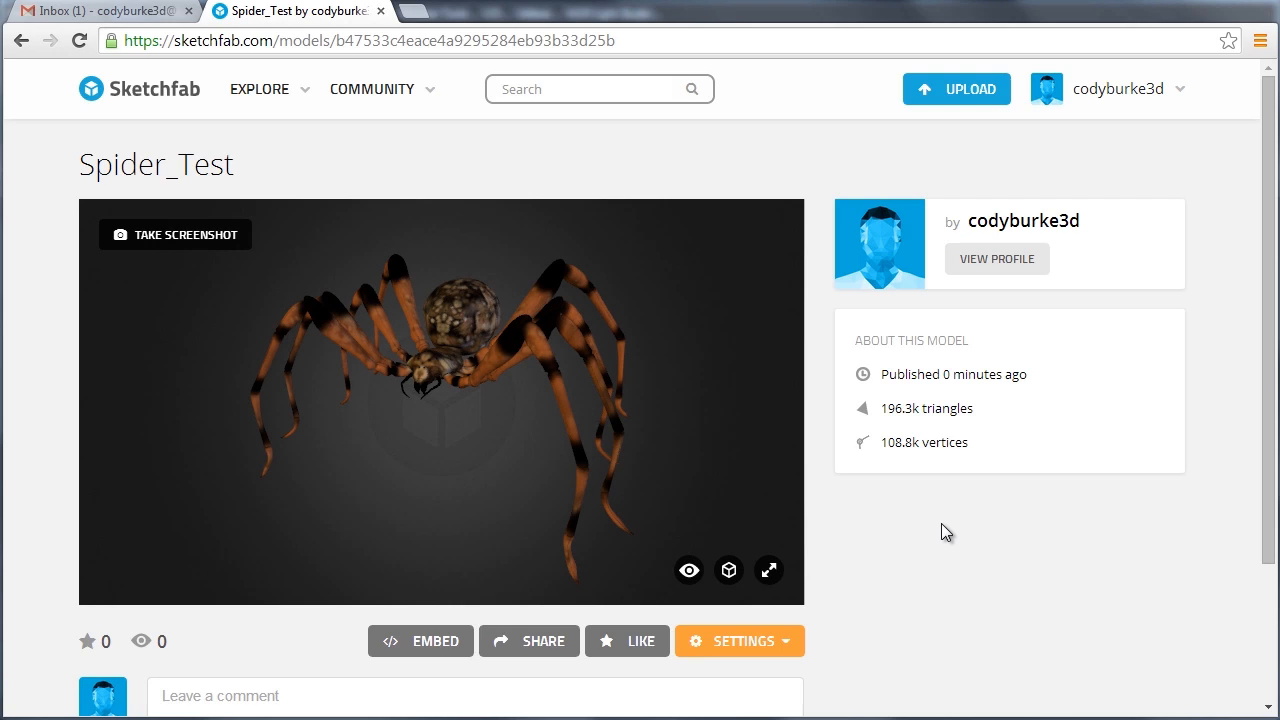
mouse_move(937, 531)
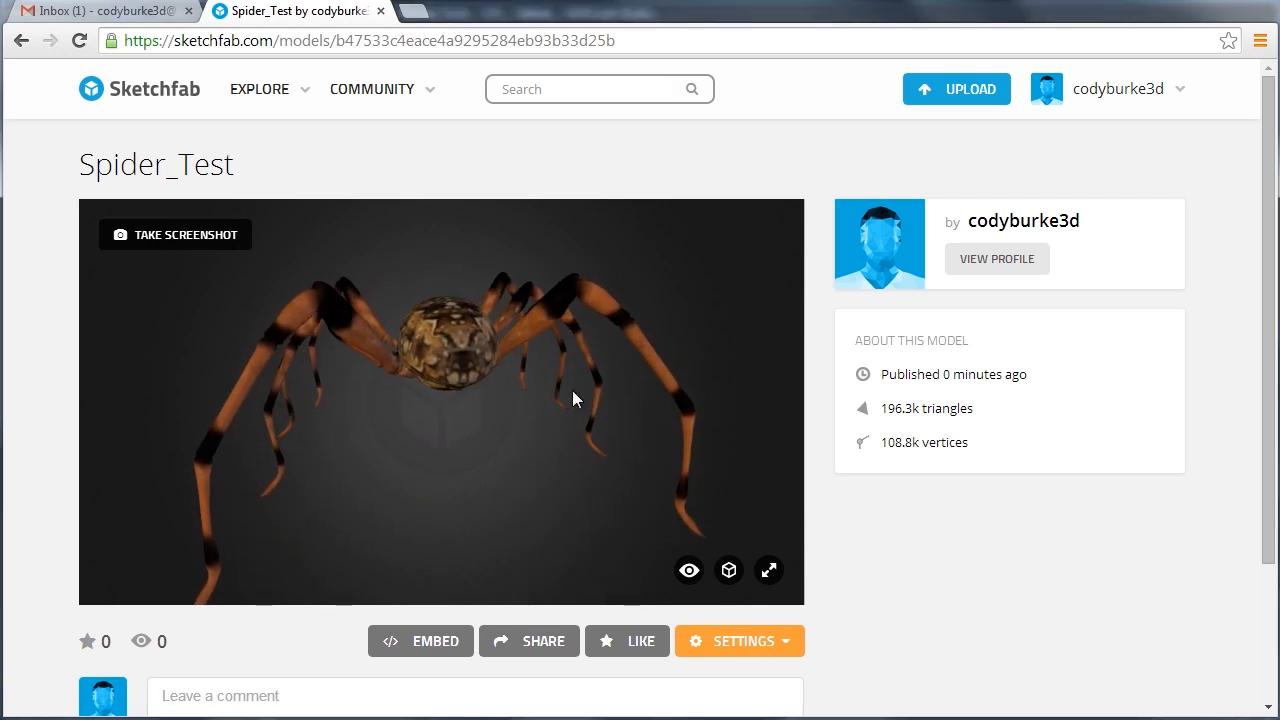
Orbit the spider model in Layout to view it from several sides.
left_click_drag(575, 398, 293, 295)
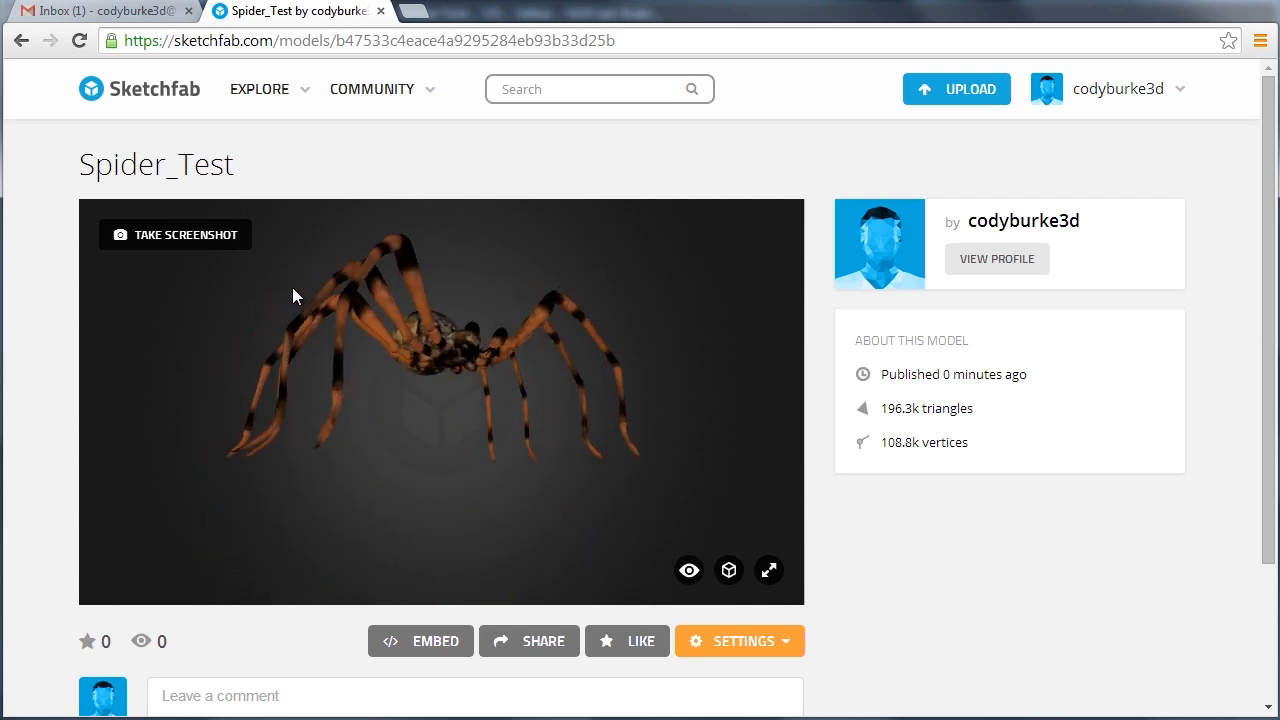
left_click_drag(295, 295, 518, 387)
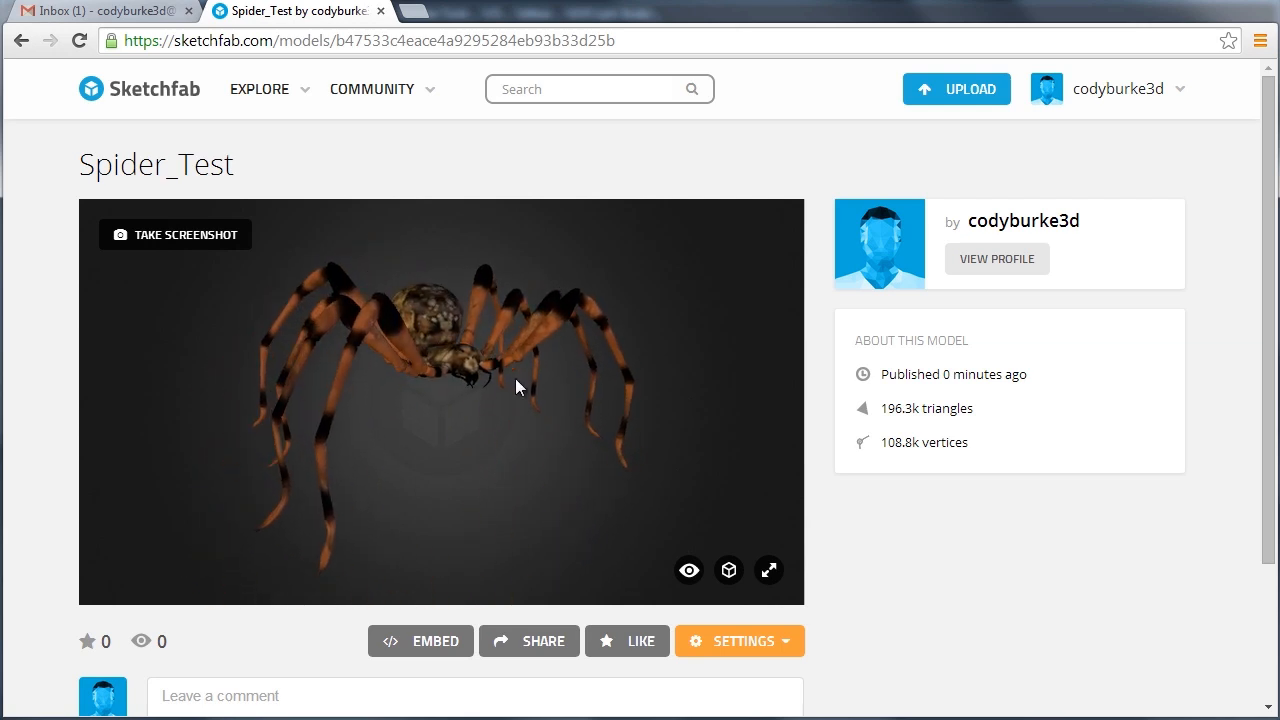
left_click_drag(518, 387, 400, 413)
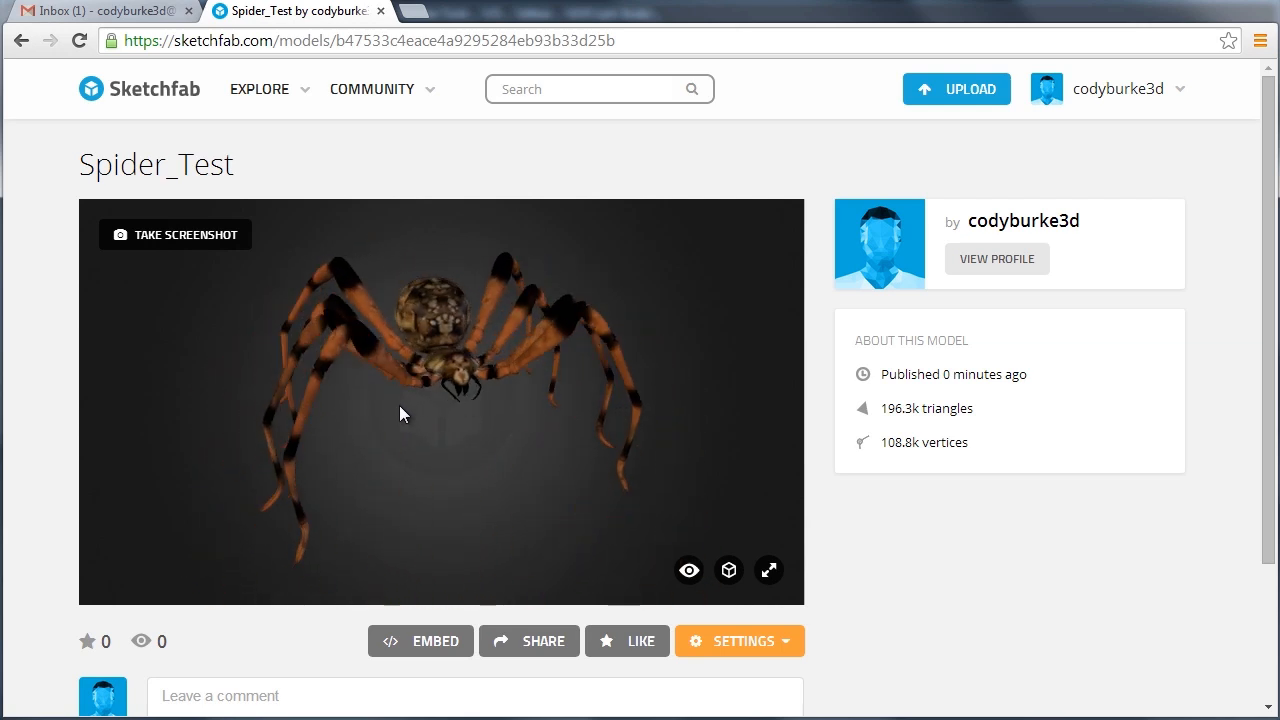
left_click_drag(400, 414, 378, 398)
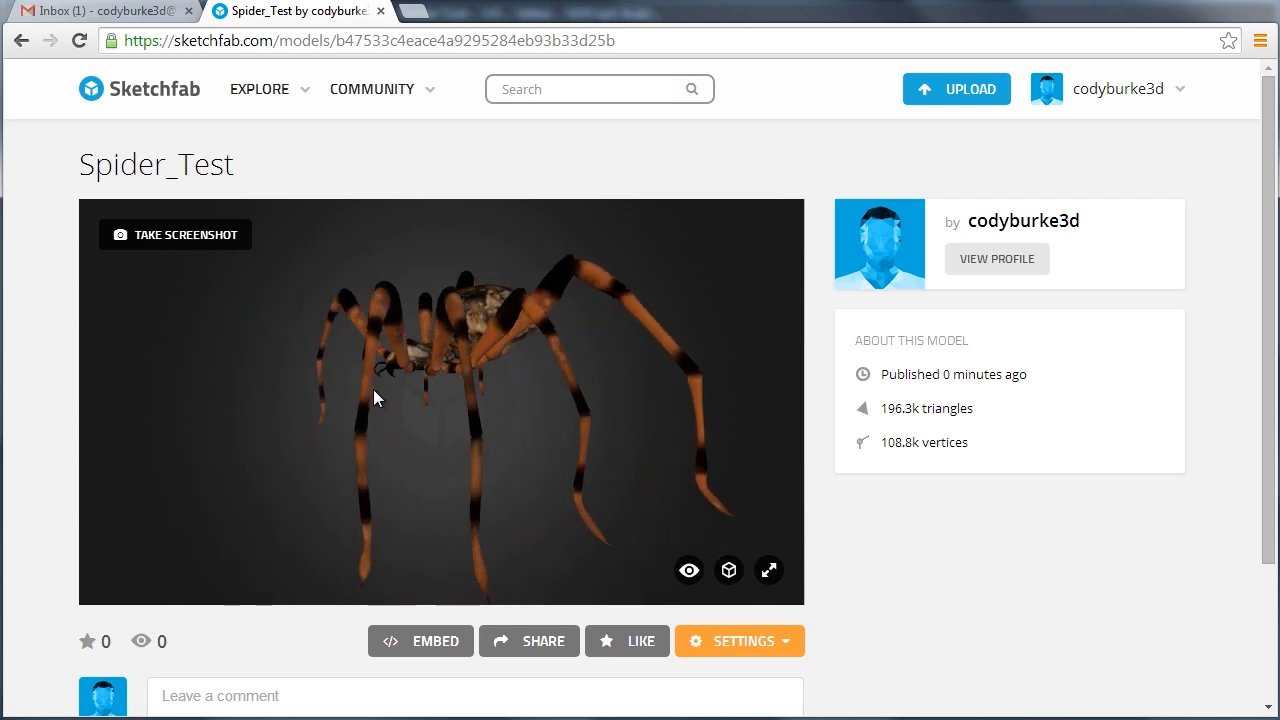
left_click_drag(378, 398, 510, 484)
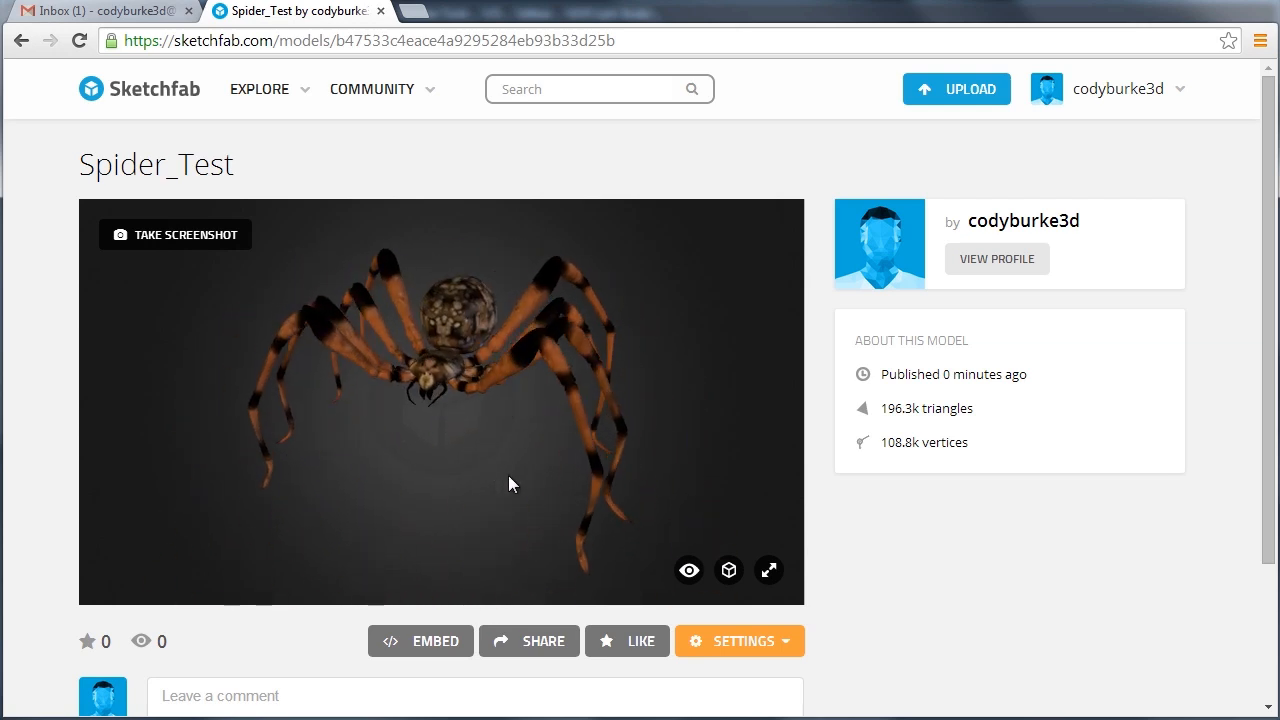
left_click_drag(510, 484, 500, 473)
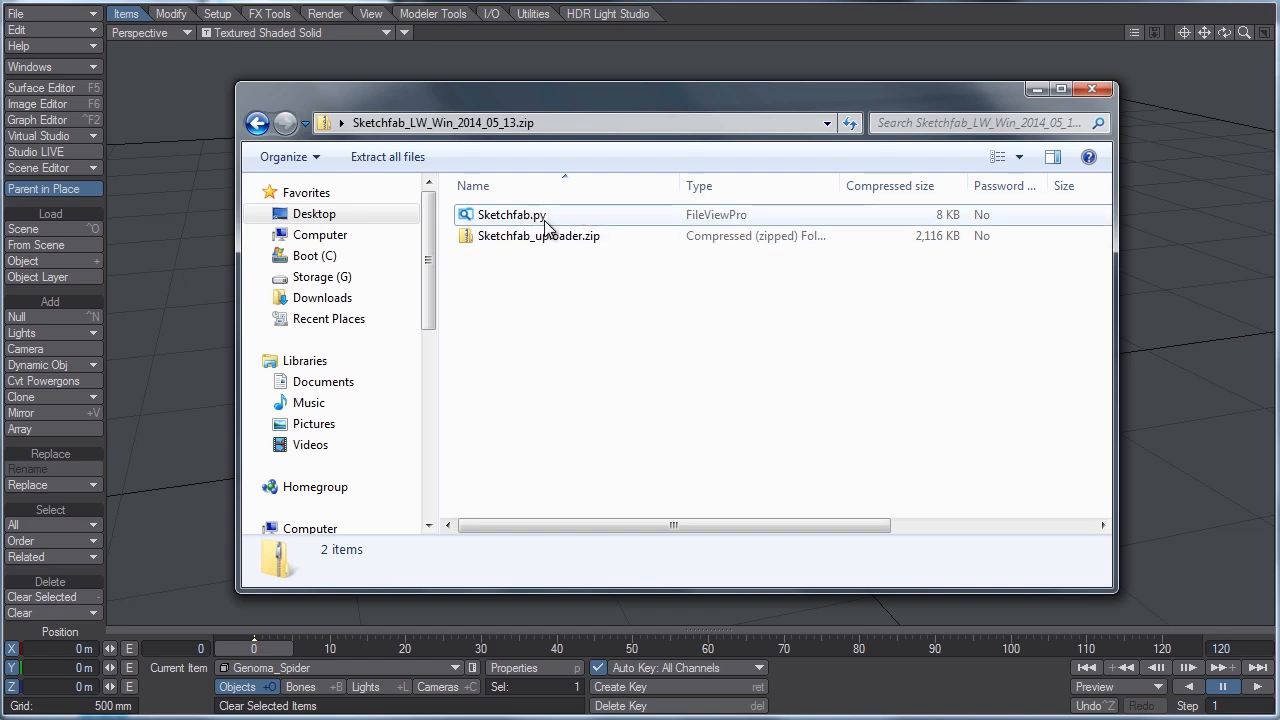
mouse_move(523, 247)
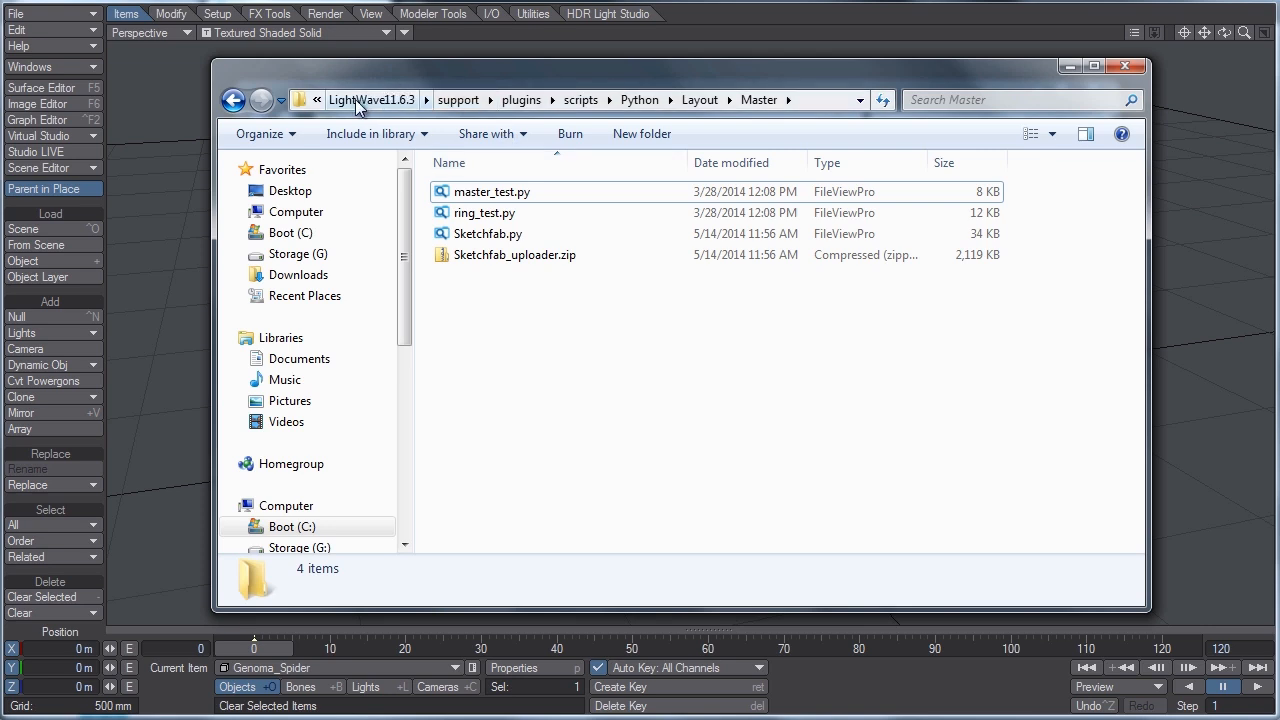
mouse_move(407, 107)
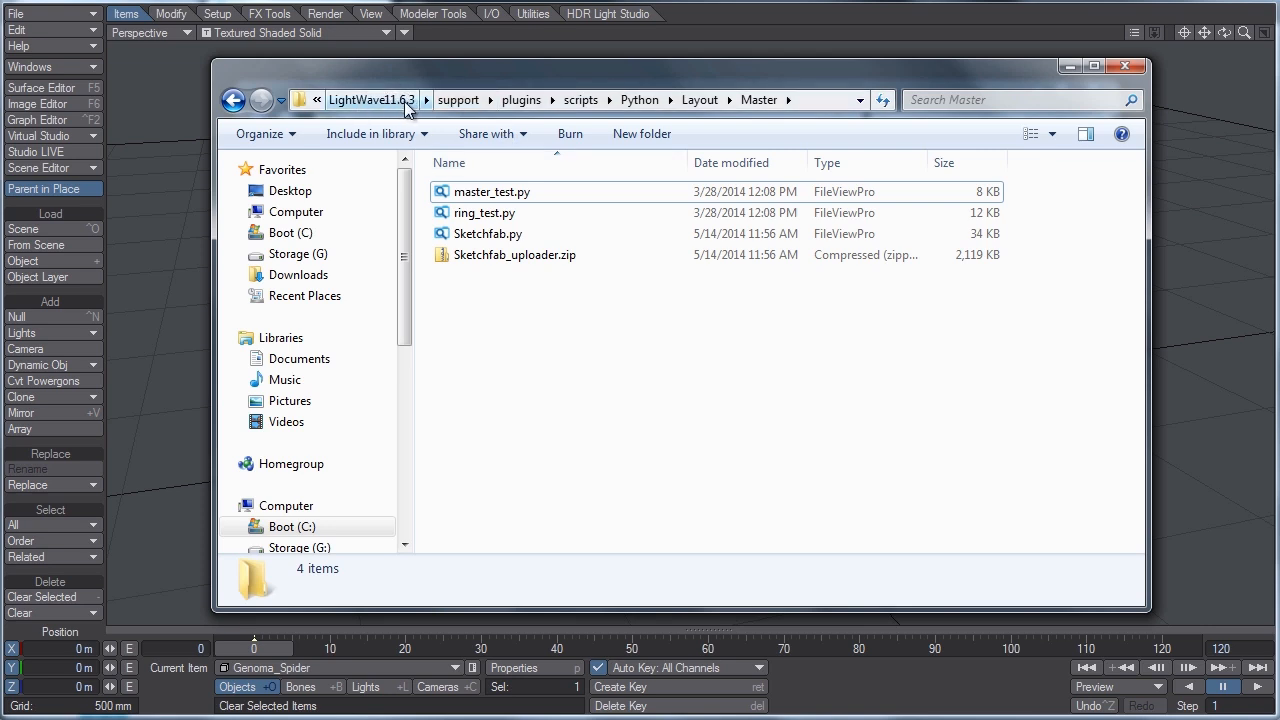
mouse_move(725, 110)
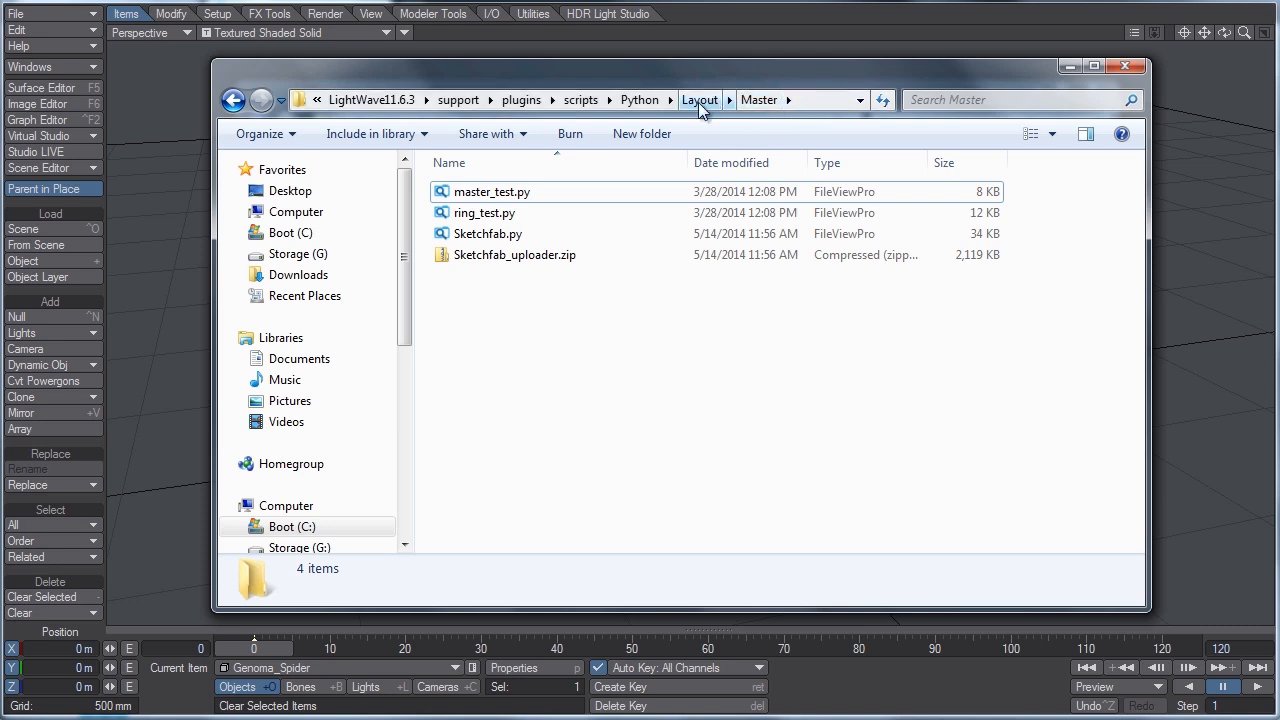
Inspect Sketchfab.py and Sketchfab_uploader.zip in the Python Layout Master folder, then close the windows.
left_click(488, 233)
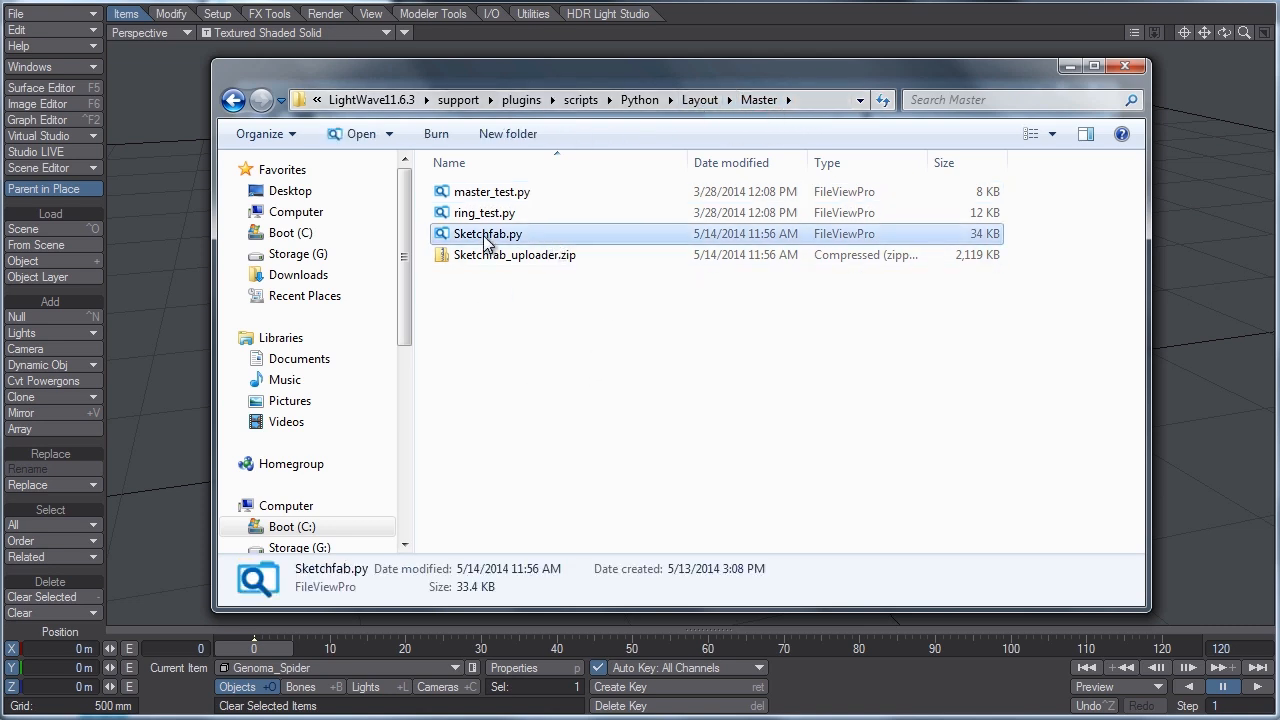
left_click(513, 254)
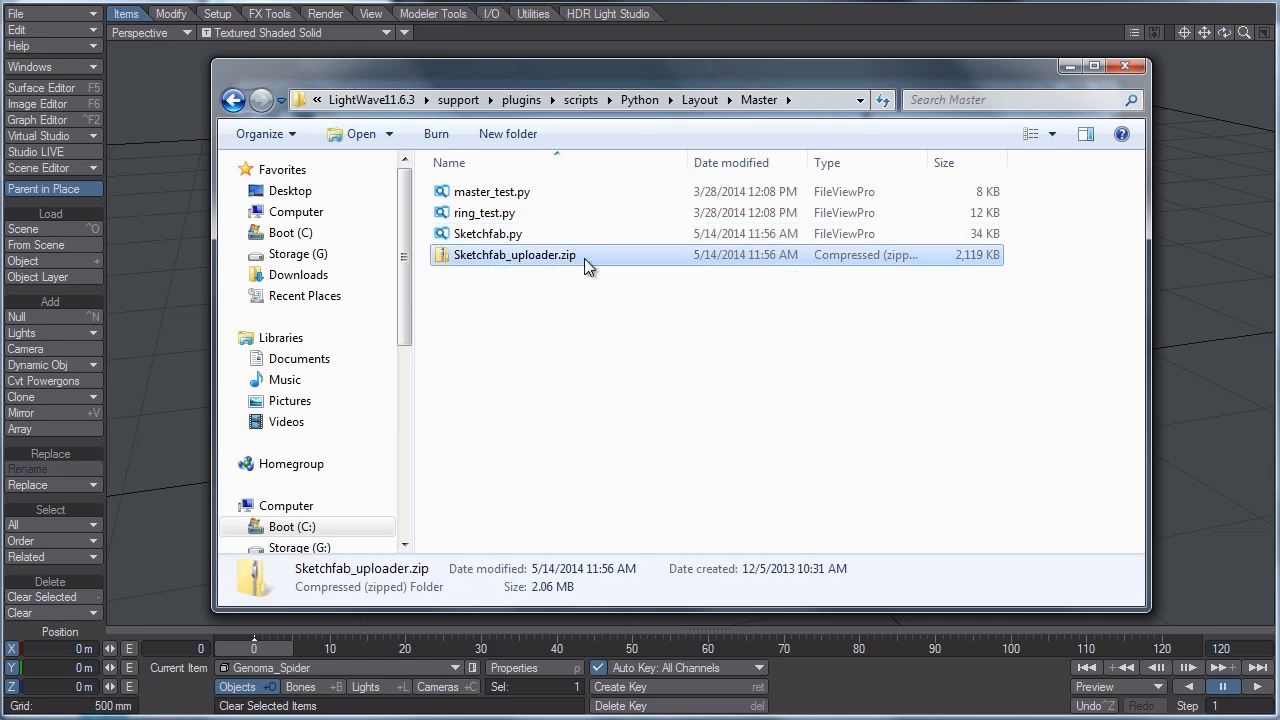
double_click(513, 254)
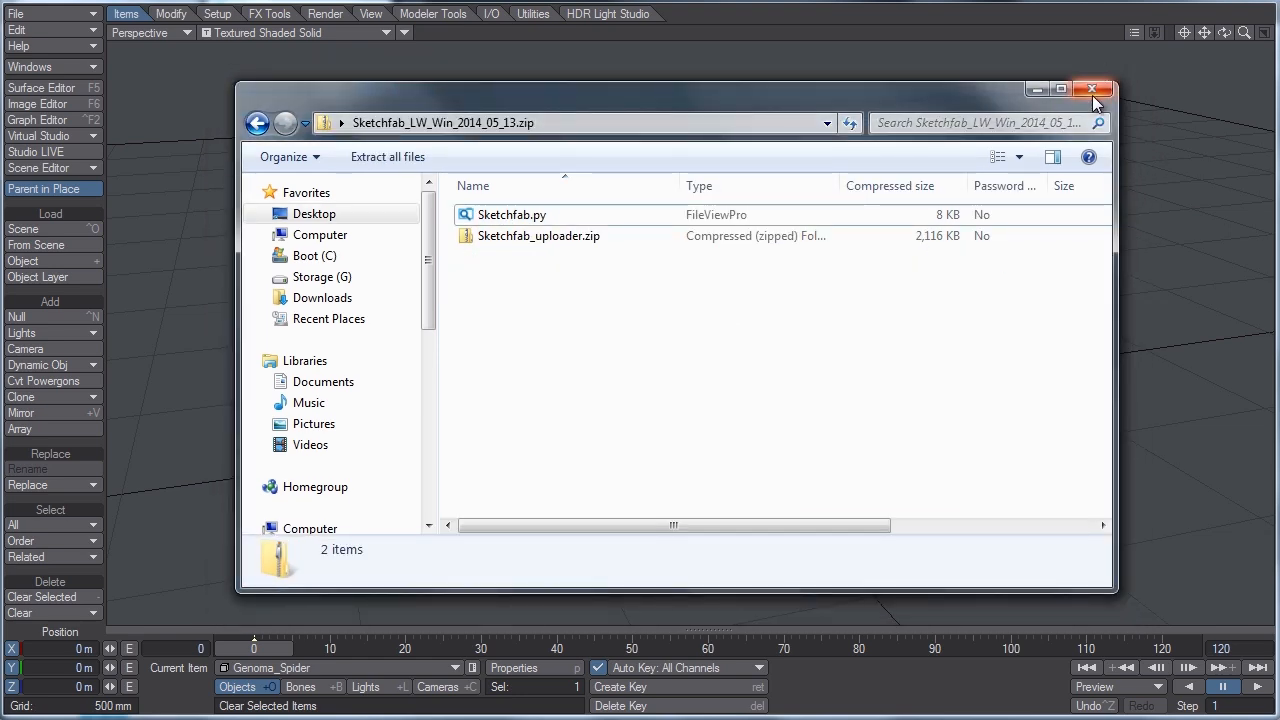
left_click(1093, 89)
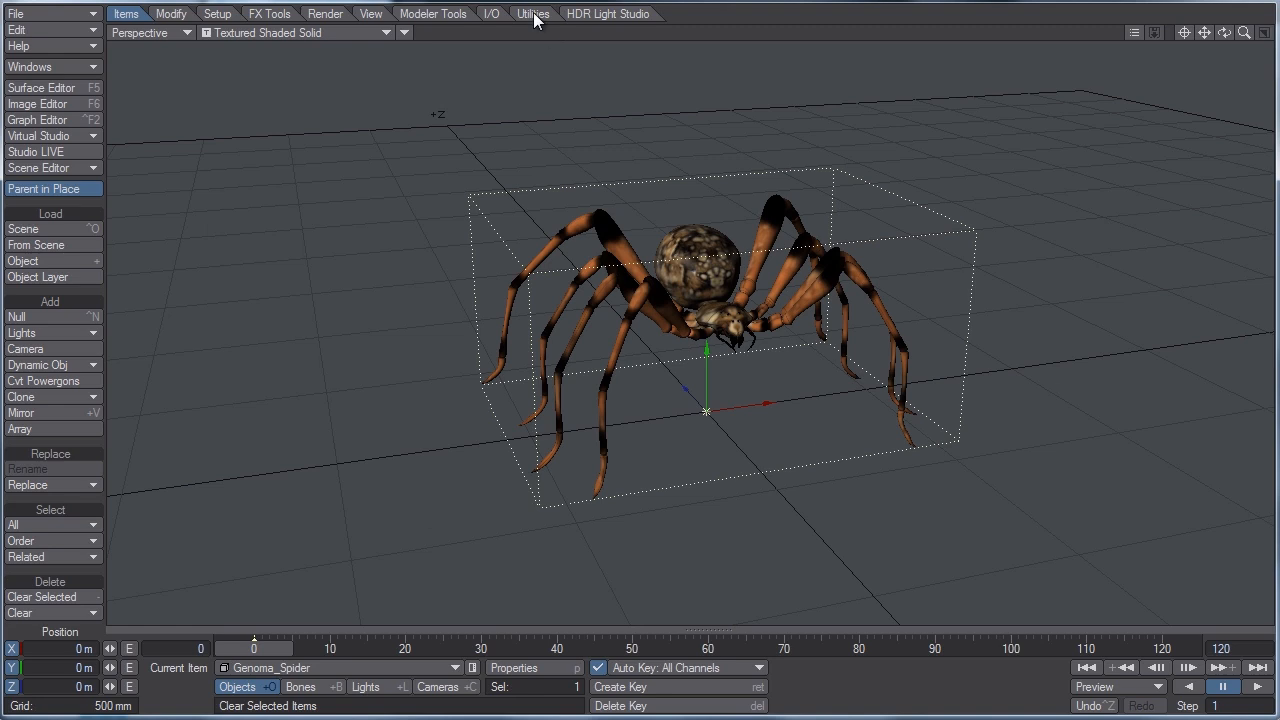
Launch the Sketchfab uploader from Master Plugins under Utilities, closing the plugin list.
left_click(533, 13)
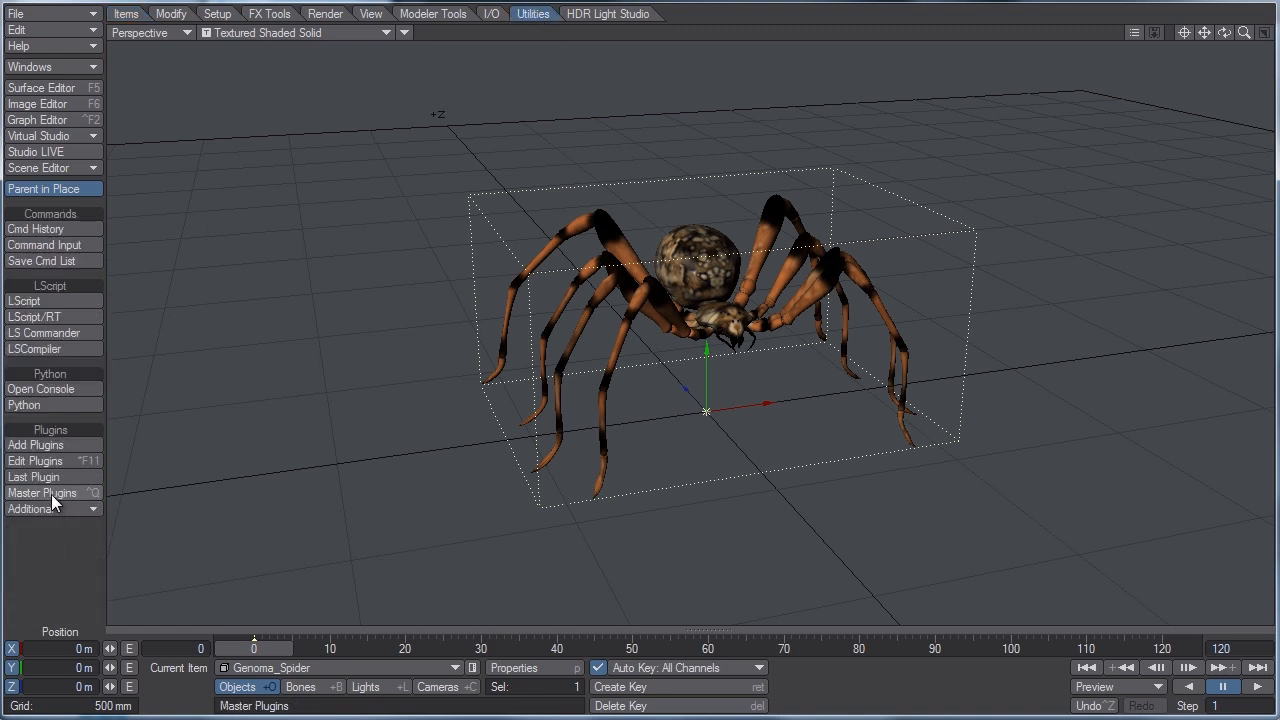
left_click(42, 492)
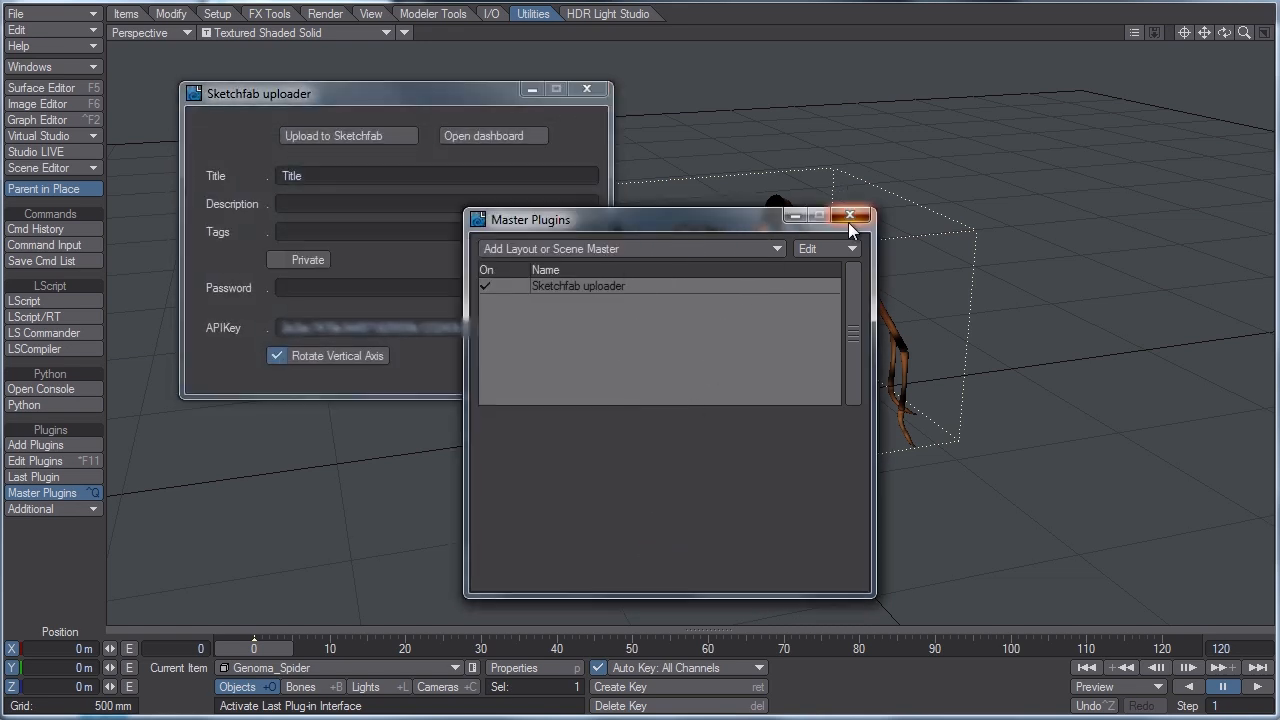
left_click(851, 215)
type("S")
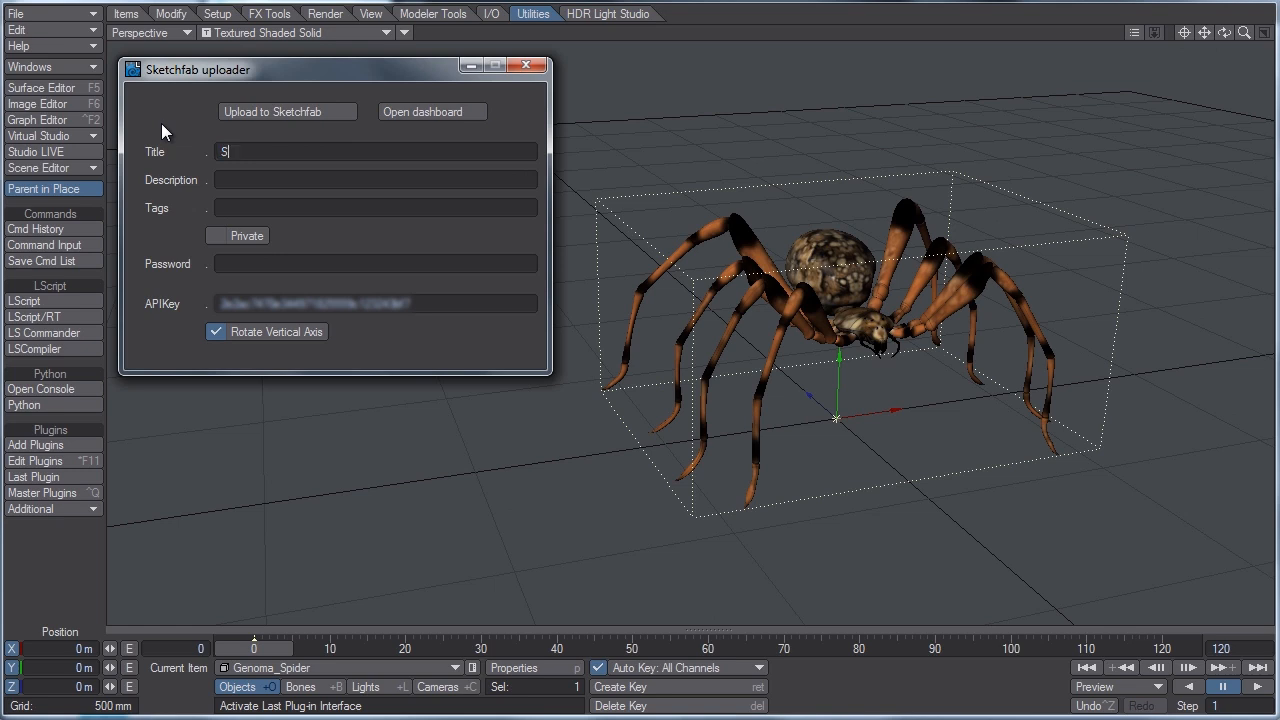
Title the Sketchfab upload 'Spider' and uncheck Rotate Vertical Axis.
type("pider")
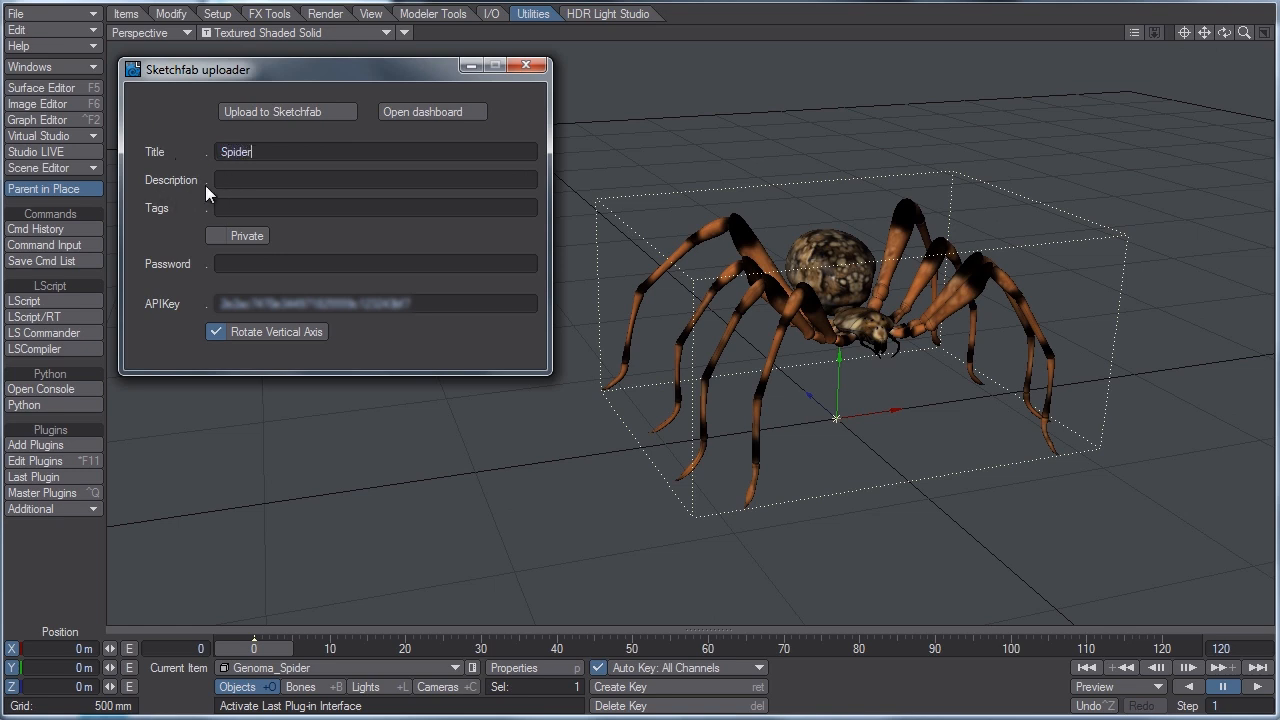
mouse_move(293, 206)
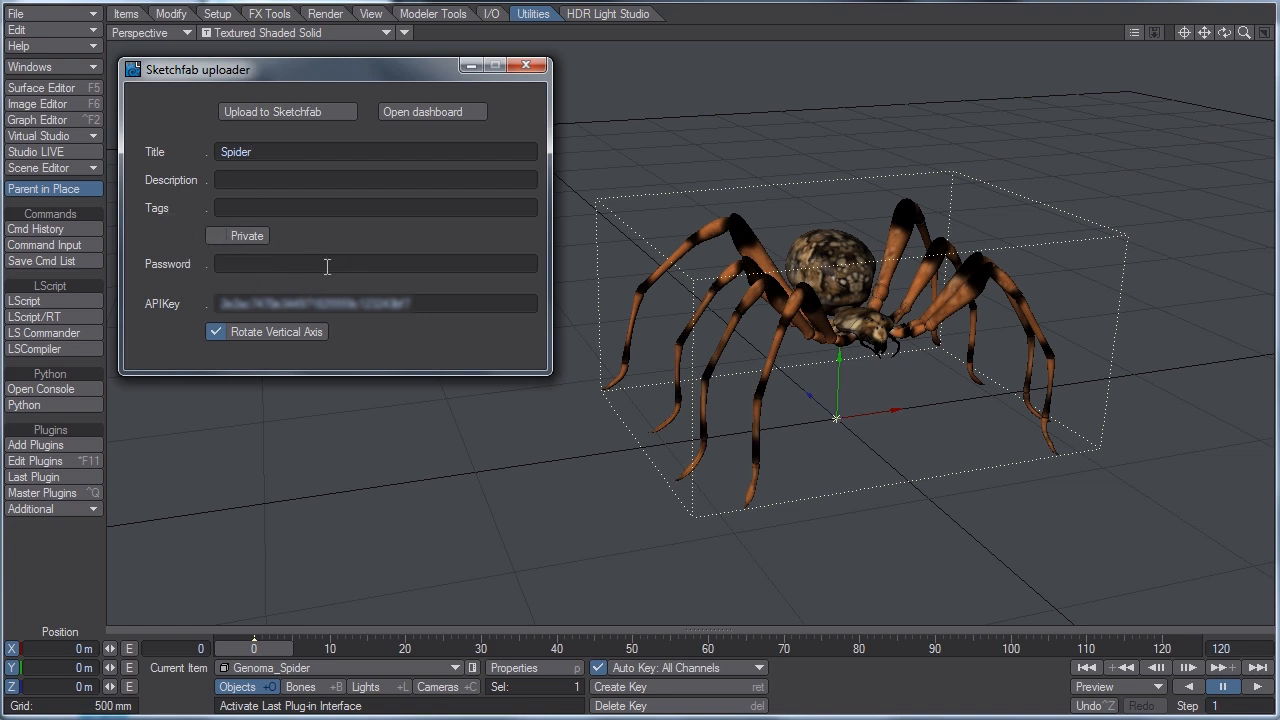
mouse_move(190, 315)
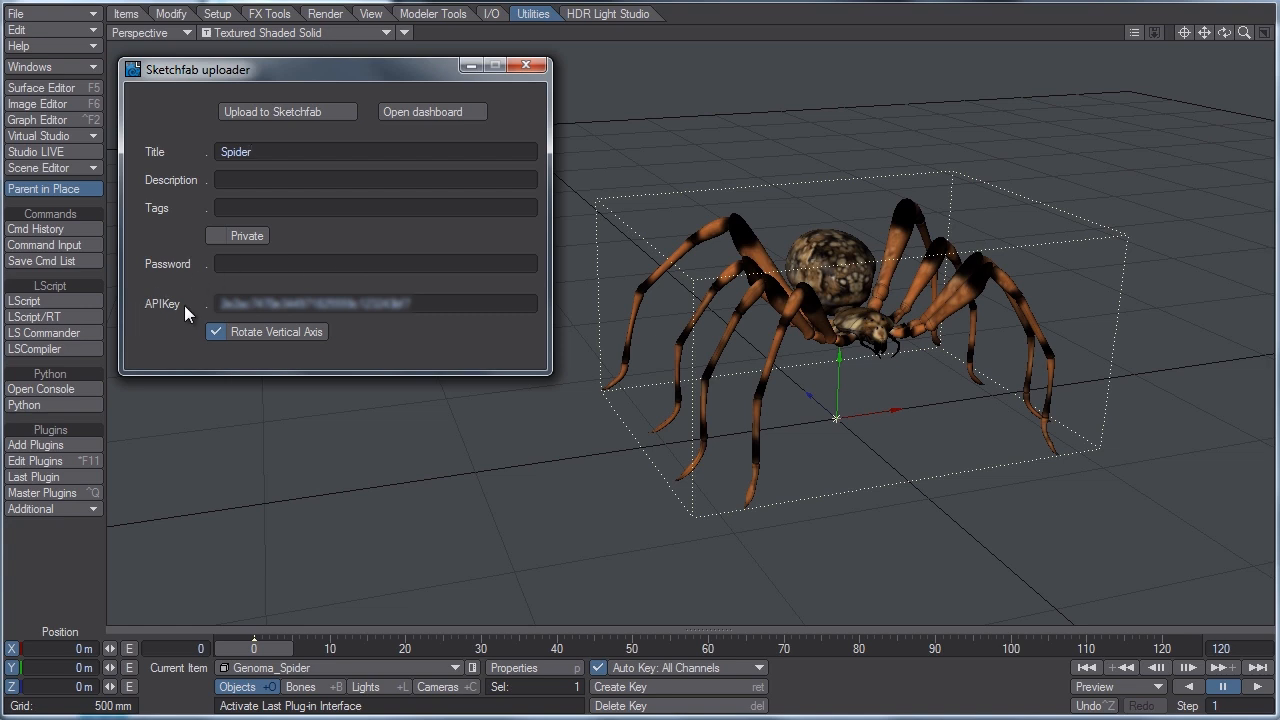
left_click(375, 151)
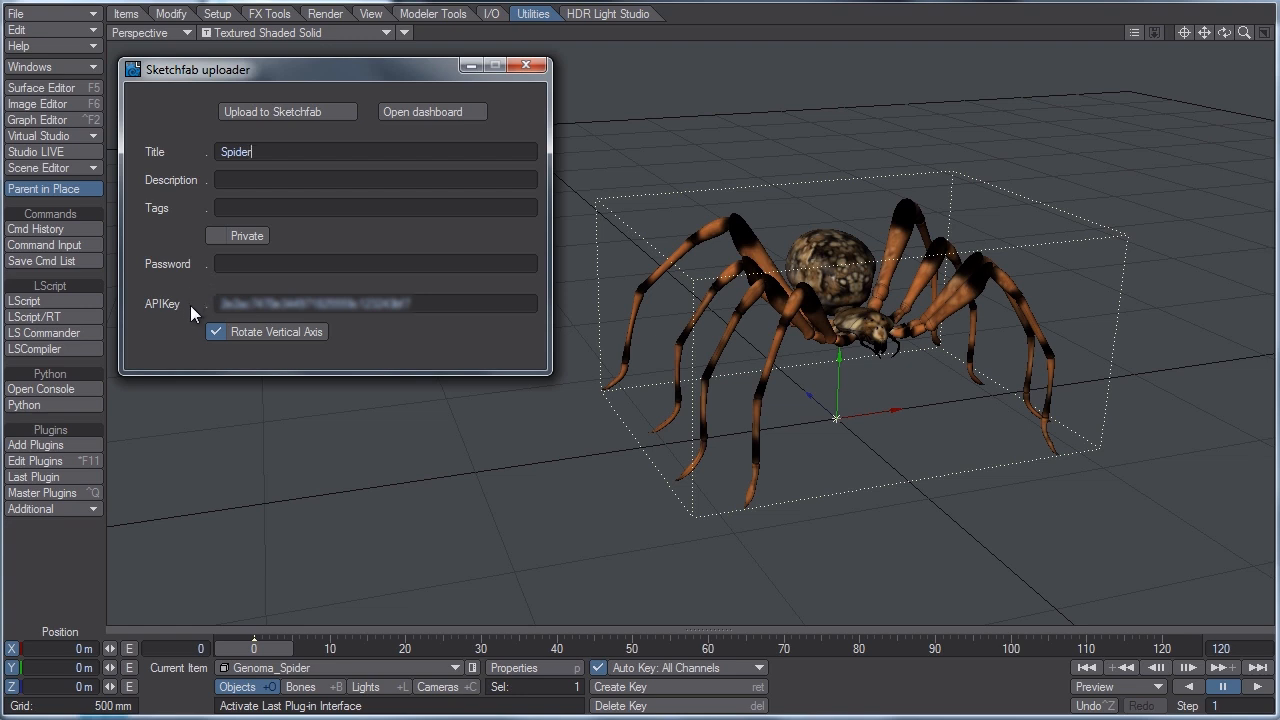
mouse_move(205, 313)
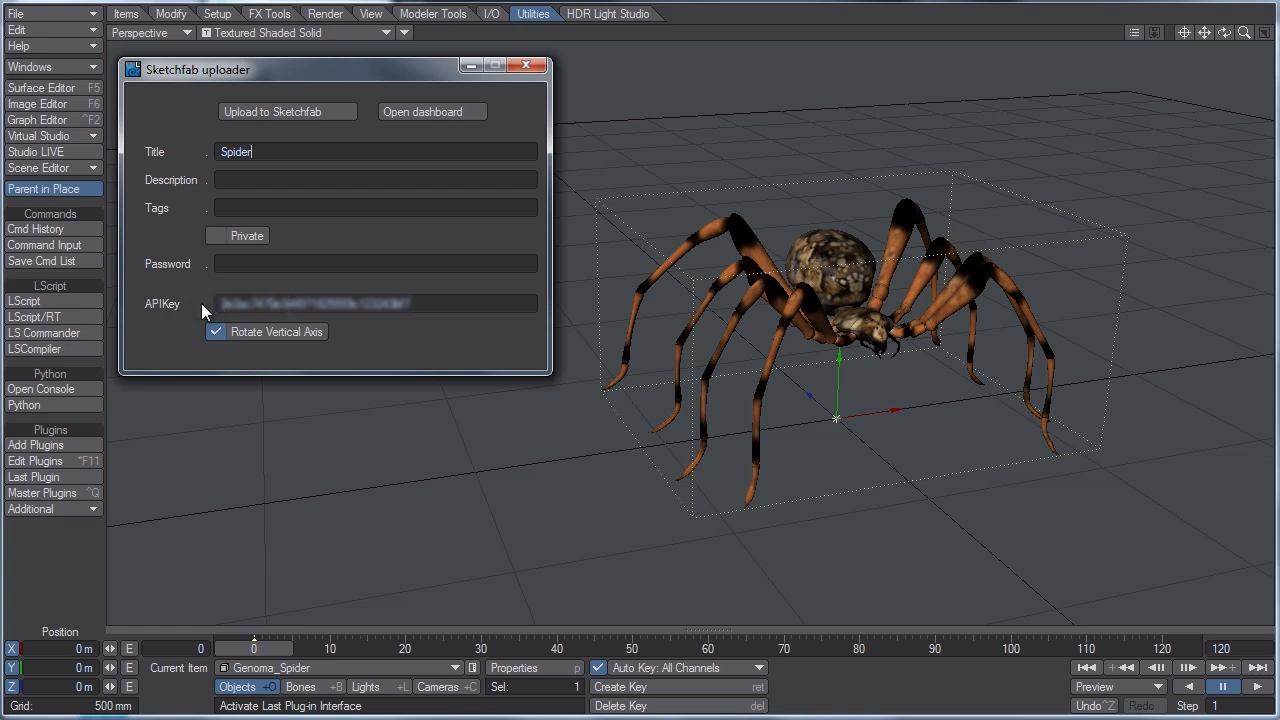
mouse_move(282, 278)
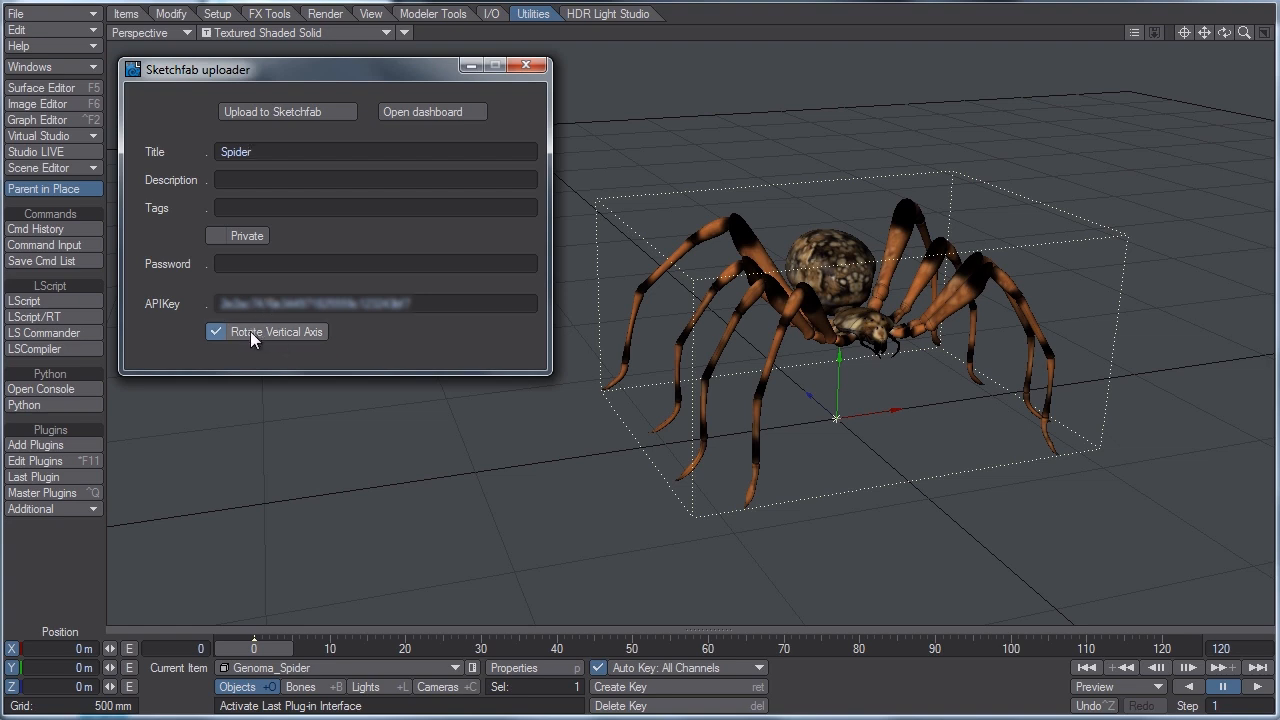
left_click(217, 331)
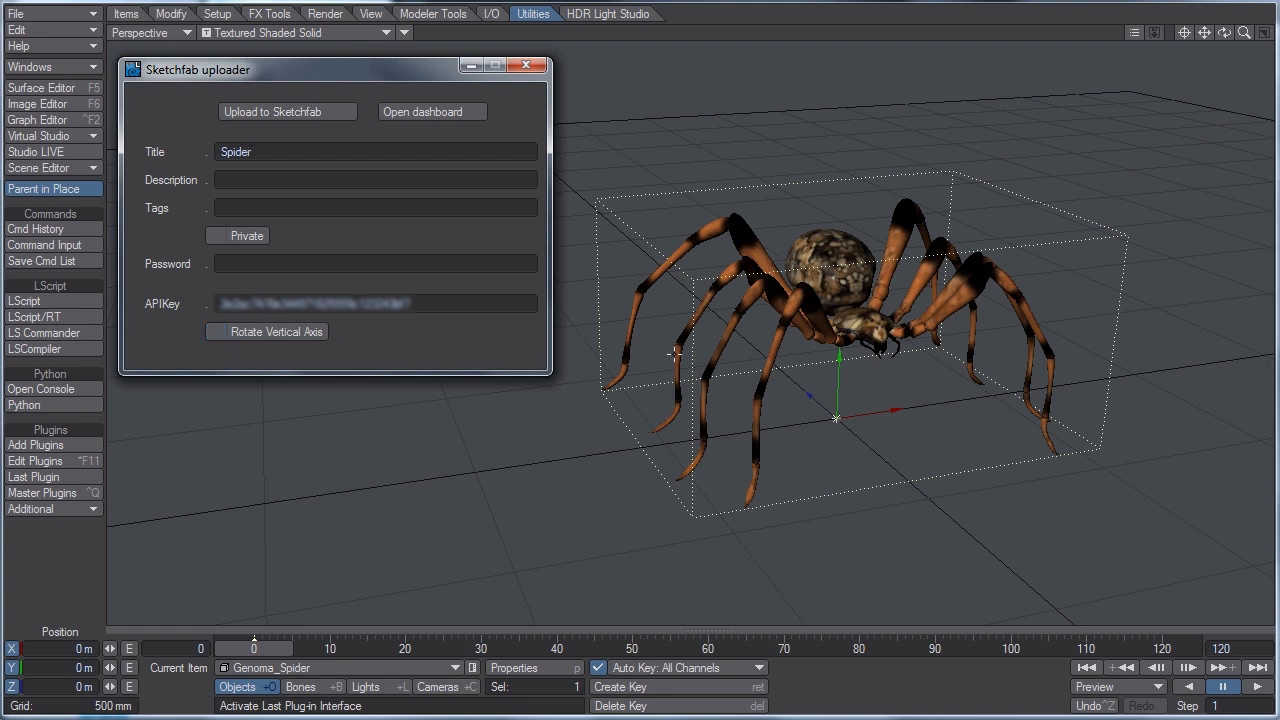
mouse_move(900, 276)
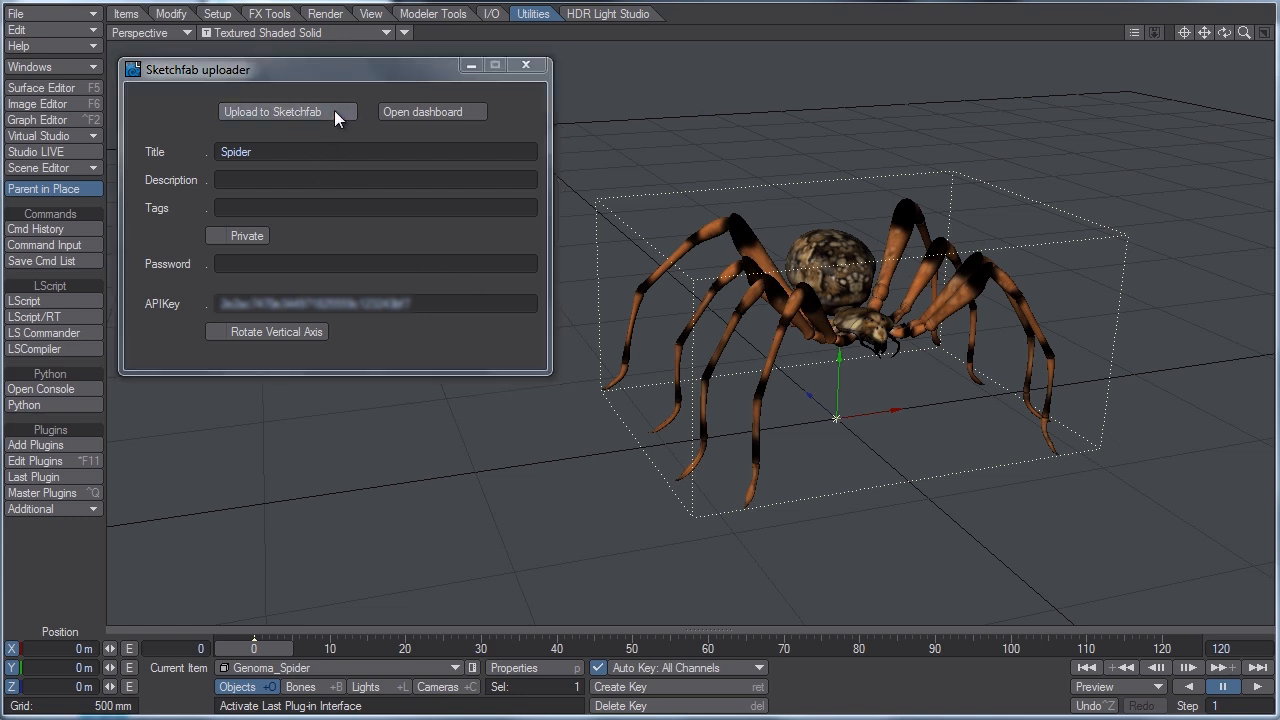
Upload the spider, freezing its SubPatches when warned, and dismiss the freeze and success messages.
left_click(287, 111)
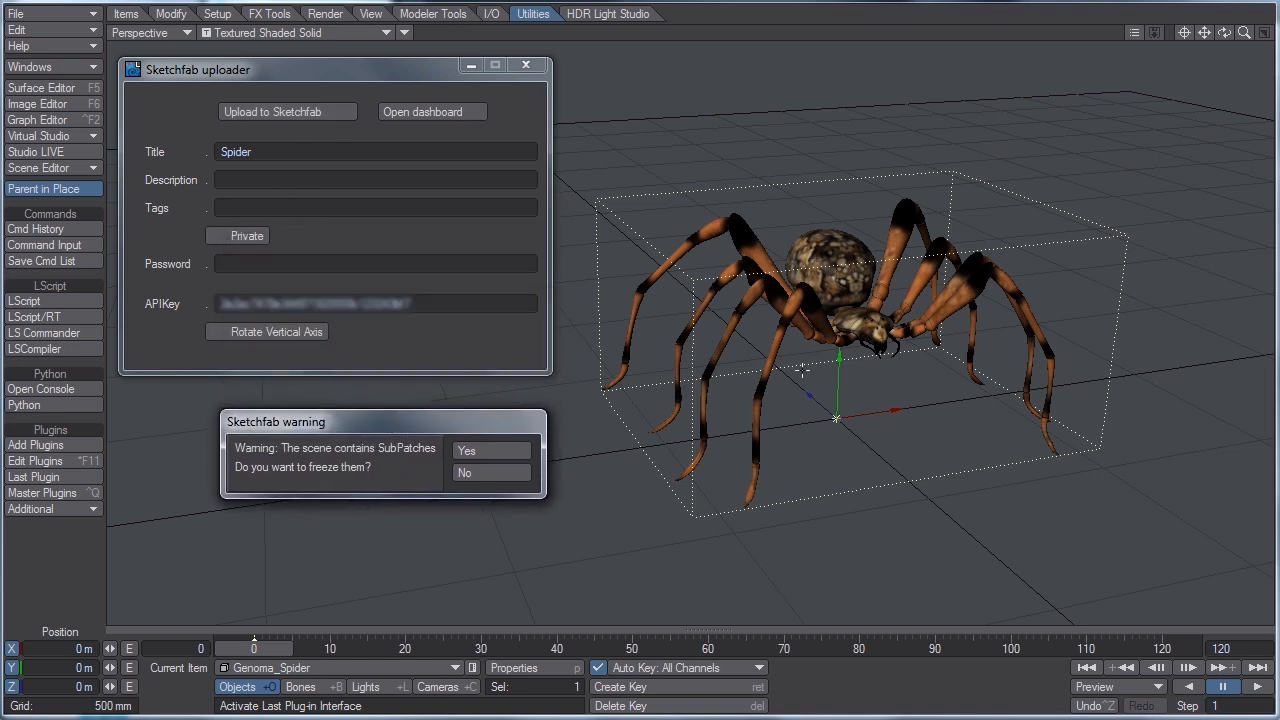
mouse_move(405, 468)
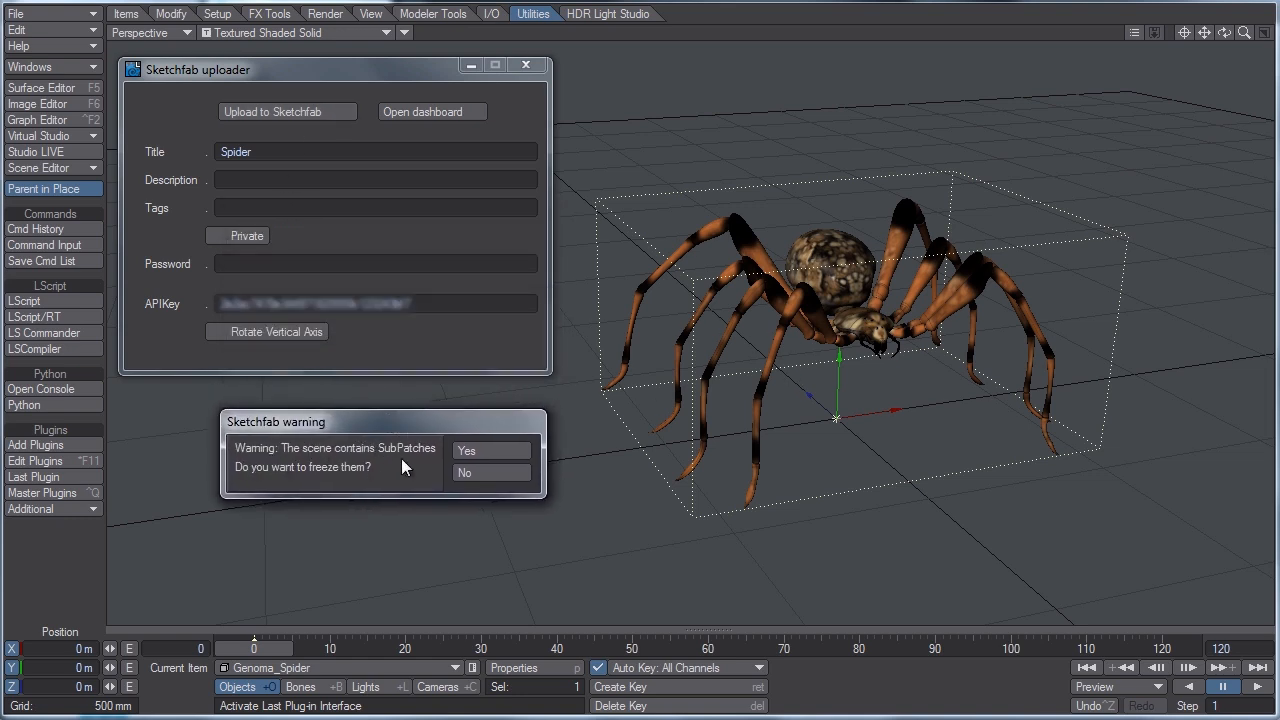
mouse_move(363, 488)
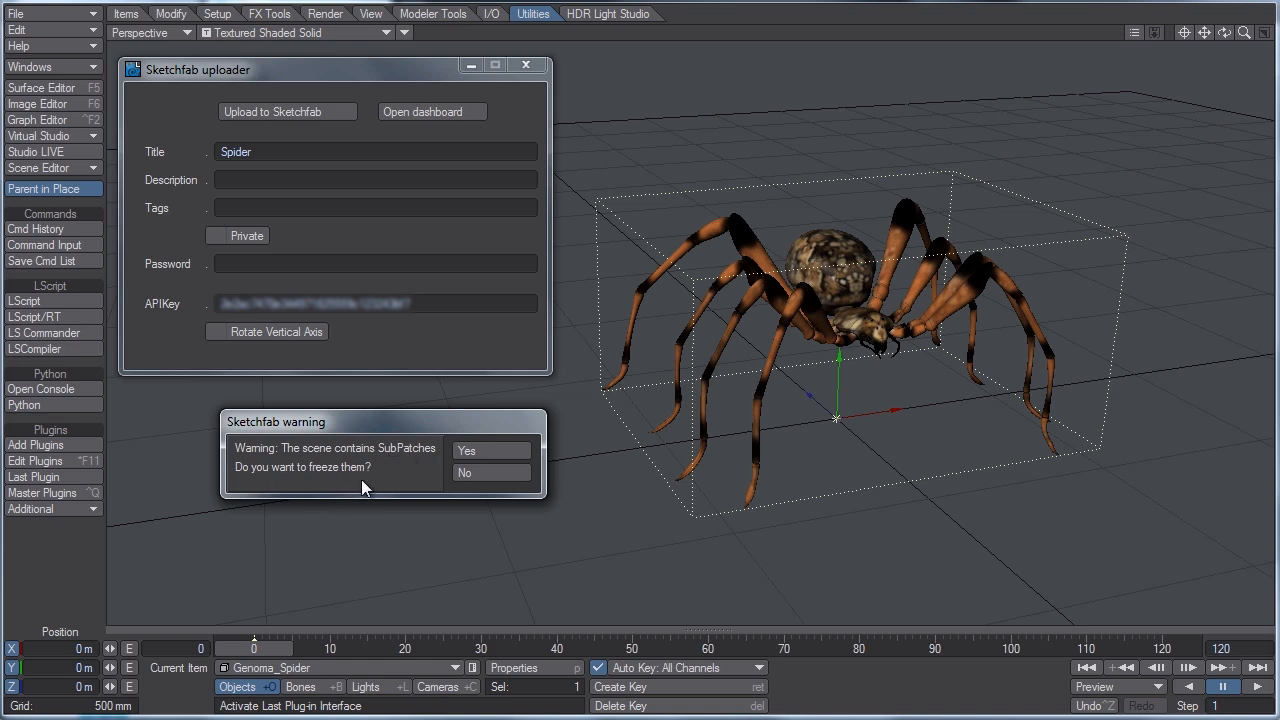
left_click(466, 449)
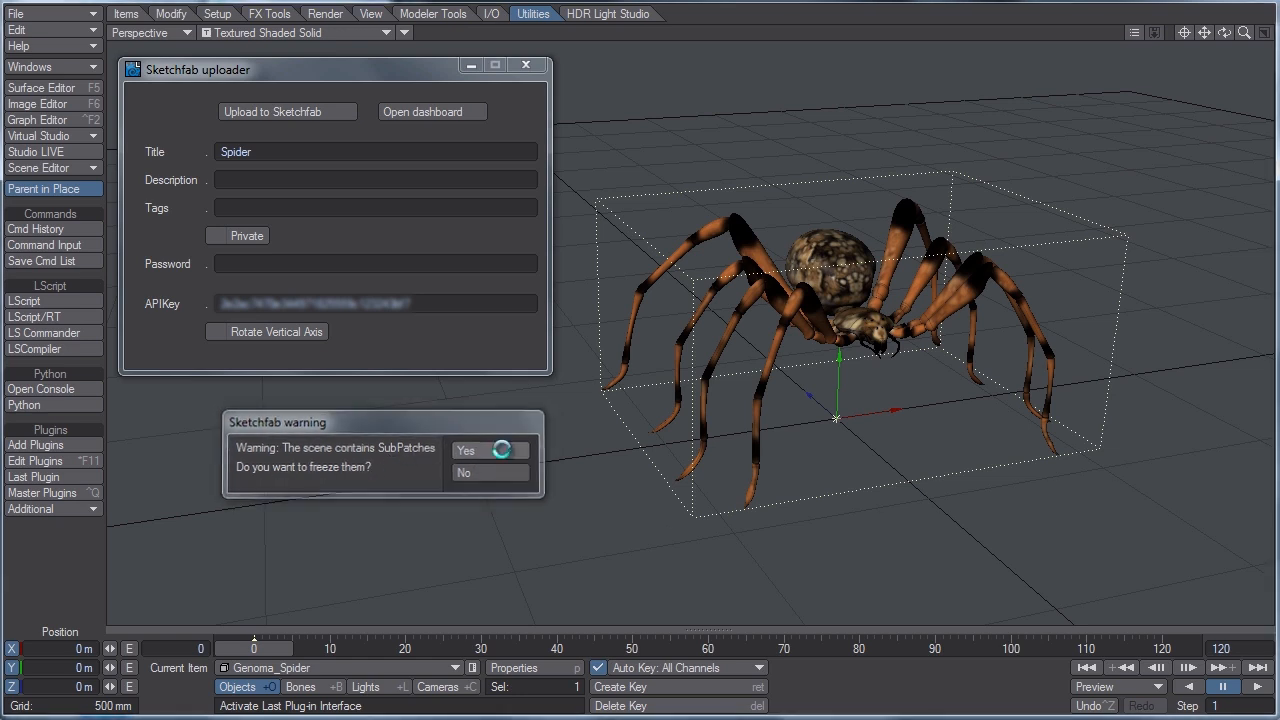
left_click(465, 450)
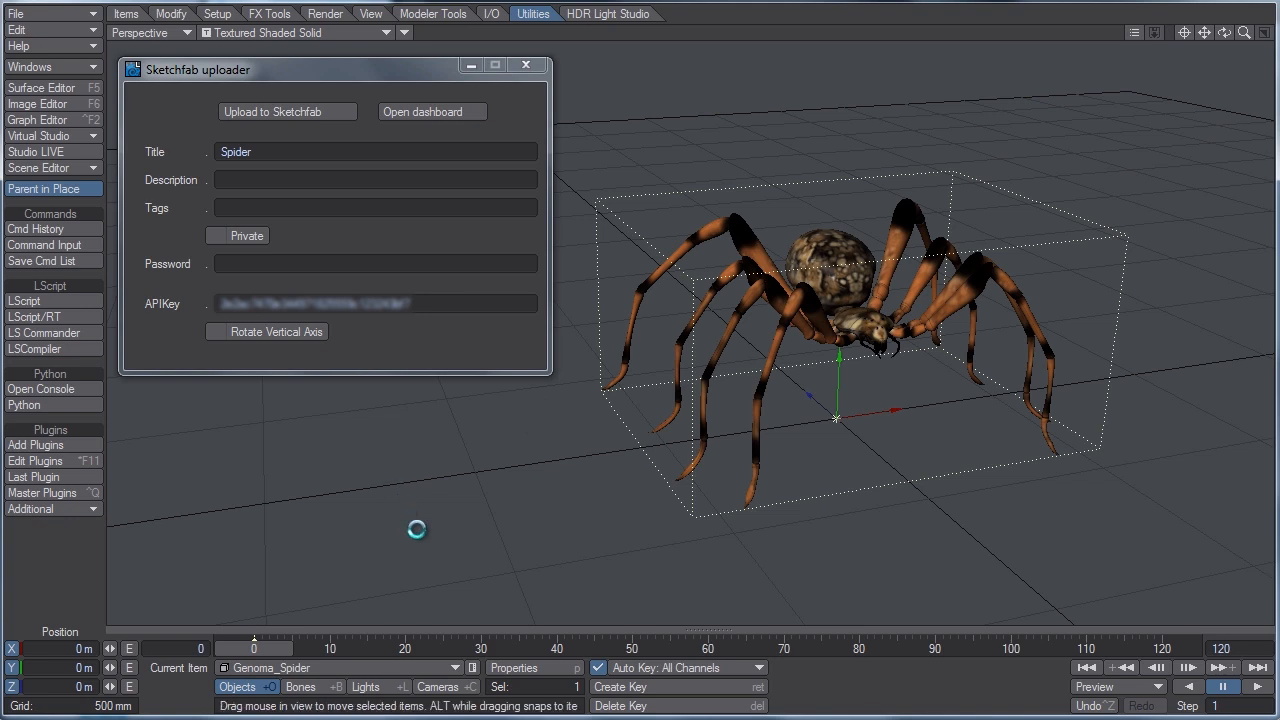
left_click(287, 111)
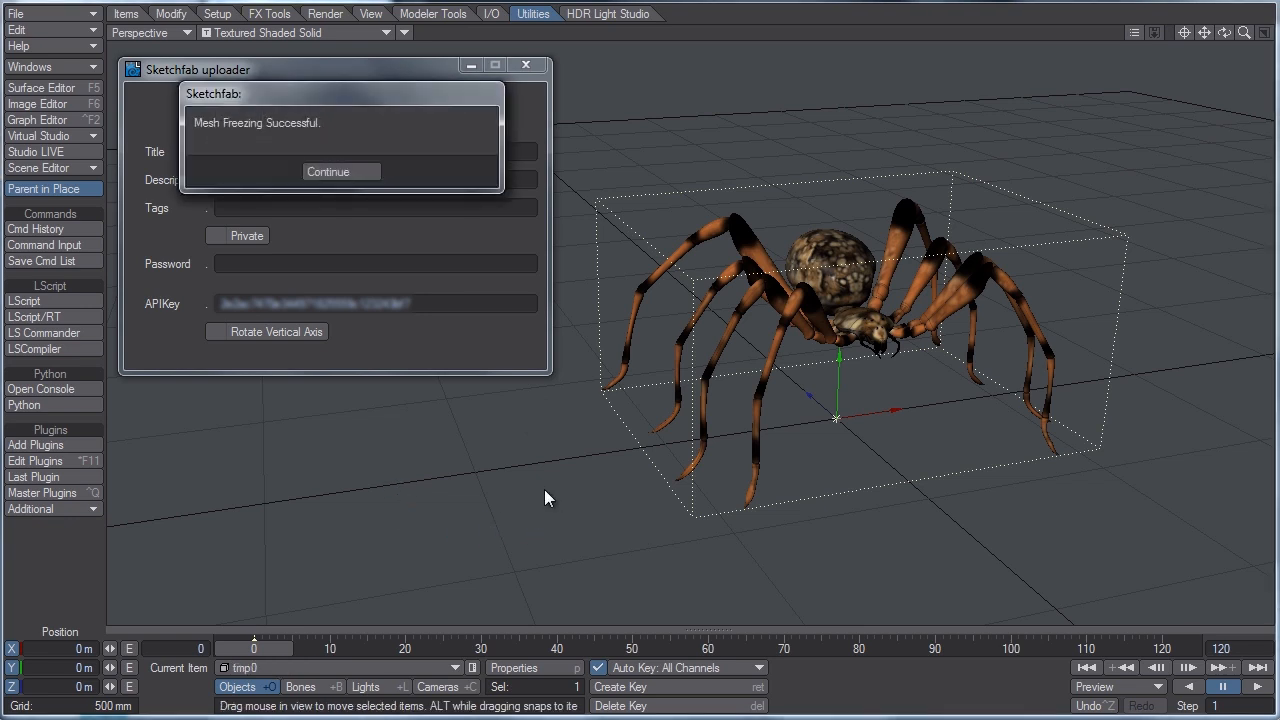
mouse_move(511, 503)
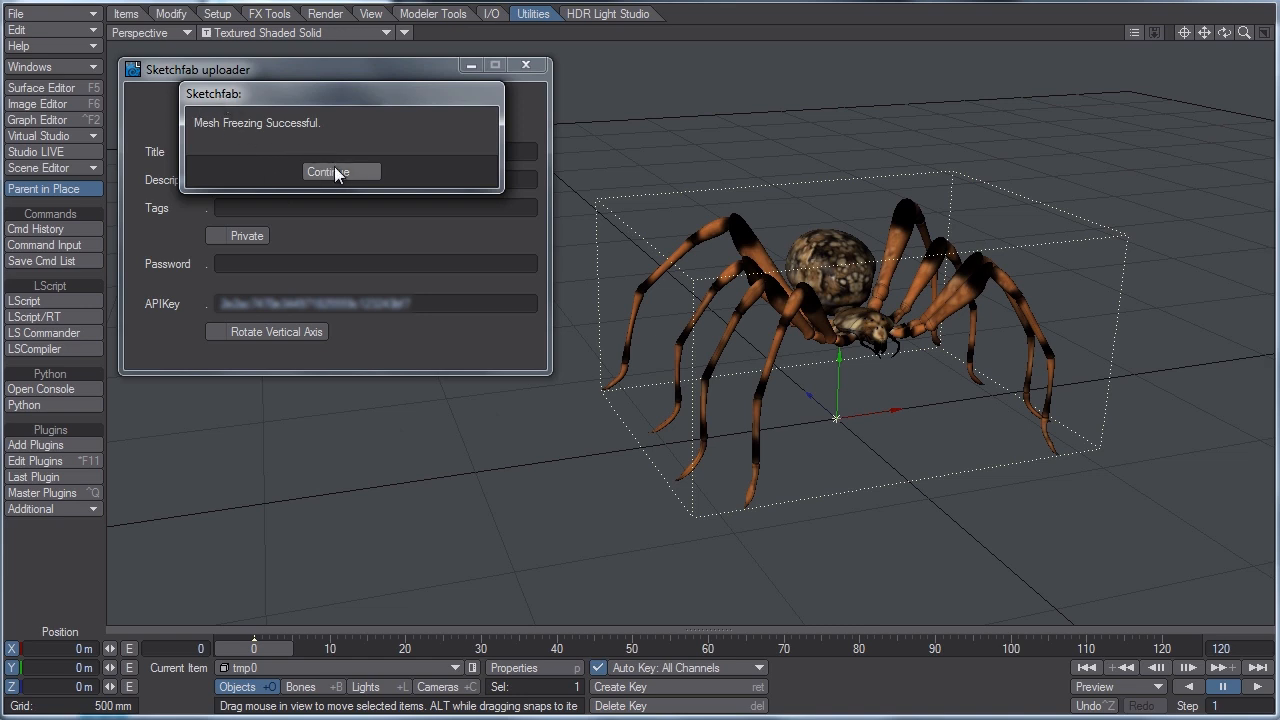
left_click(341, 171)
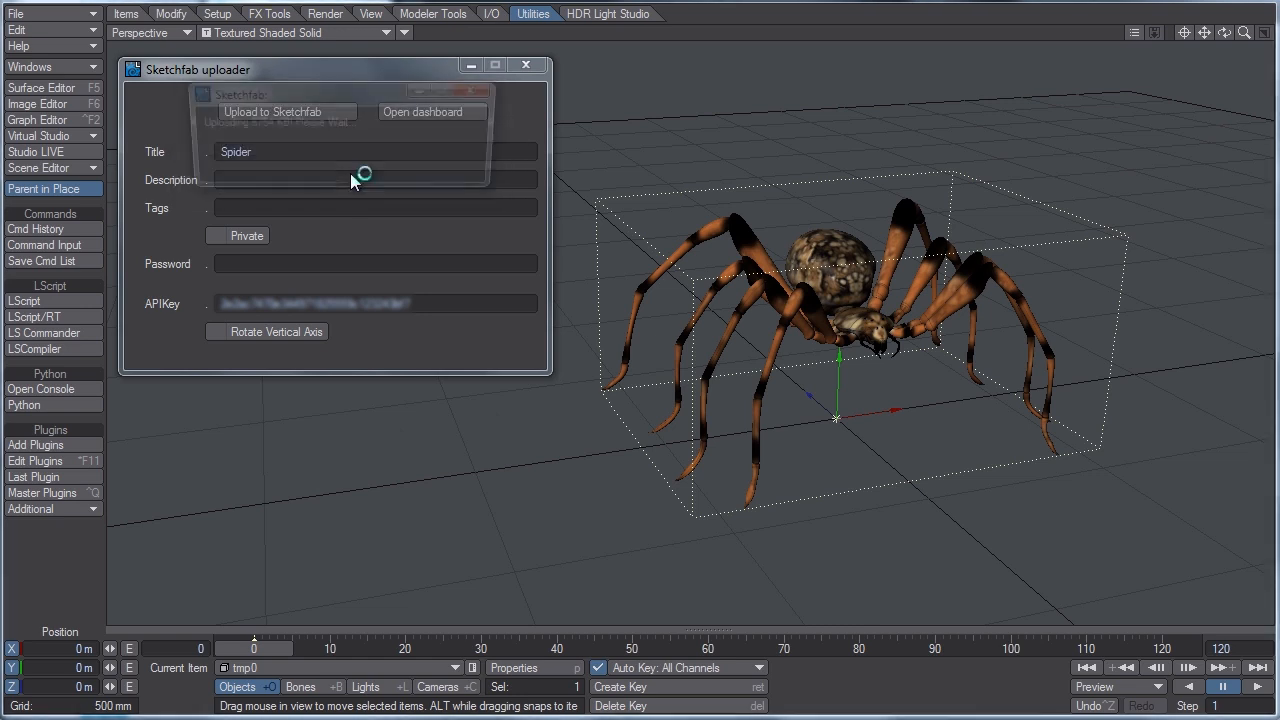
left_click(287, 111)
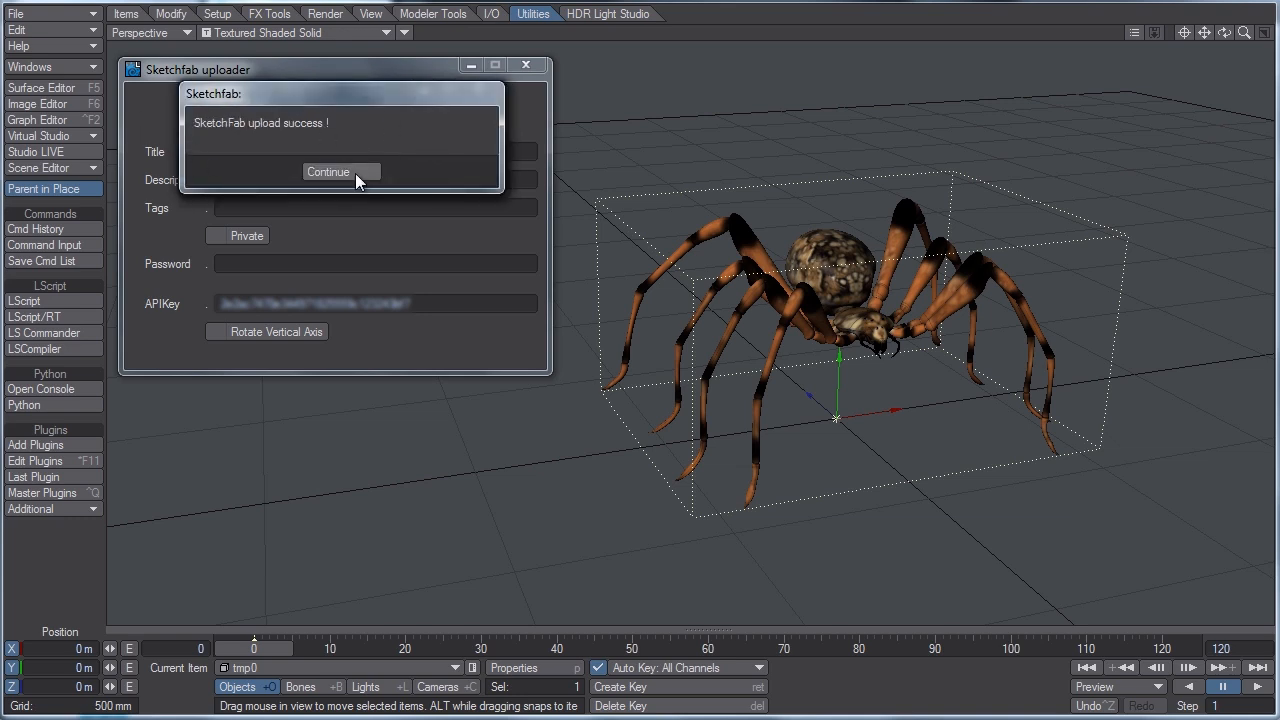
left_click(341, 171)
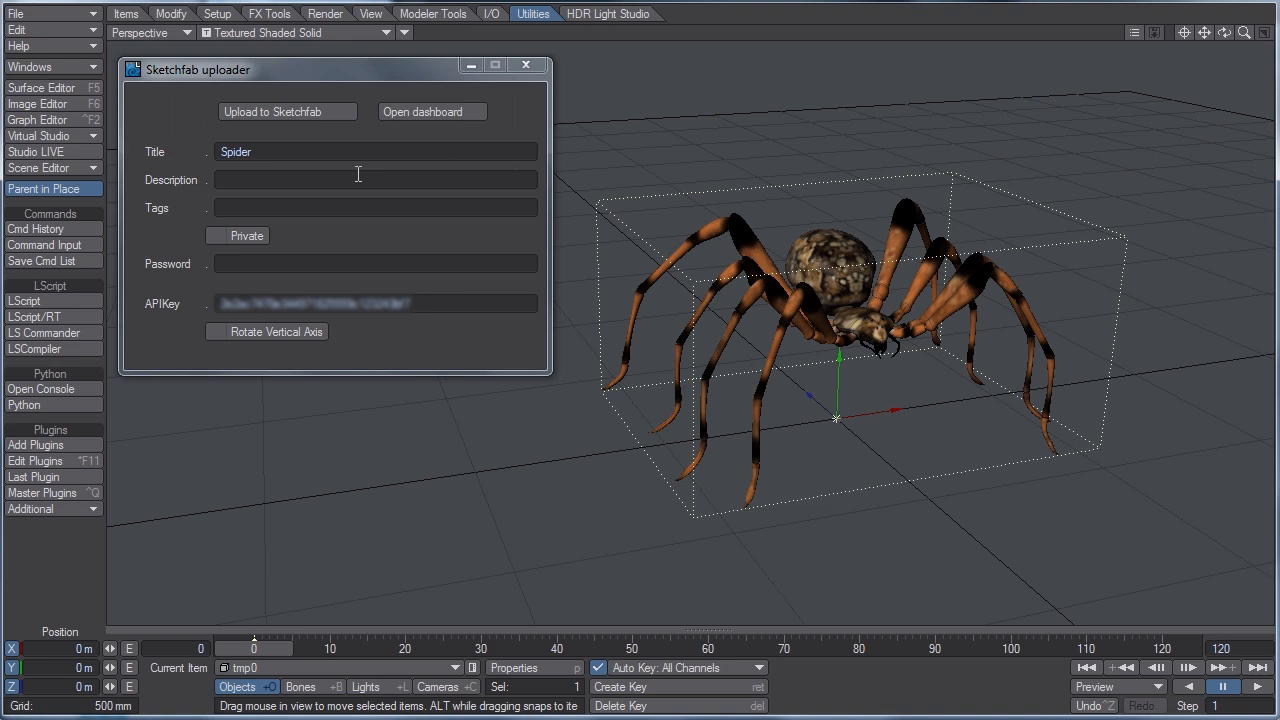
mouse_move(437, 345)
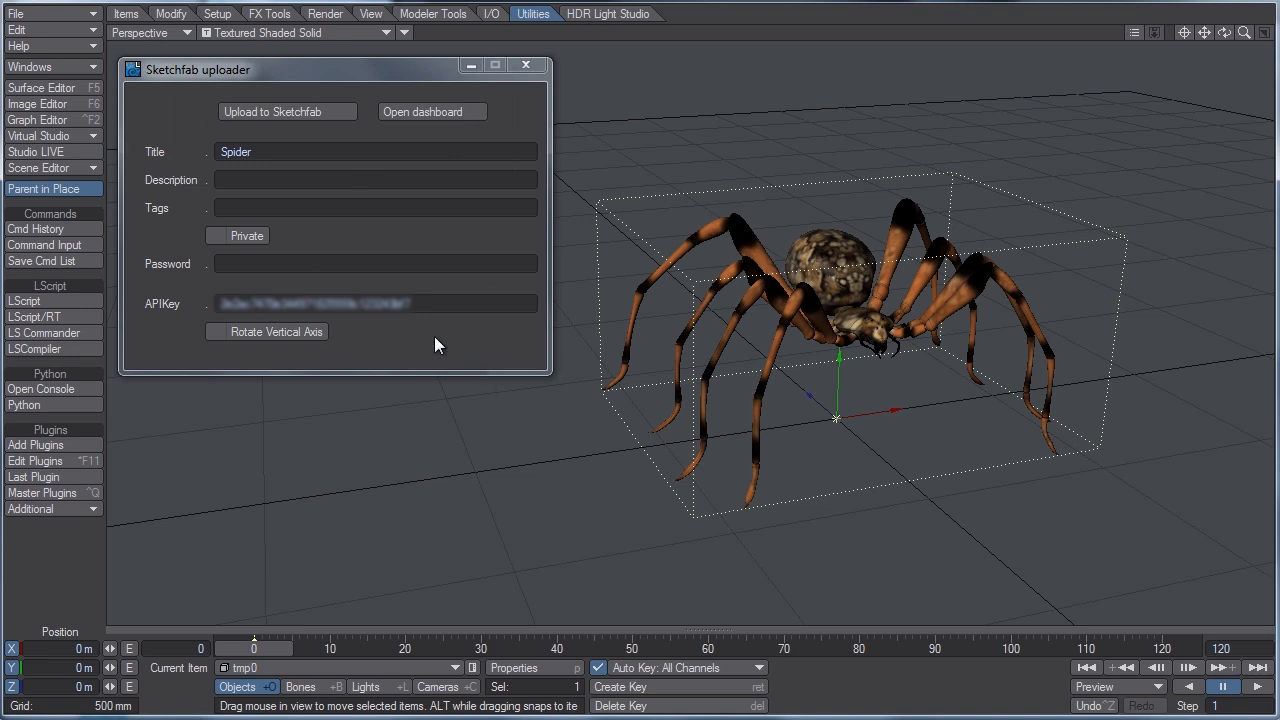
mouse_move(530, 441)
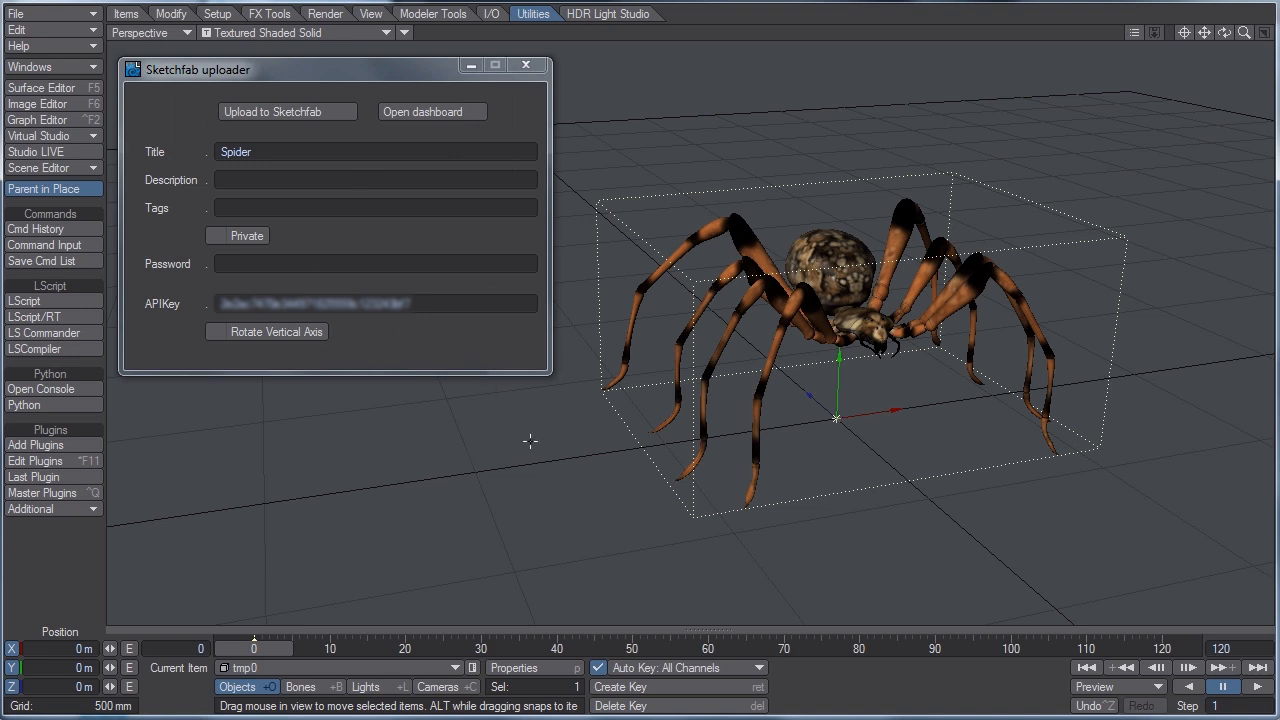
mouse_move(793, 237)
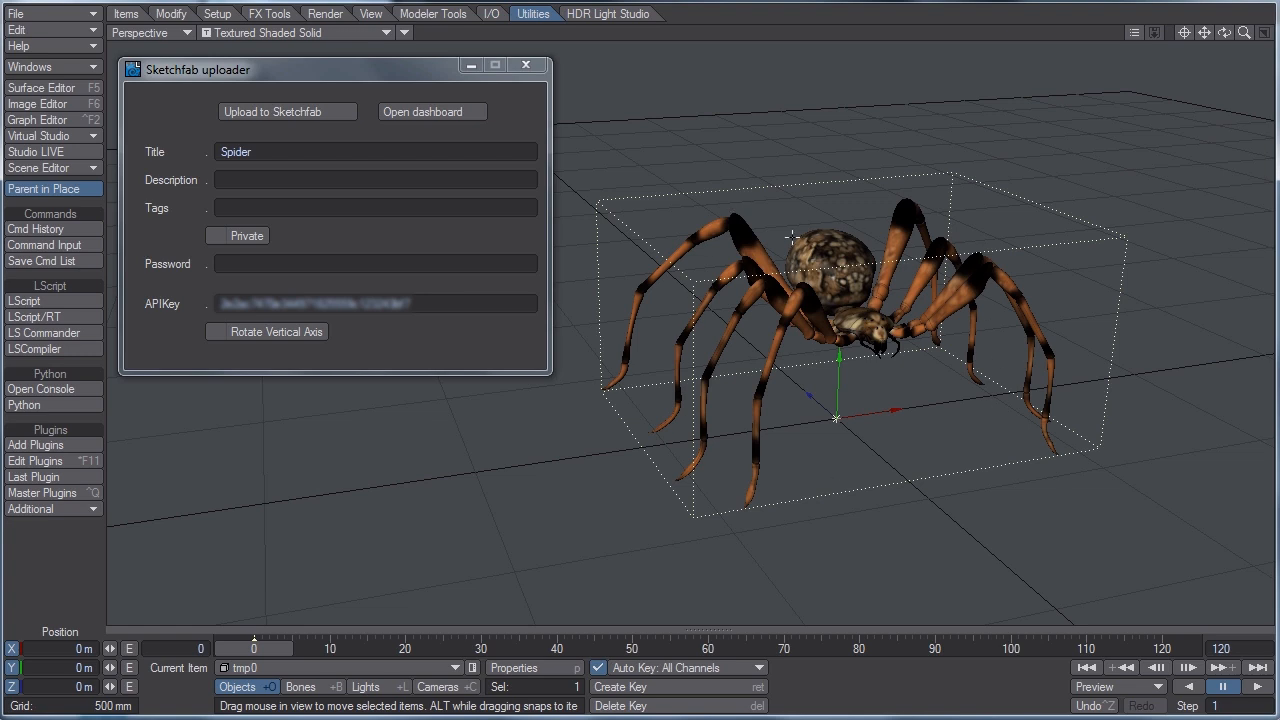
mouse_move(692, 388)
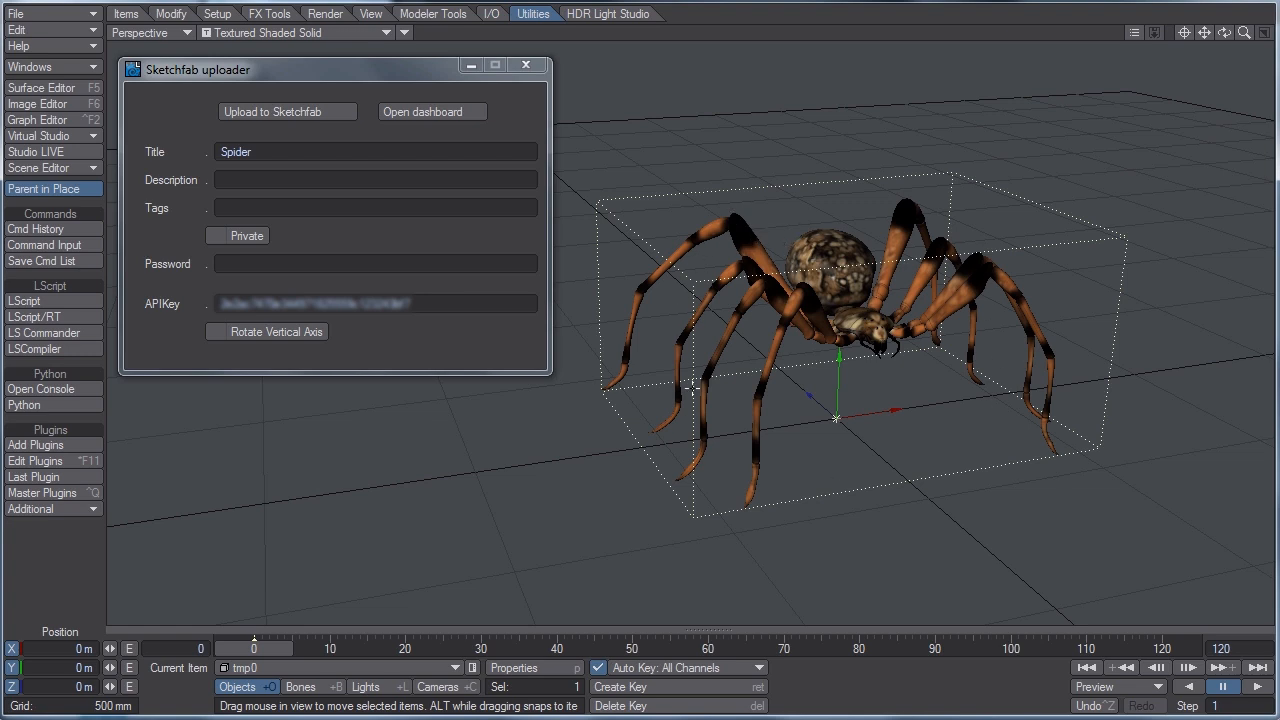
left_click(527, 667)
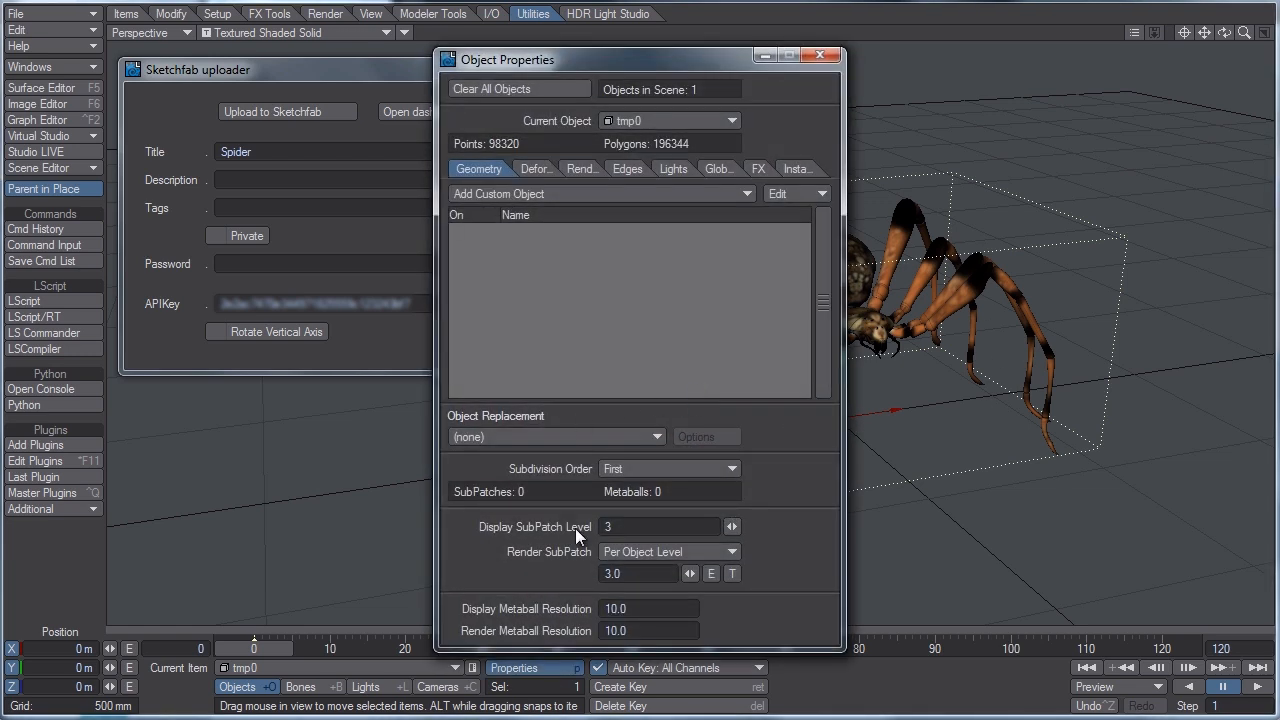
left_click_drag(510, 59, 570, 56)
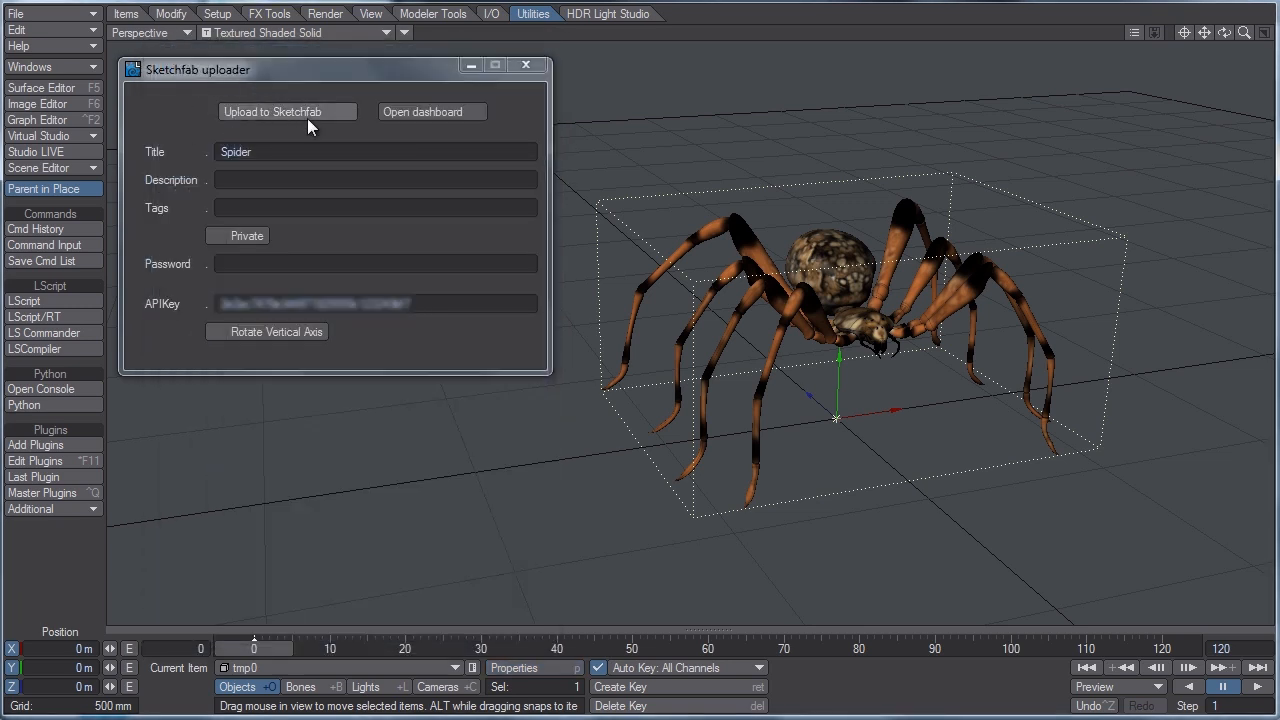
mouse_move(357, 206)
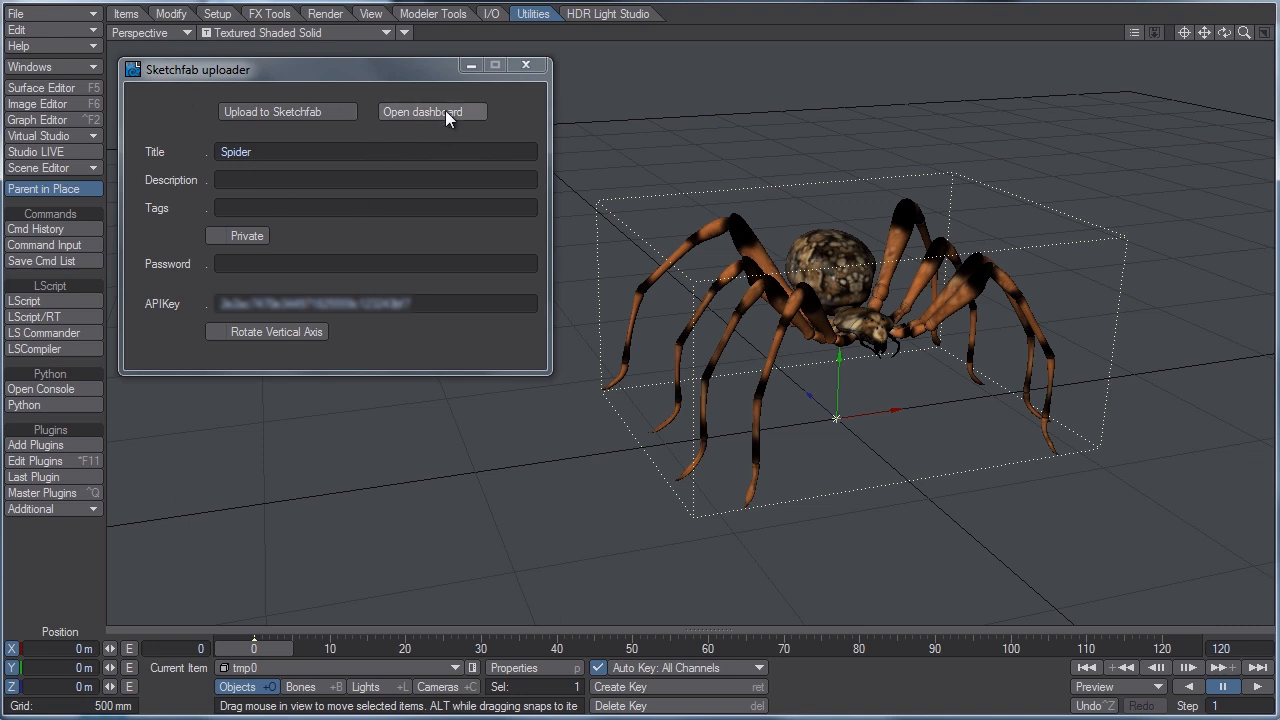
Open the Sketchfab dashboard in the browser and select the new Spider model.
left_click(430, 111)
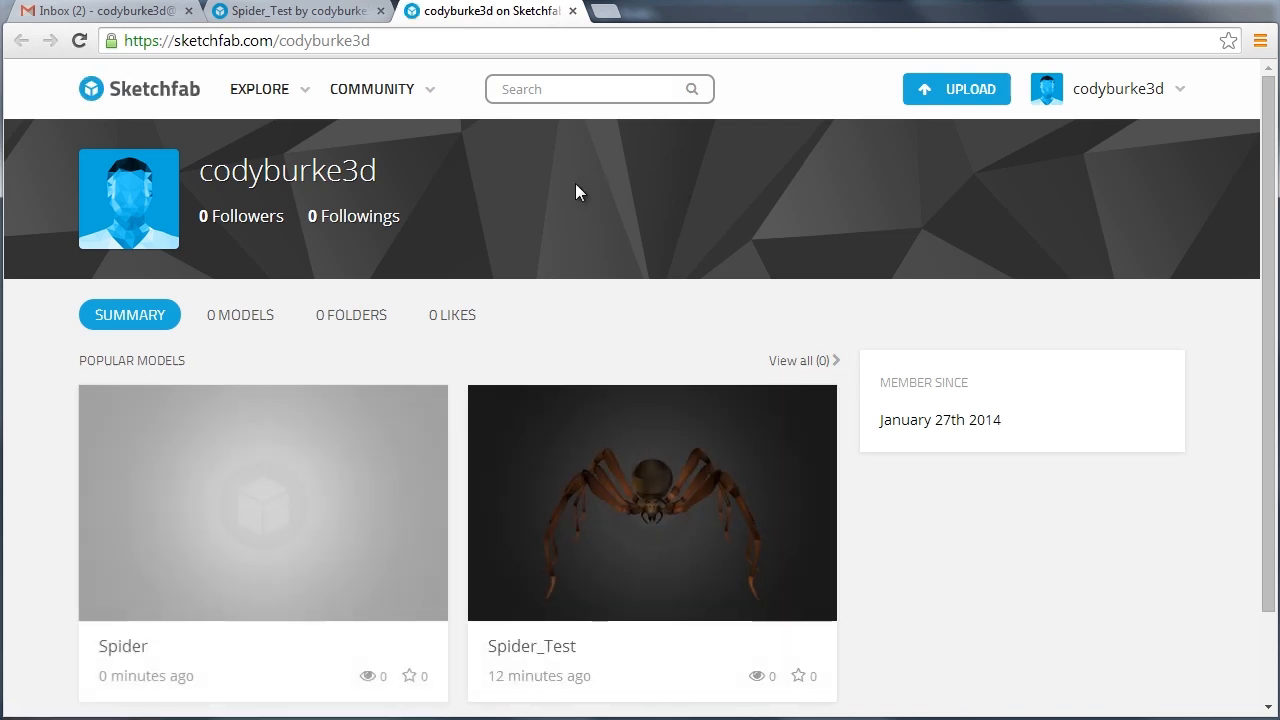
mouse_move(358, 461)
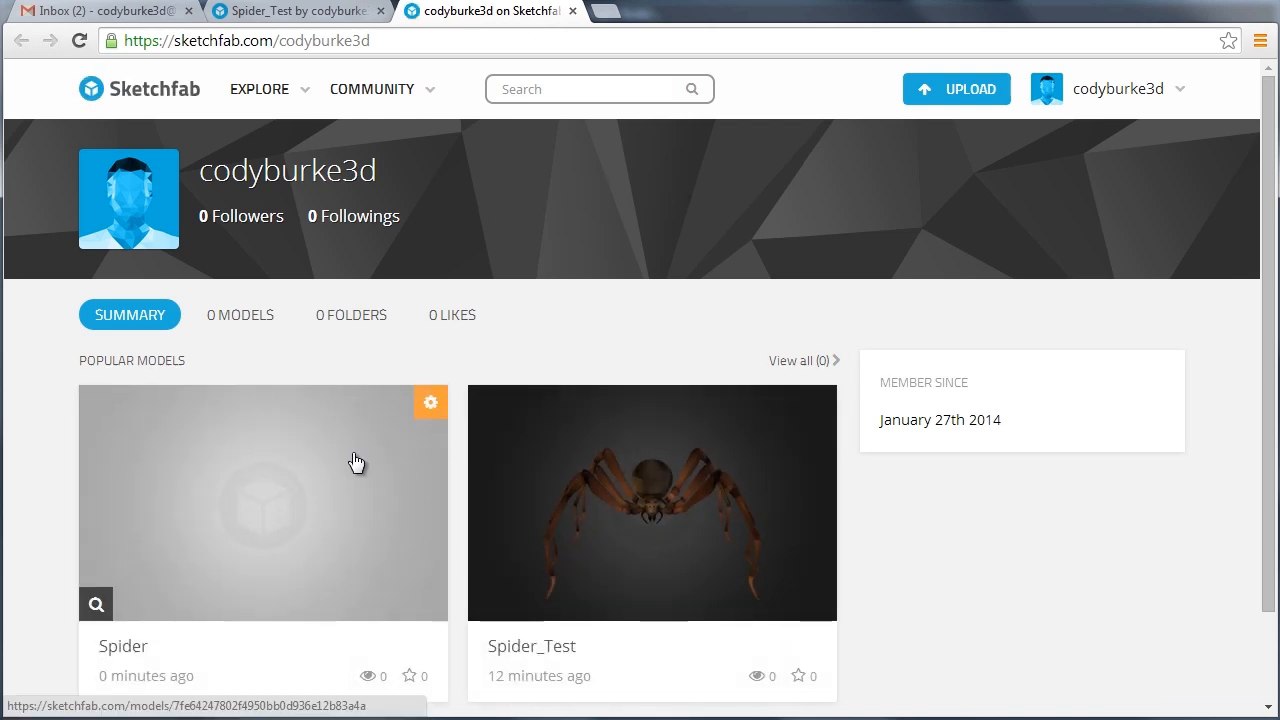
mouse_move(276, 484)
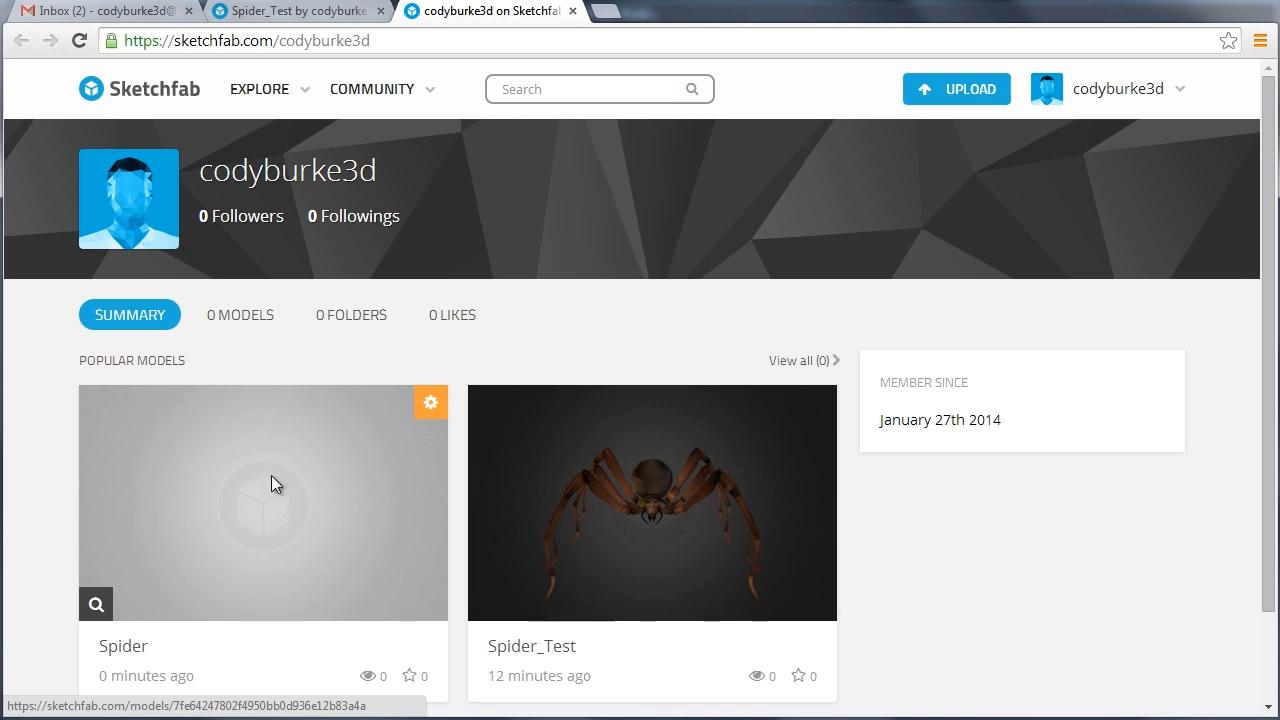
left_click(263, 502)
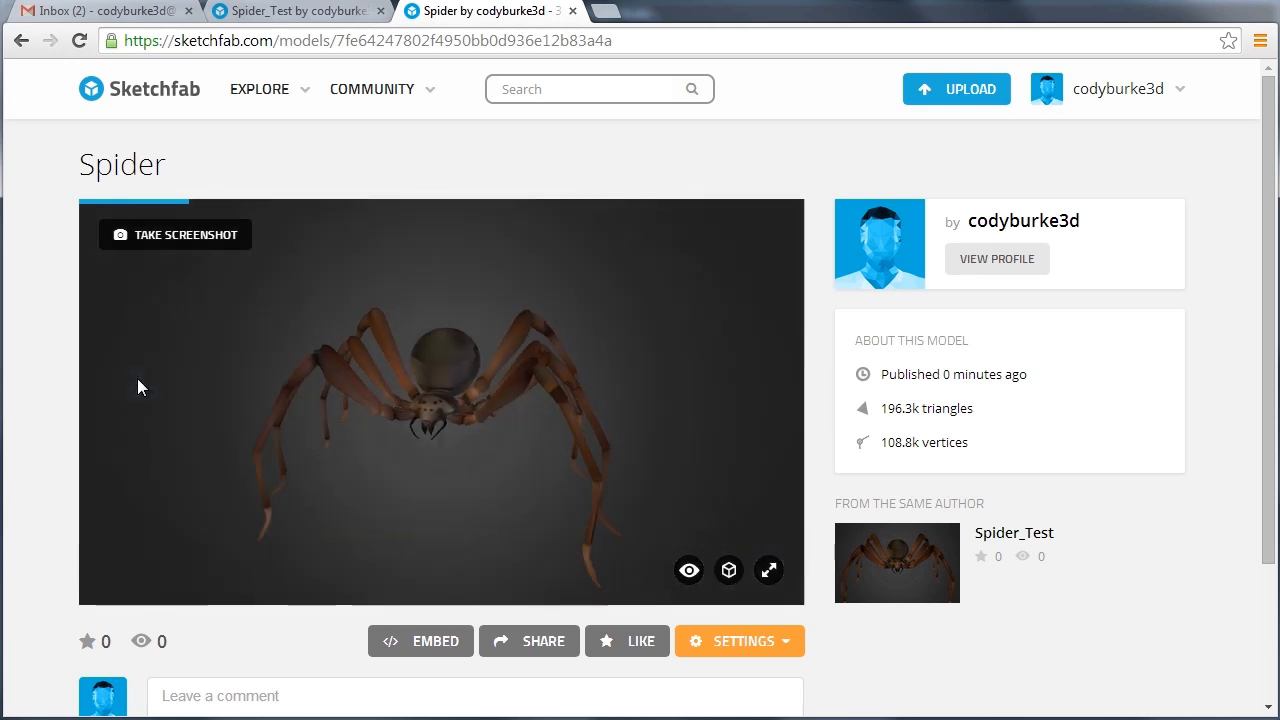
Orbit the textured Spider model in the Sketchfab viewer to inspect it from several angles.
left_click(174, 234)
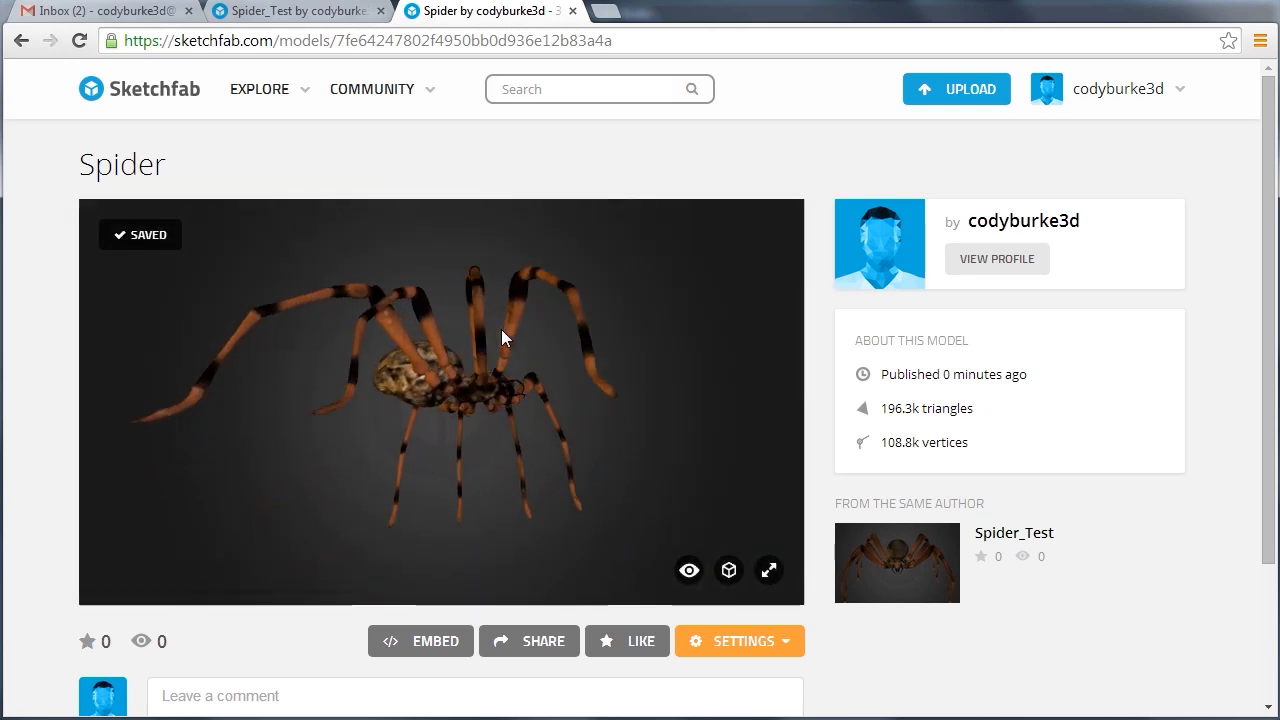
left_click_drag(505, 337, 258, 394)
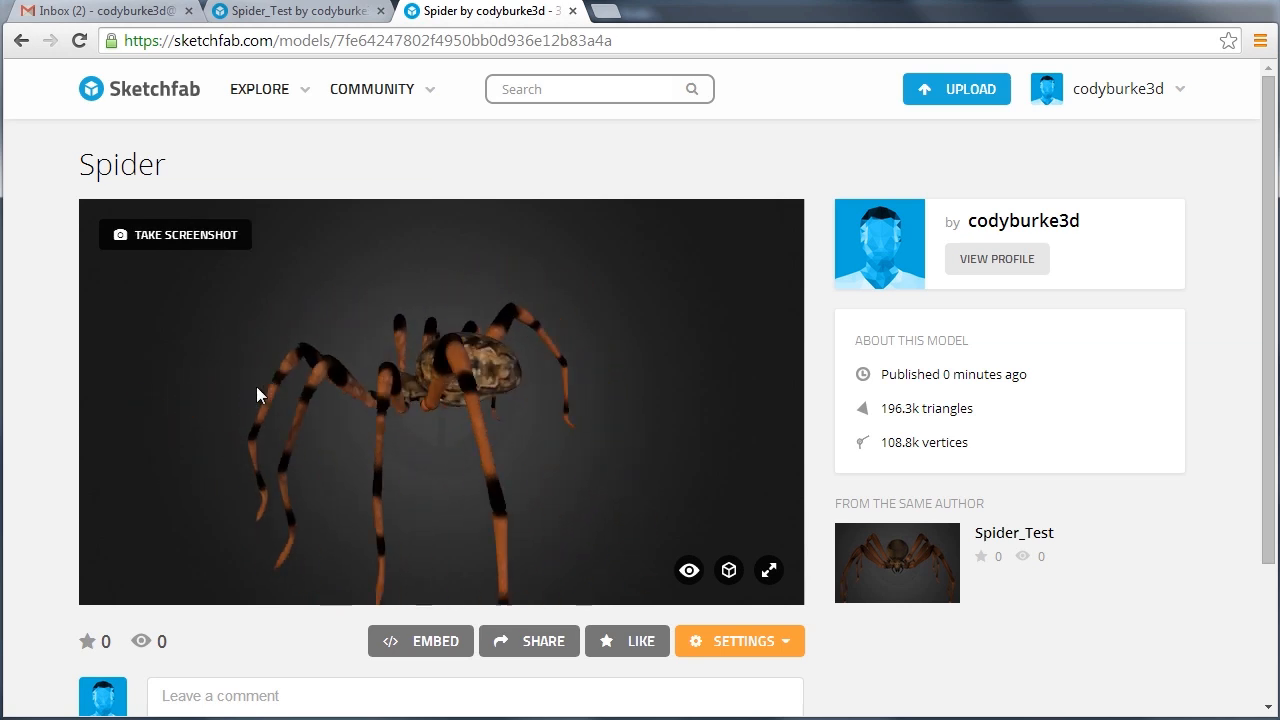
left_click_drag(257, 394, 505, 418)
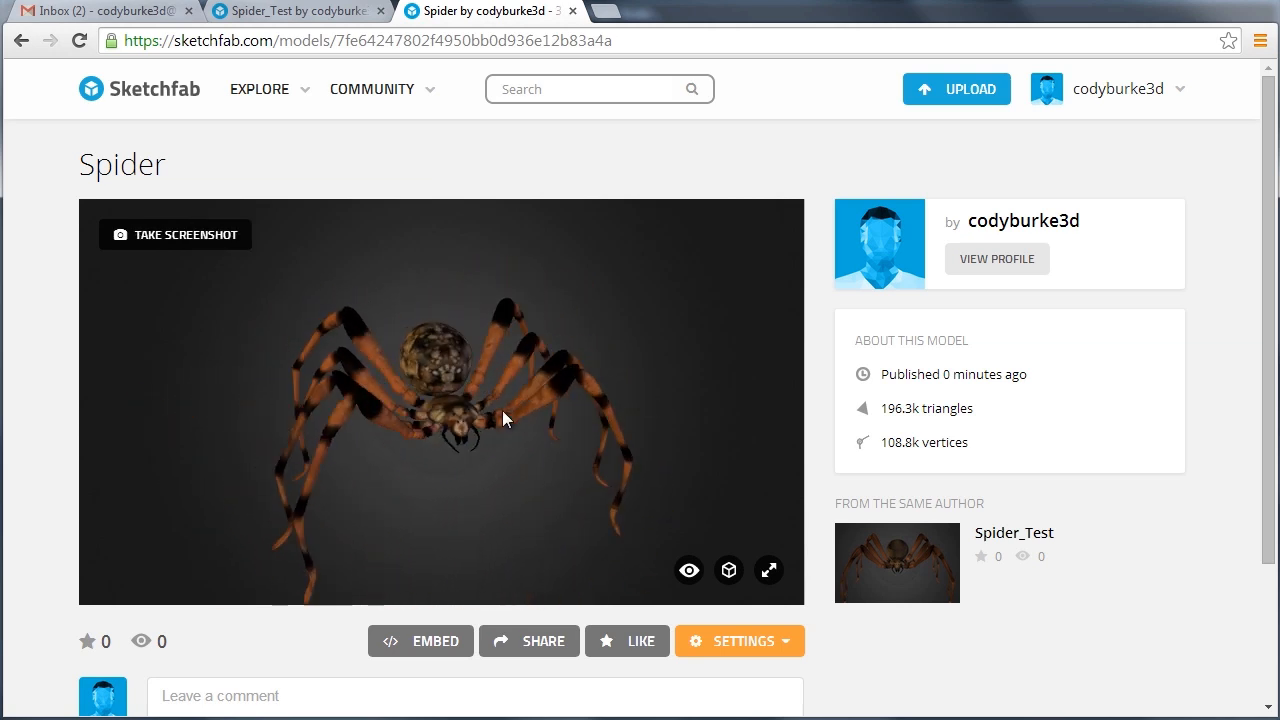
left_click_drag(505, 419, 590, 408)
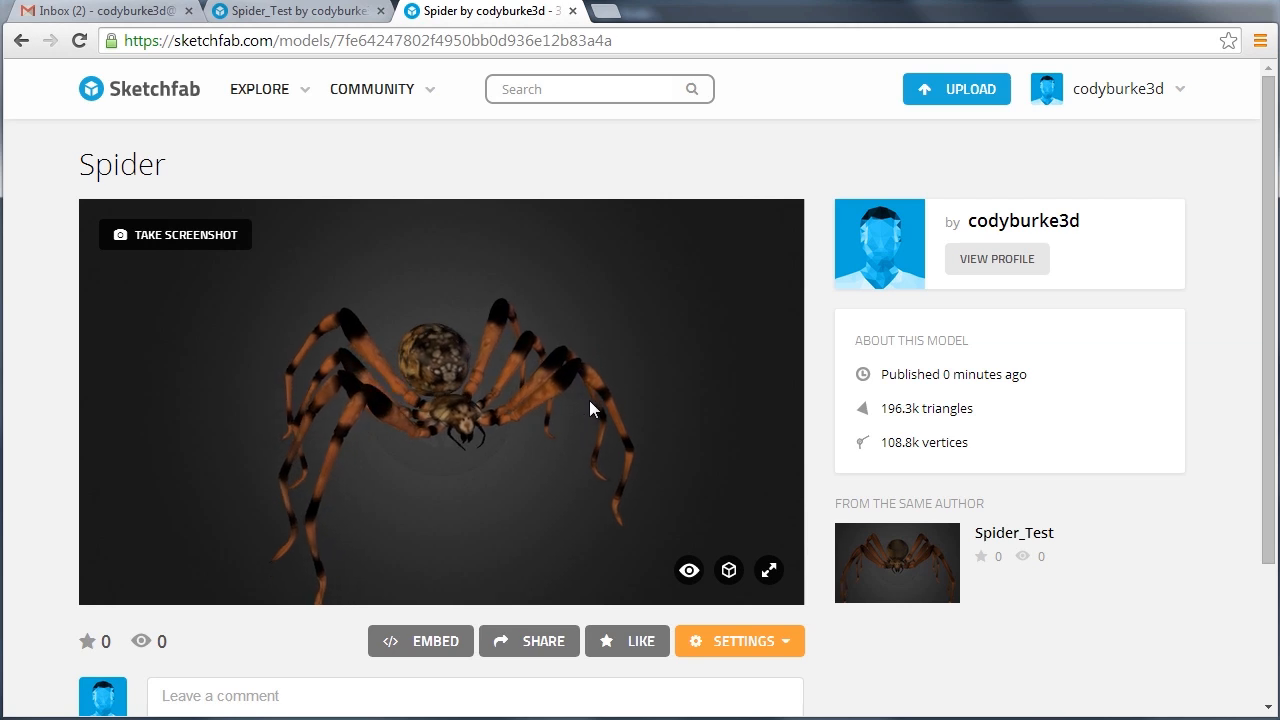
left_click_drag(590, 408, 458, 318)
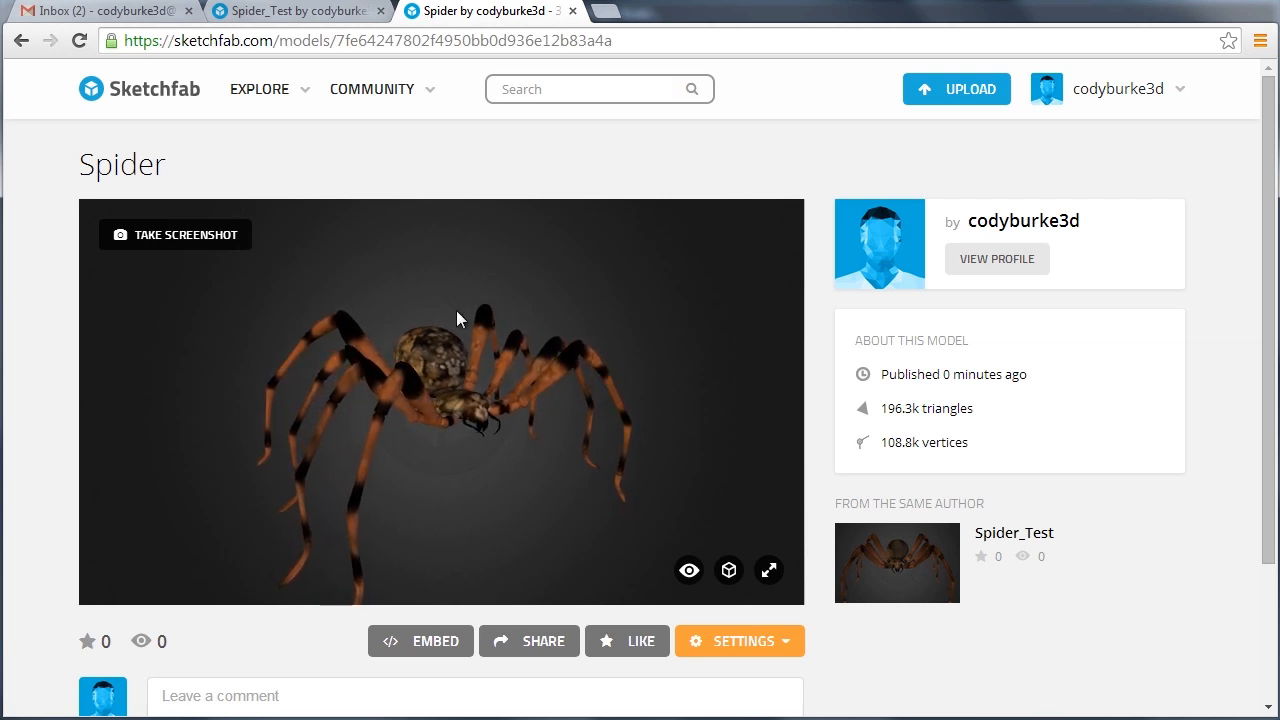
mouse_move(518, 304)
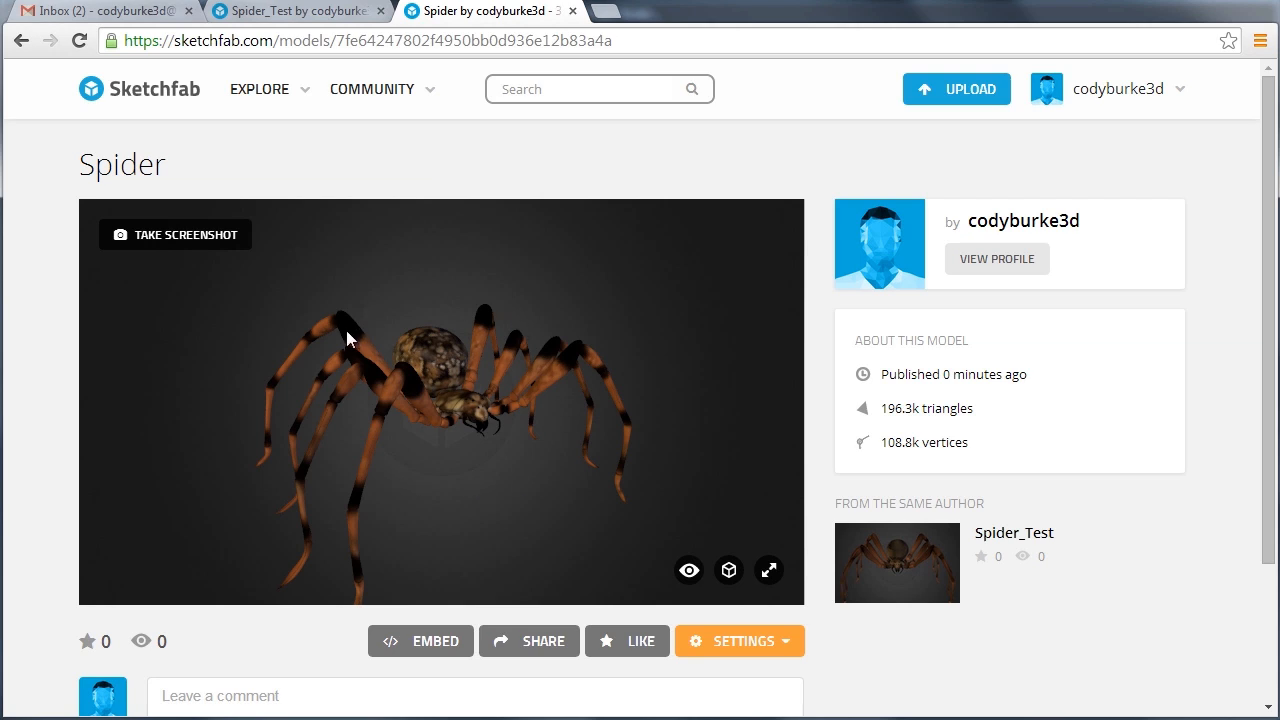
mouse_move(383, 440)
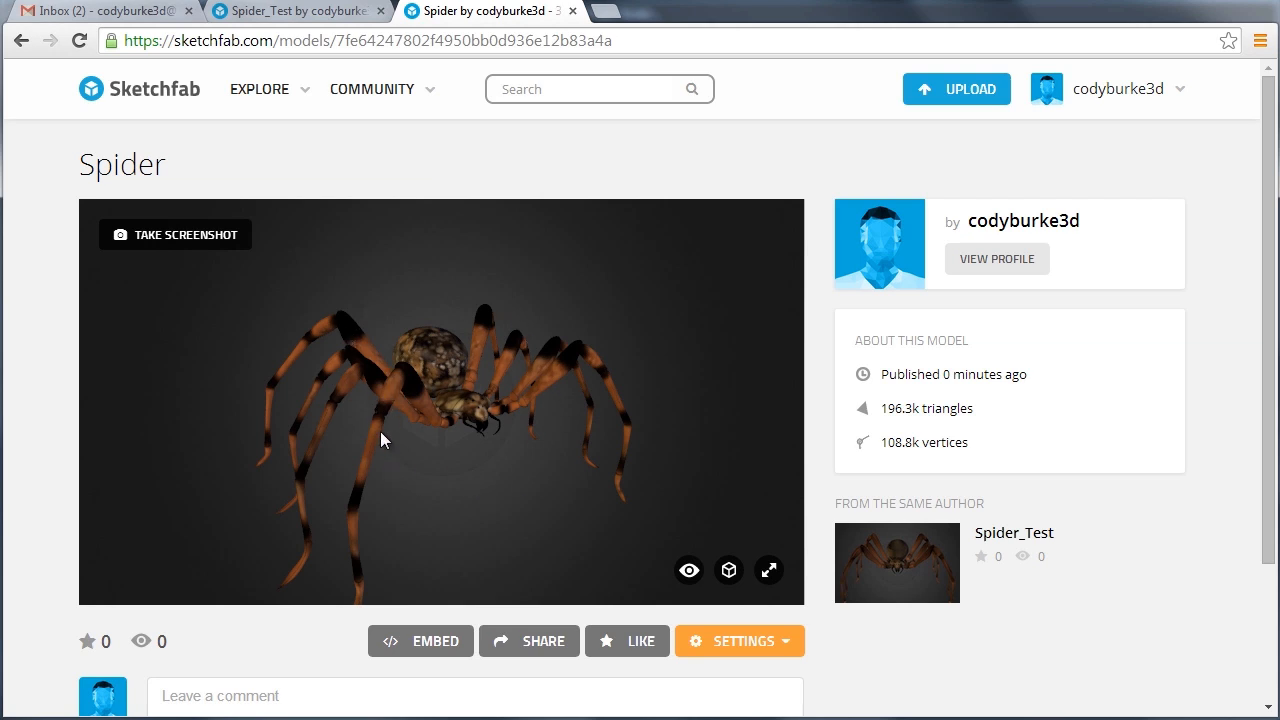
mouse_move(563, 400)
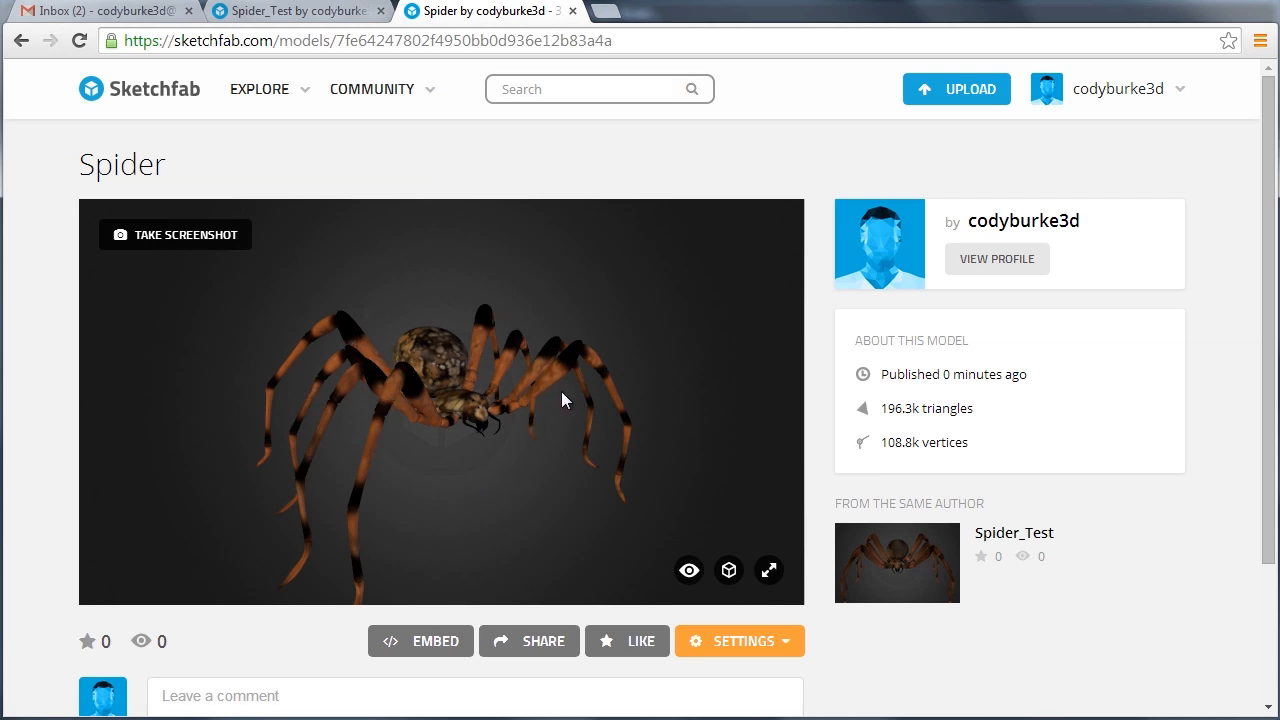
left_click_drag(560, 400, 420, 415)
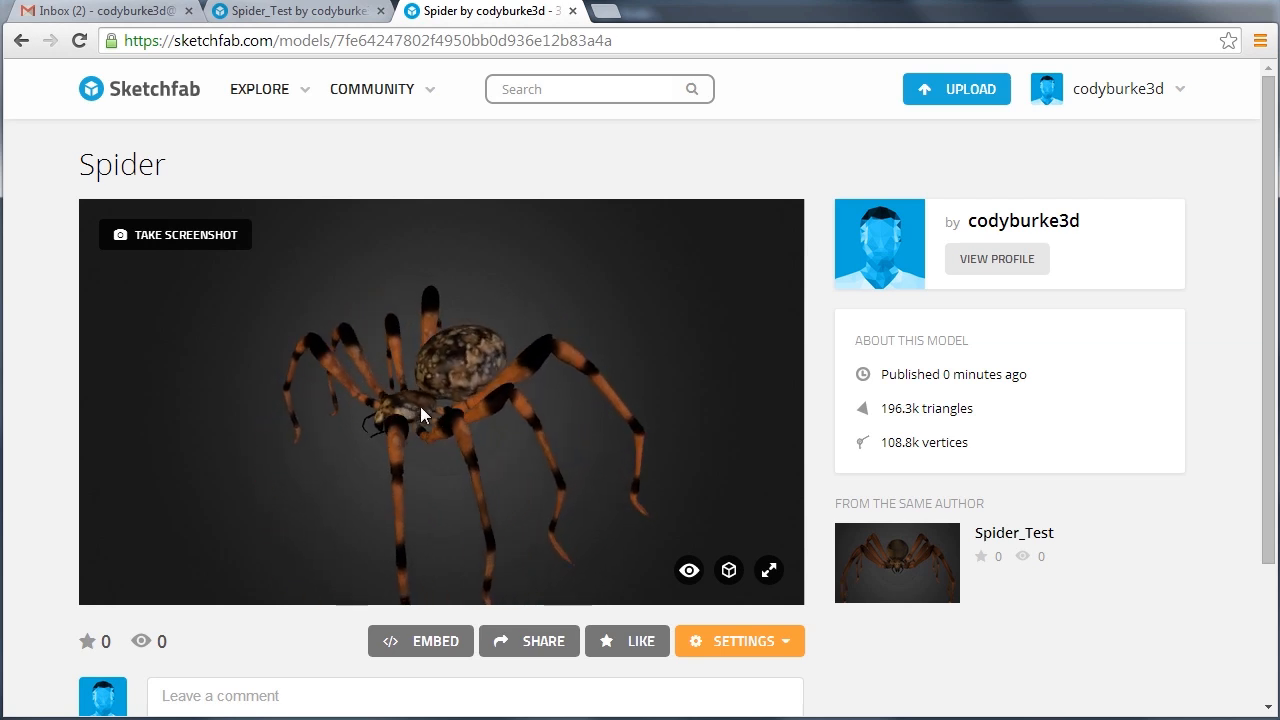
left_click_drag(420, 415, 510, 405)
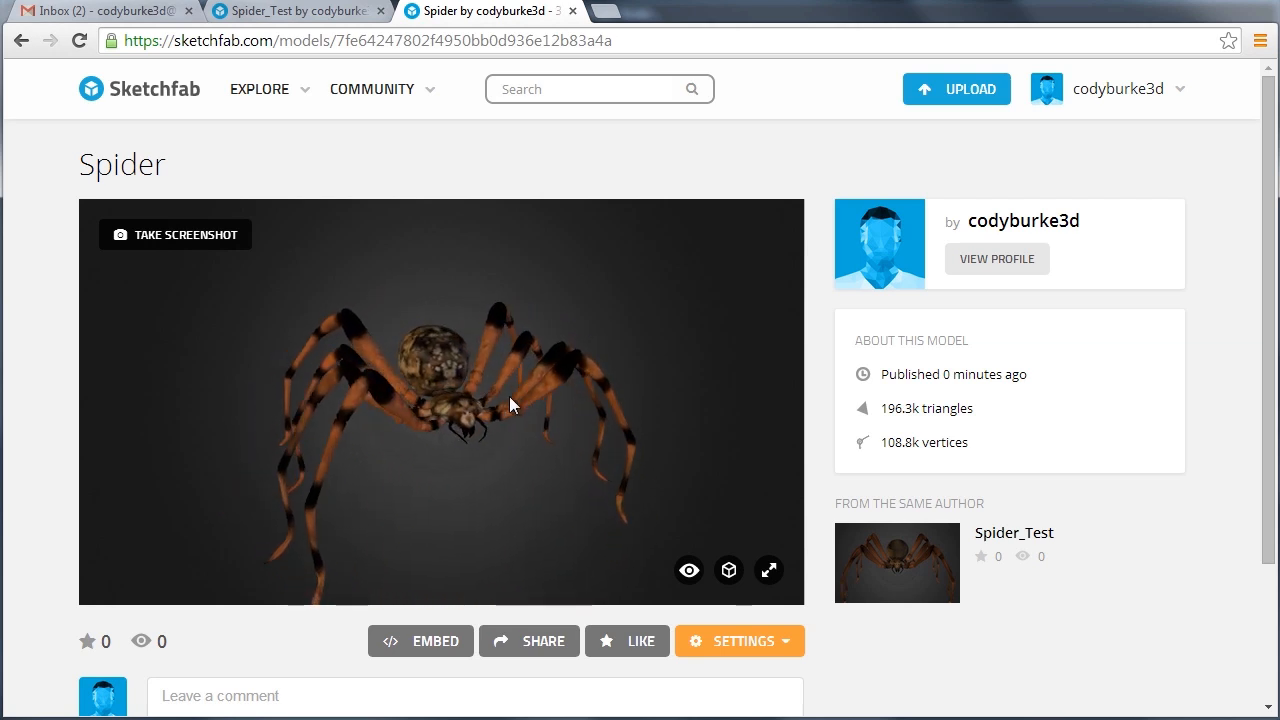
left_click_drag(510, 405, 447, 349)
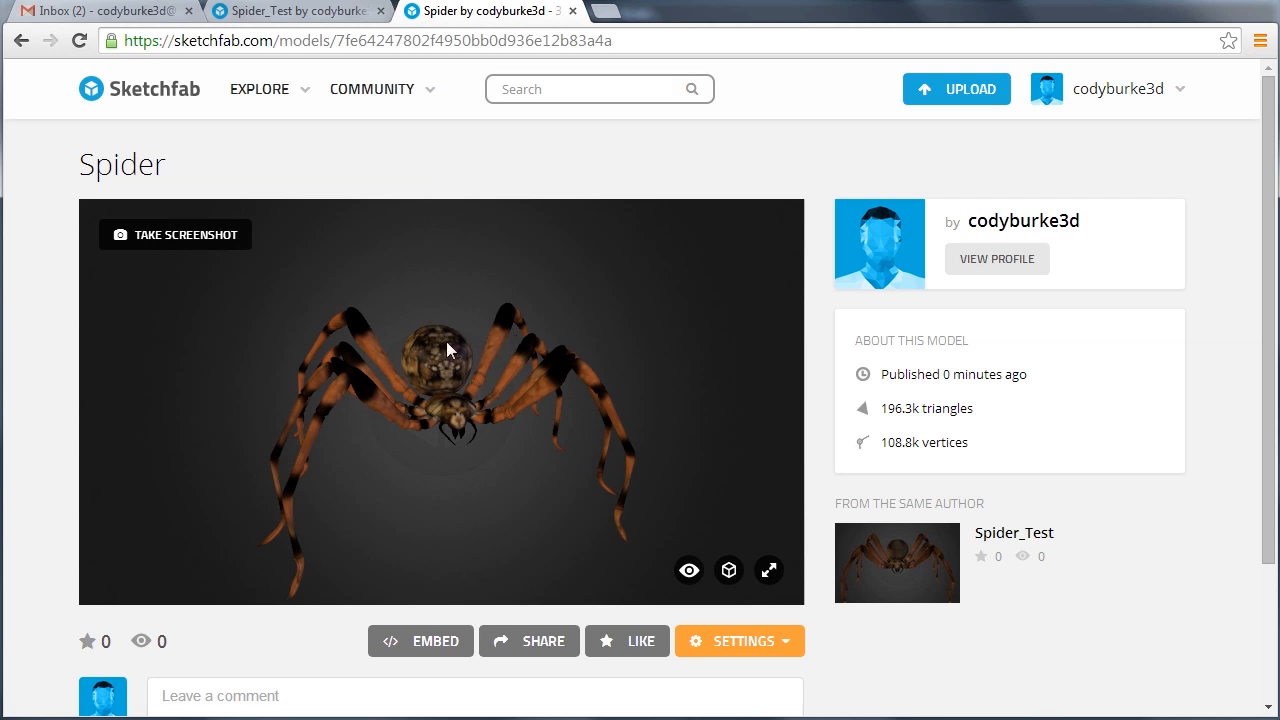
mouse_move(357, 503)
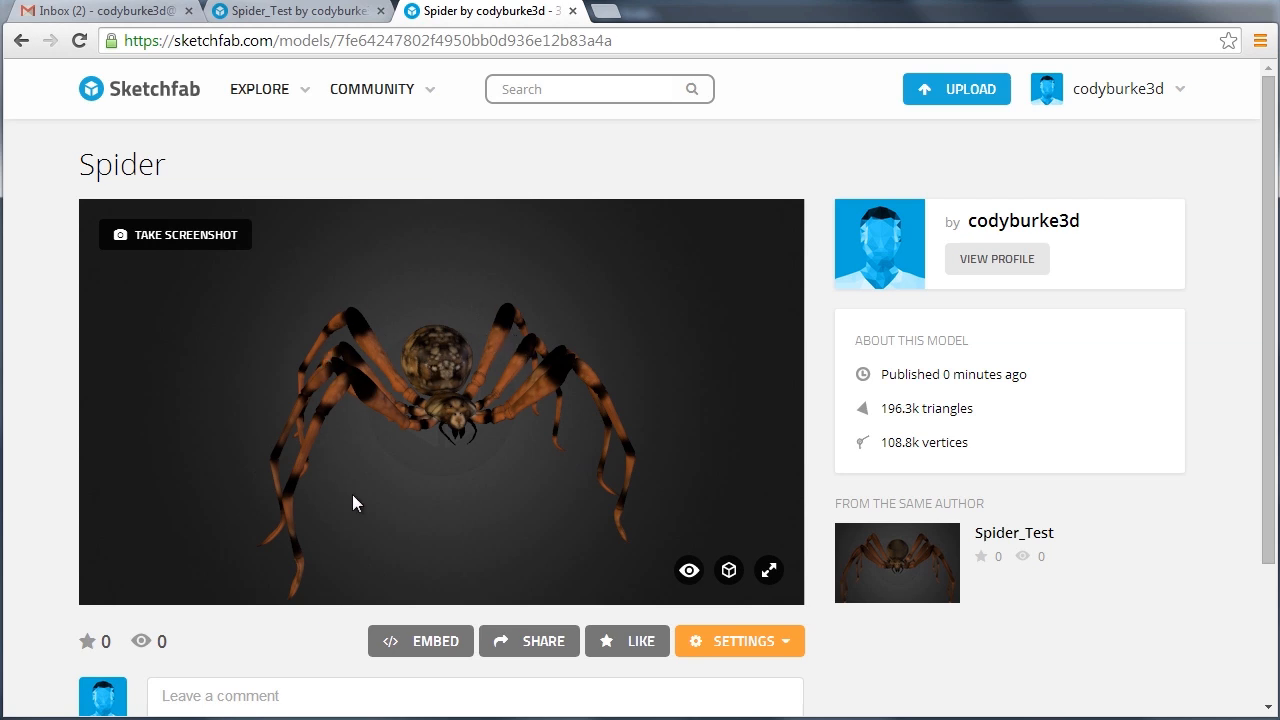
mouse_move(415, 293)
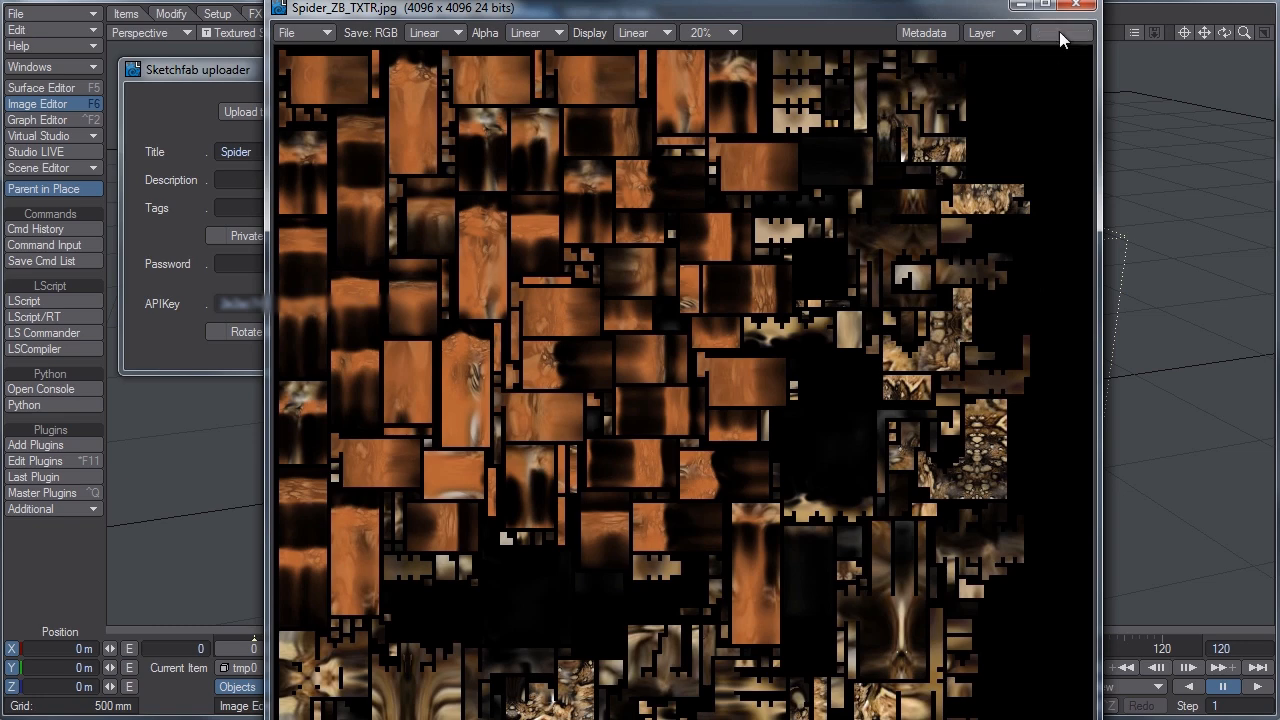
Inspect Spider_Skin's colour texture: a ZBrushUVs image map using Spider_ZB_TXTR.jpg.
left_click(41, 88)
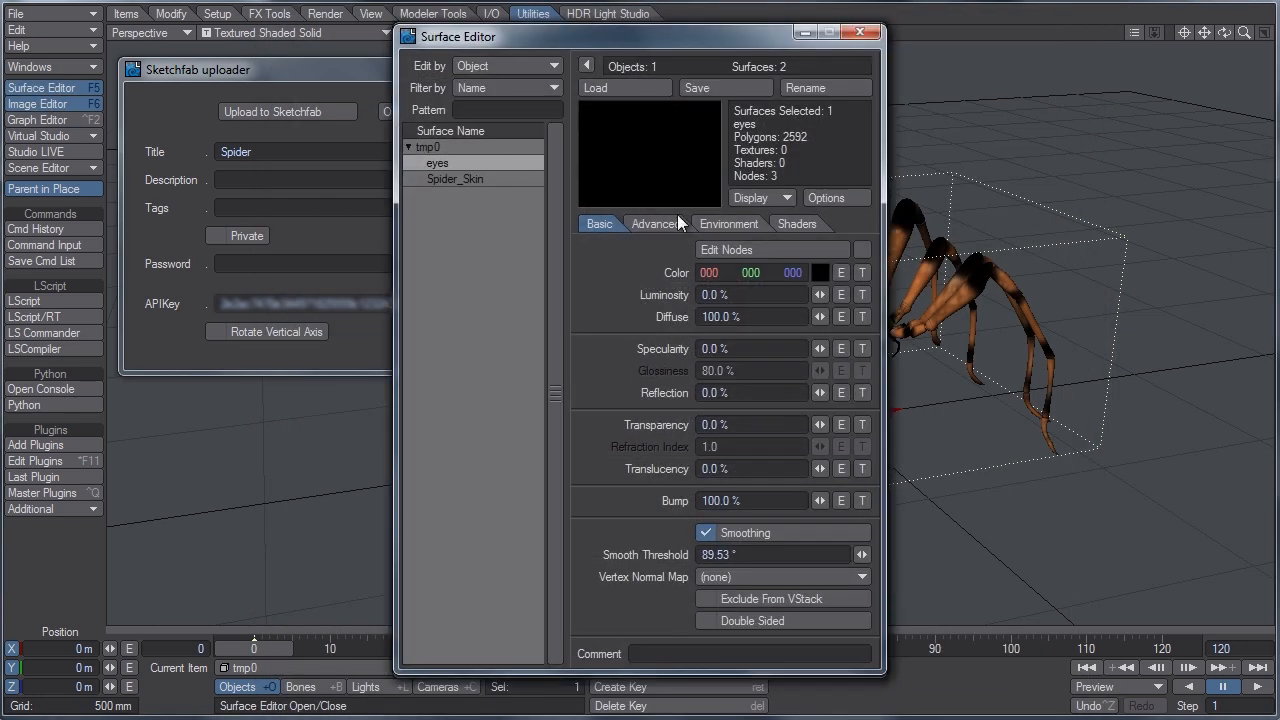
left_click(456, 178)
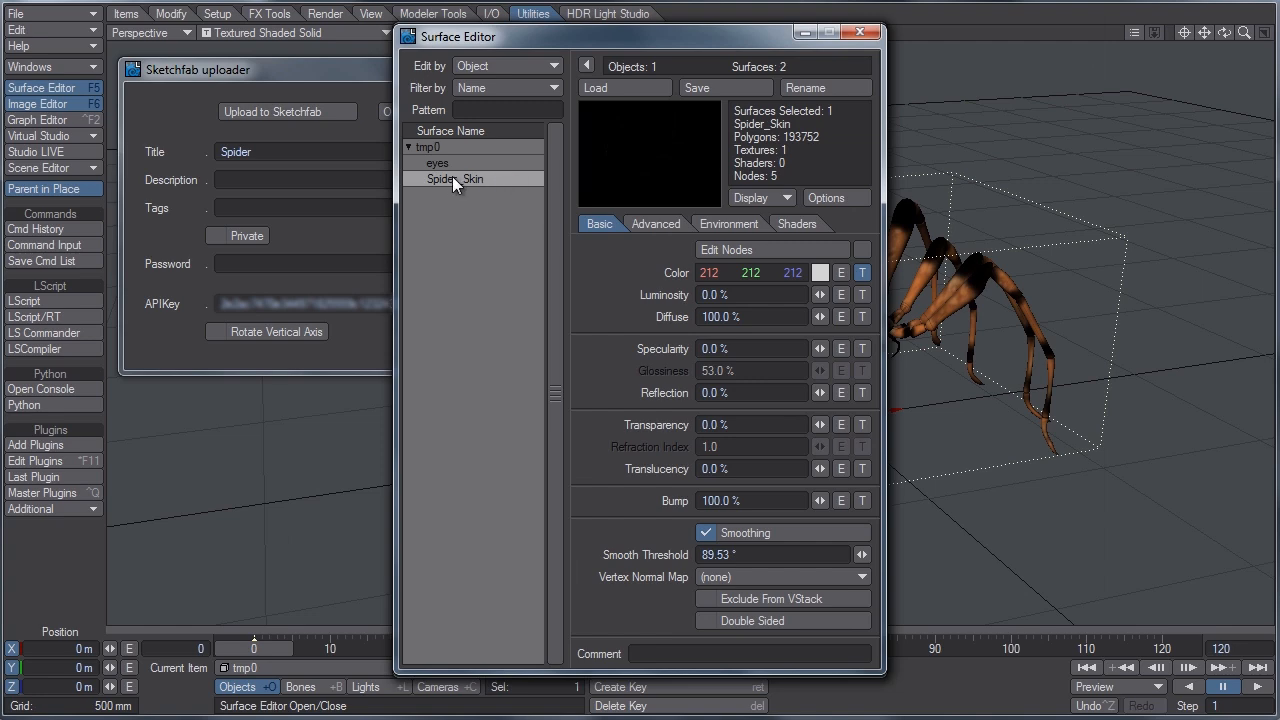
left_click(862, 272)
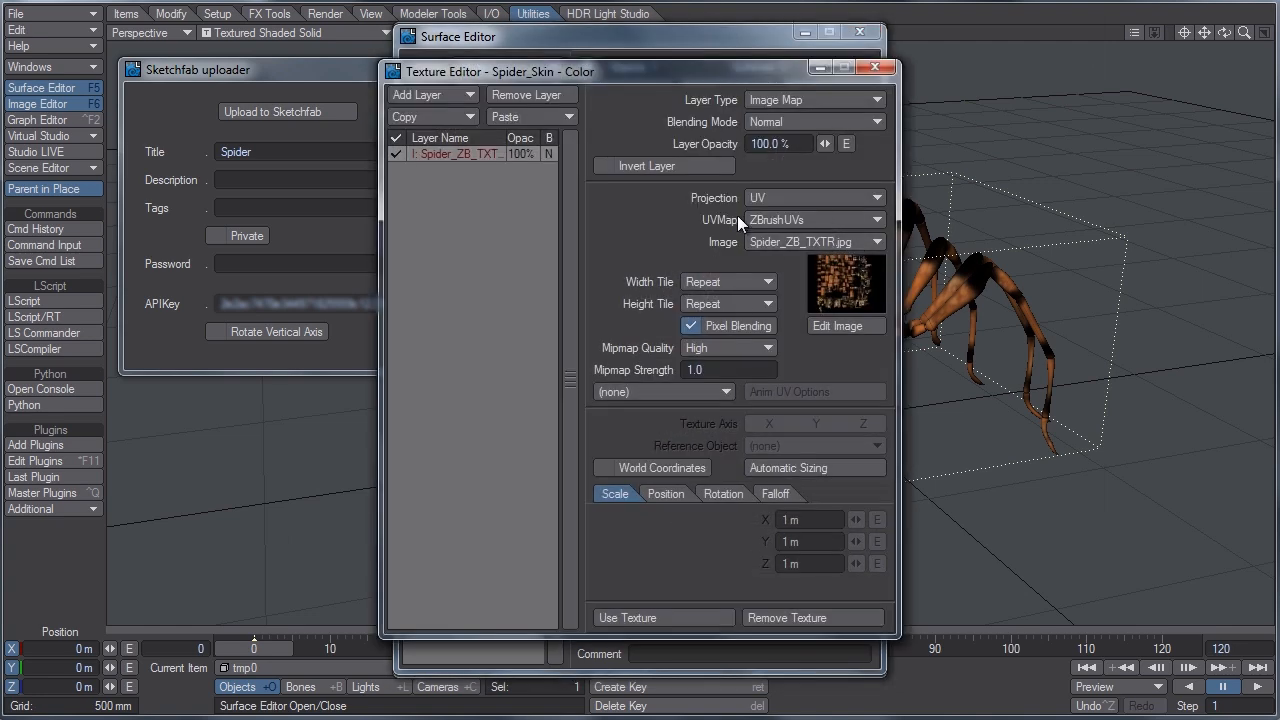
left_click(875, 66)
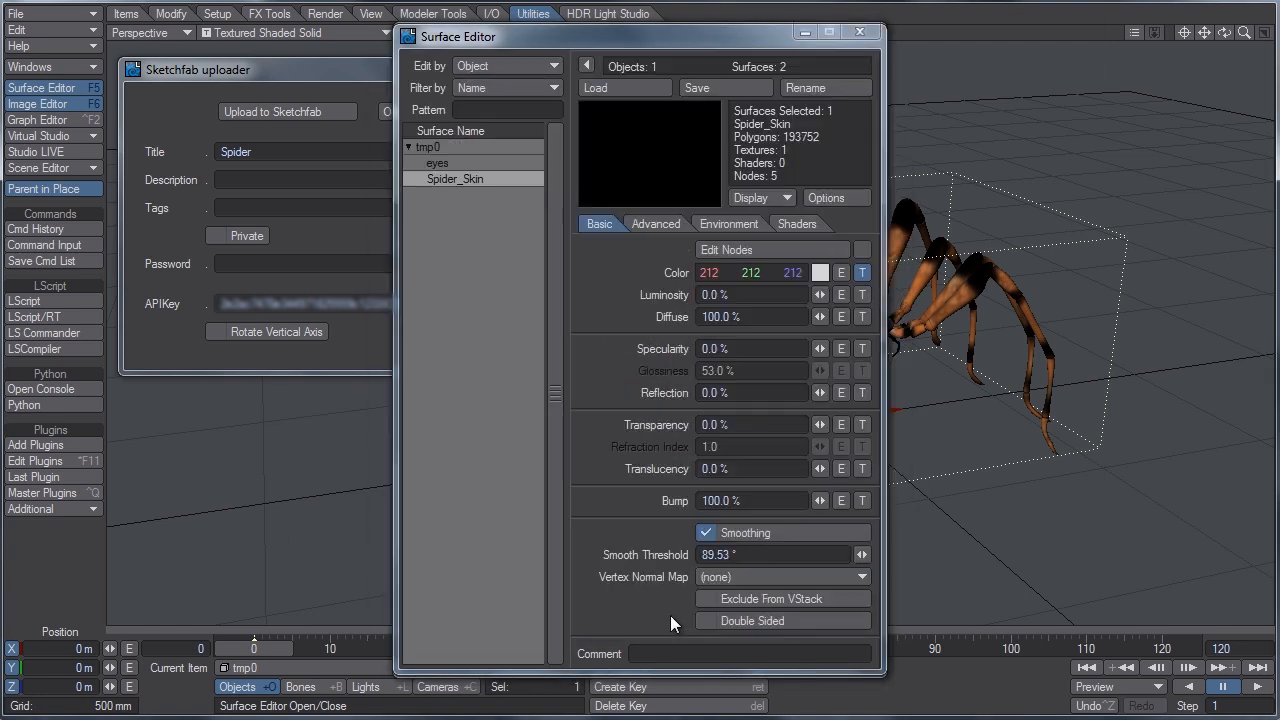
mouse_move(600, 330)
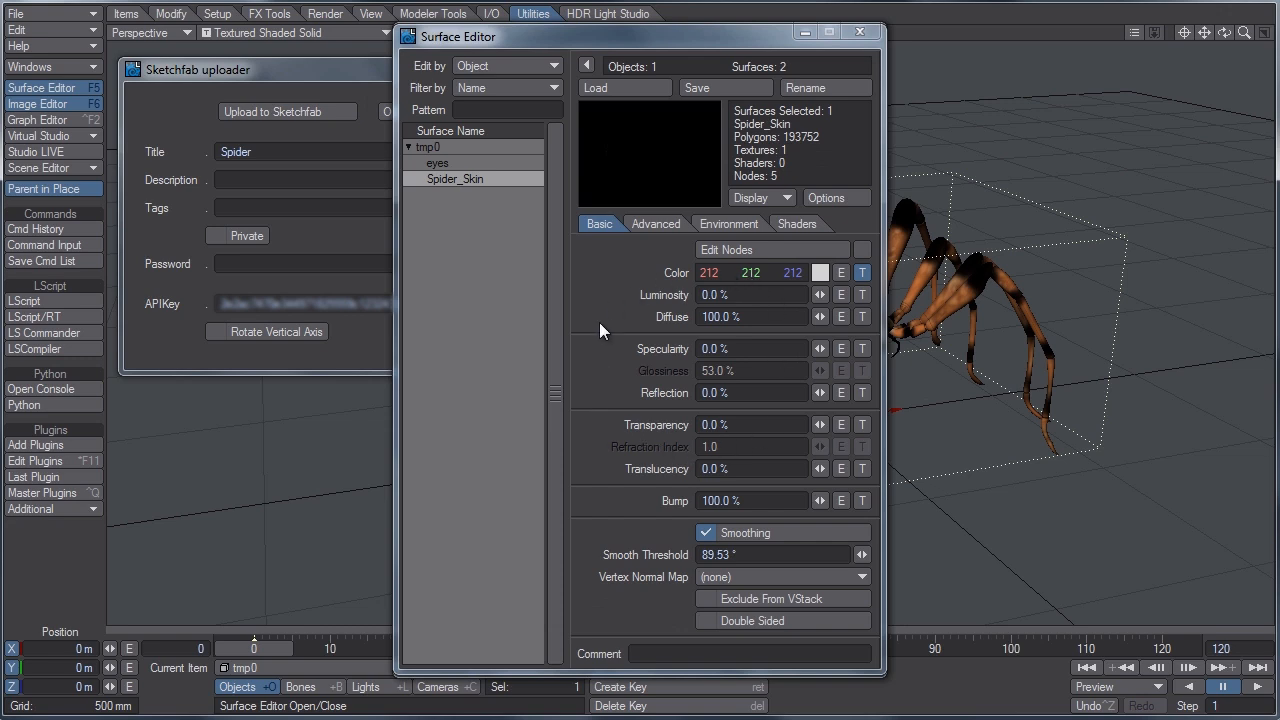
mouse_move(622, 360)
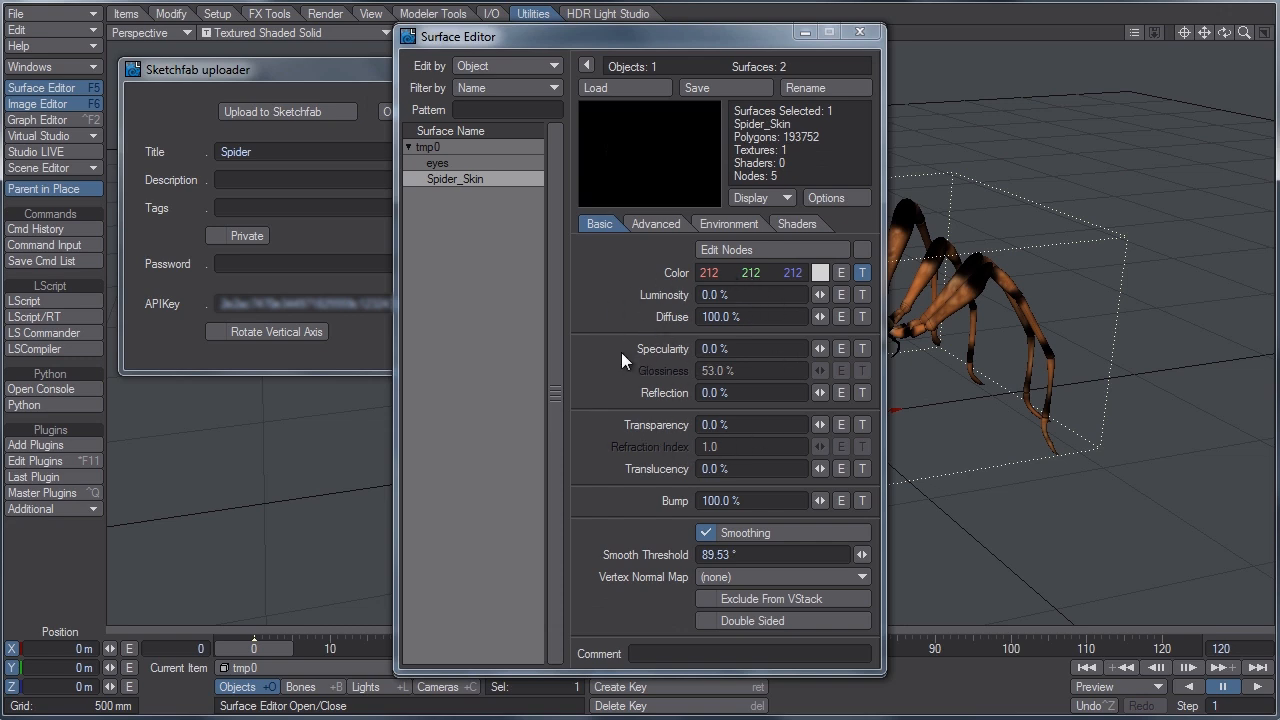
mouse_move(738, 349)
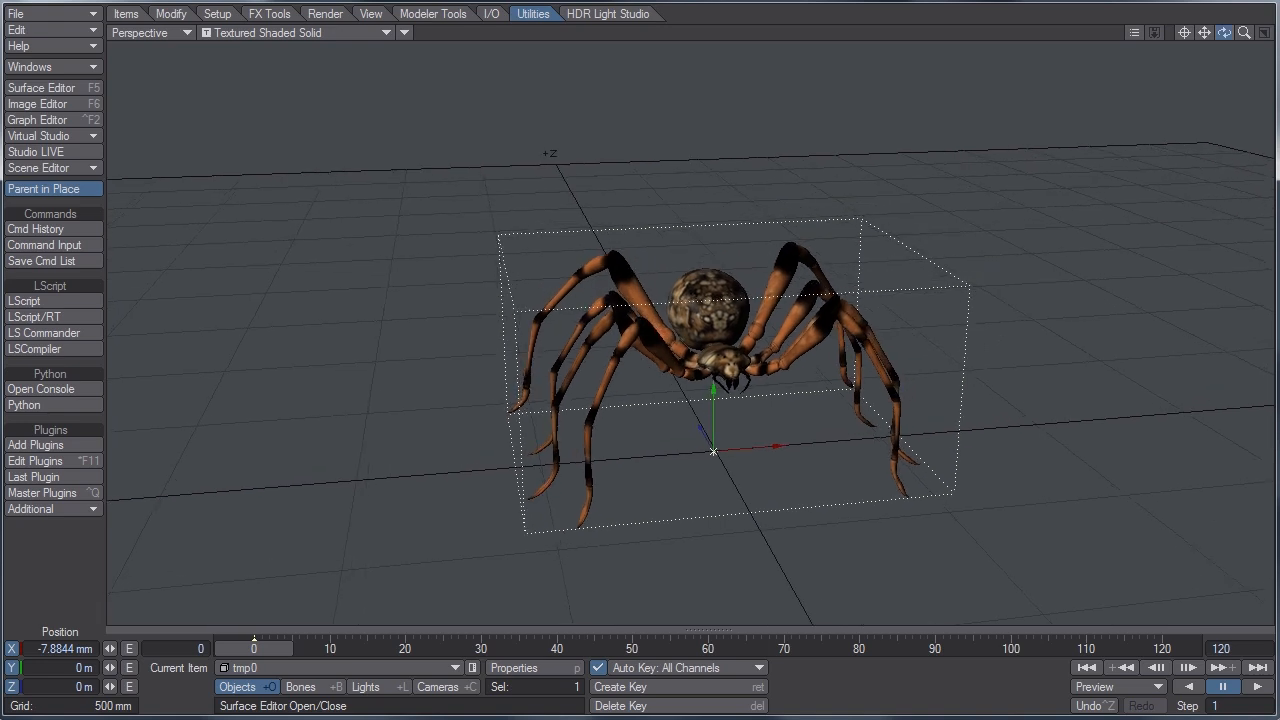
mouse_move(507, 169)
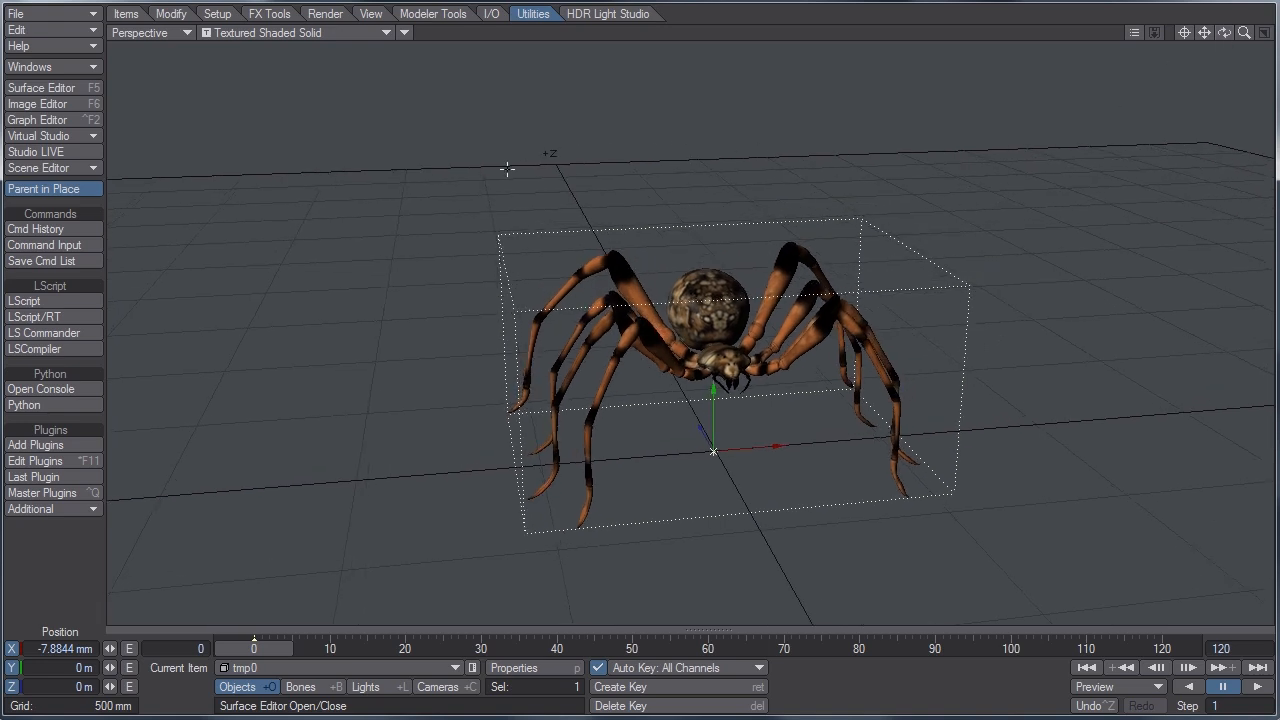
mouse_move(1101, 315)
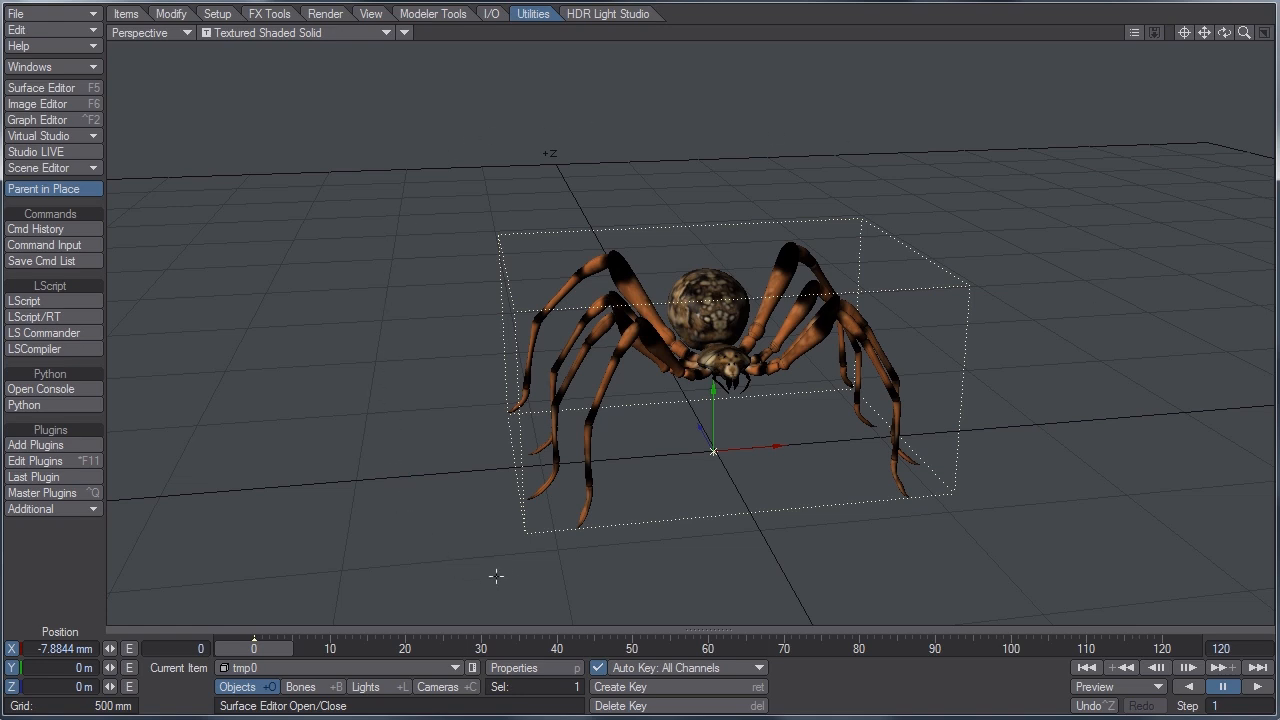
mouse_move(676, 604)
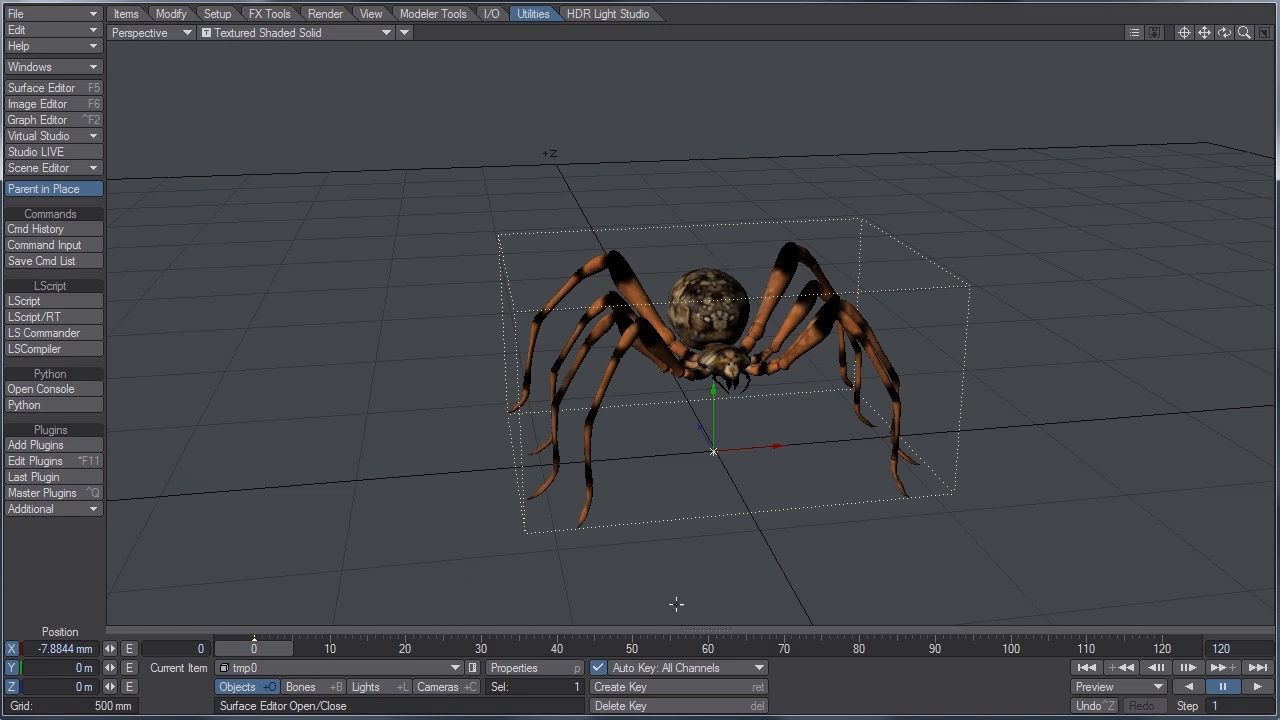
left_click(126, 13)
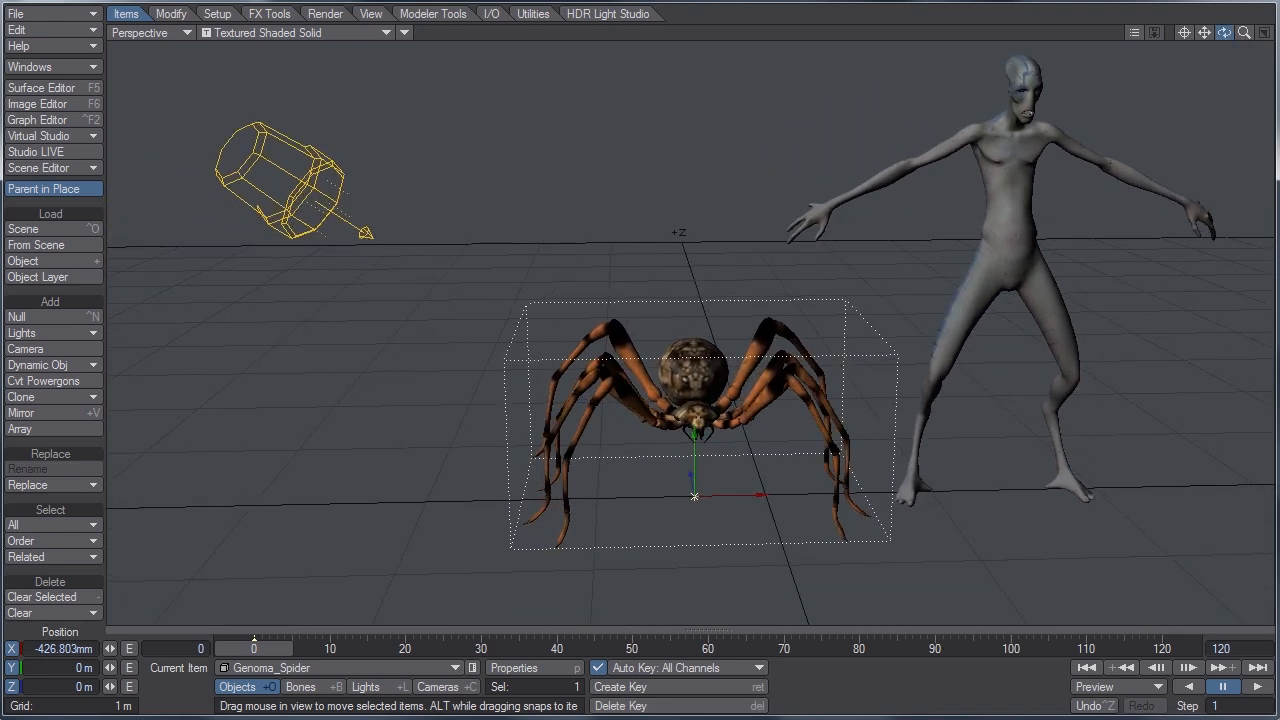
Select the Alien_Emissary's AE_Skin surface in the Surface Editor, then close the editor.
left_click(40, 88)
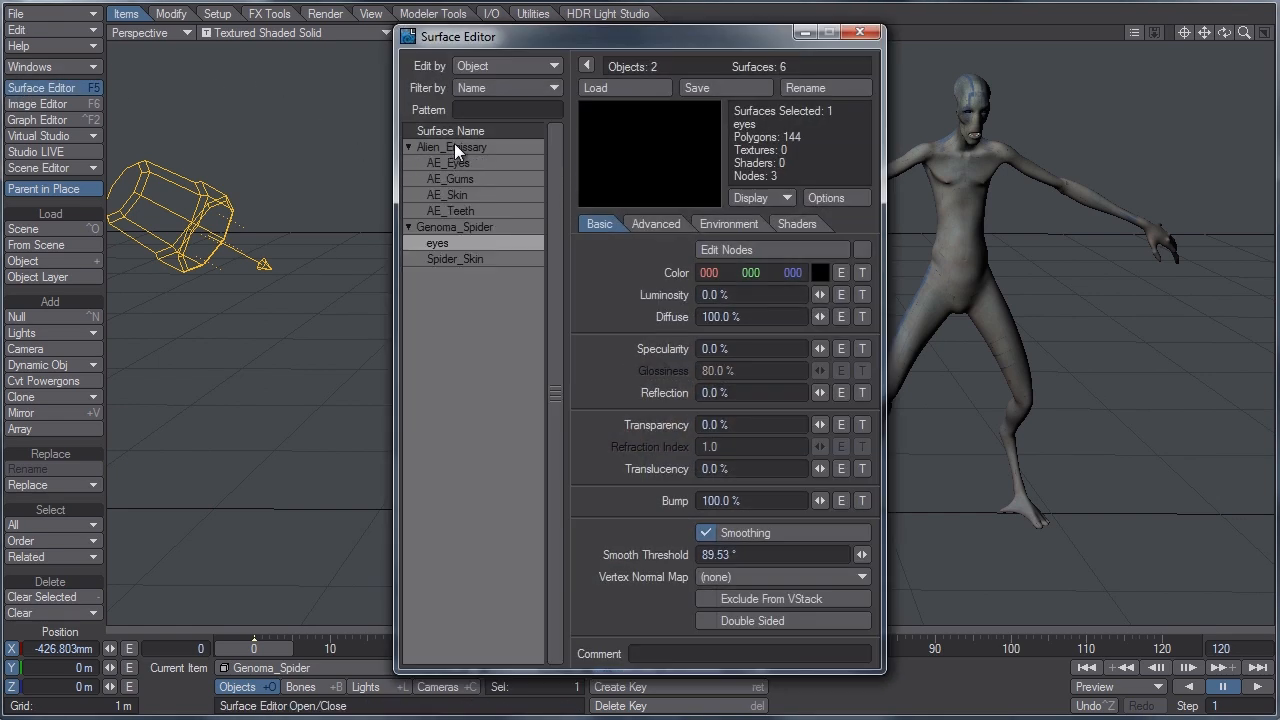
left_click(445, 194)
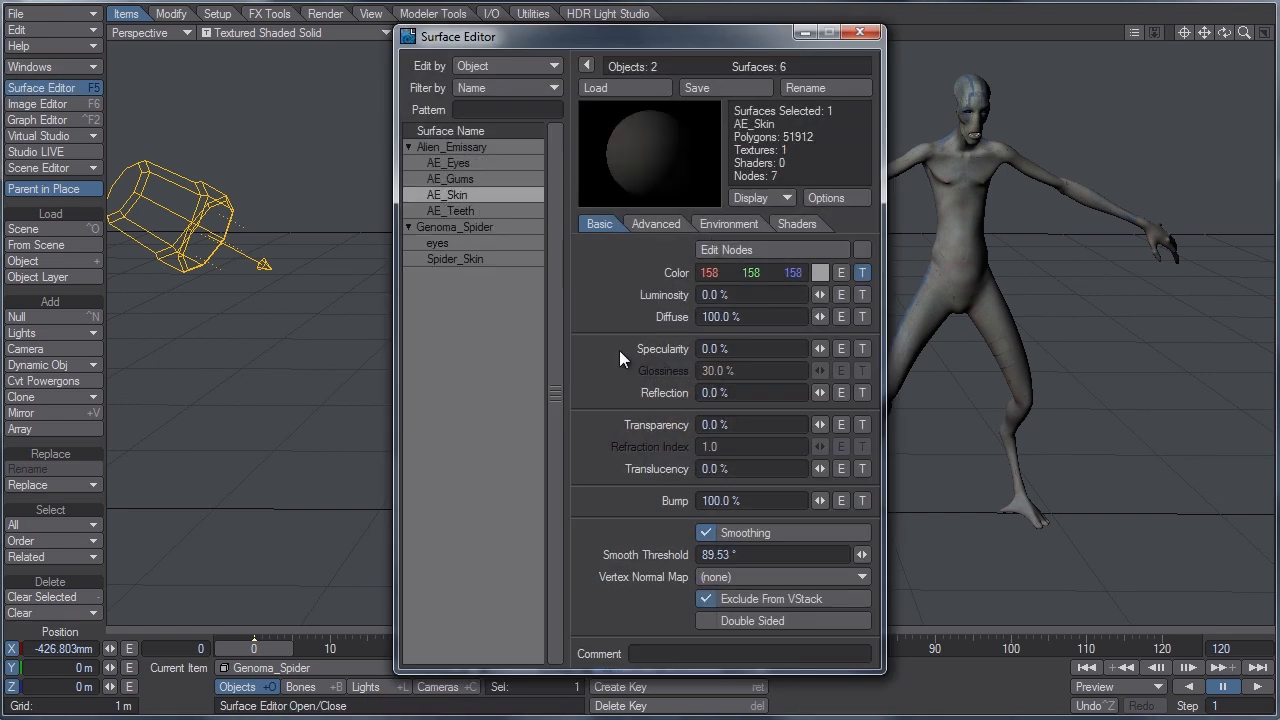
left_click(862, 272)
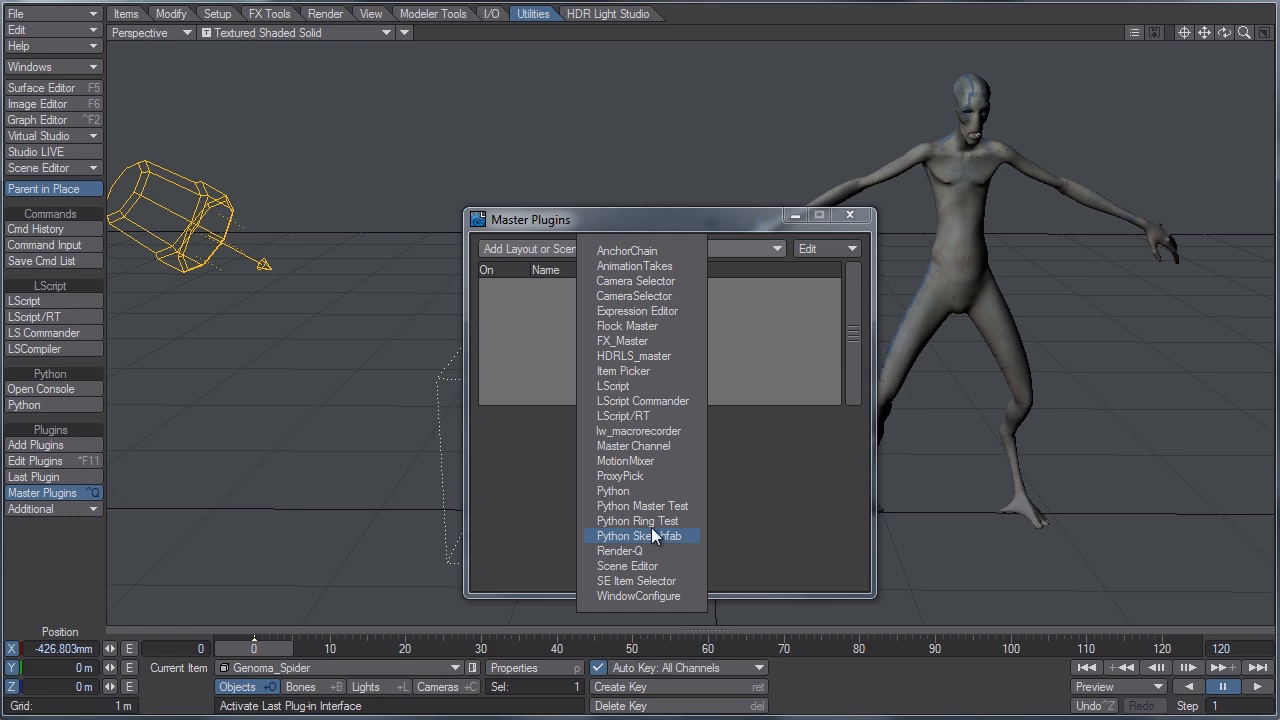
Add the Python Sketchfab master plugin, open the uploader, and title it 'Characters'.
left_click(635, 535)
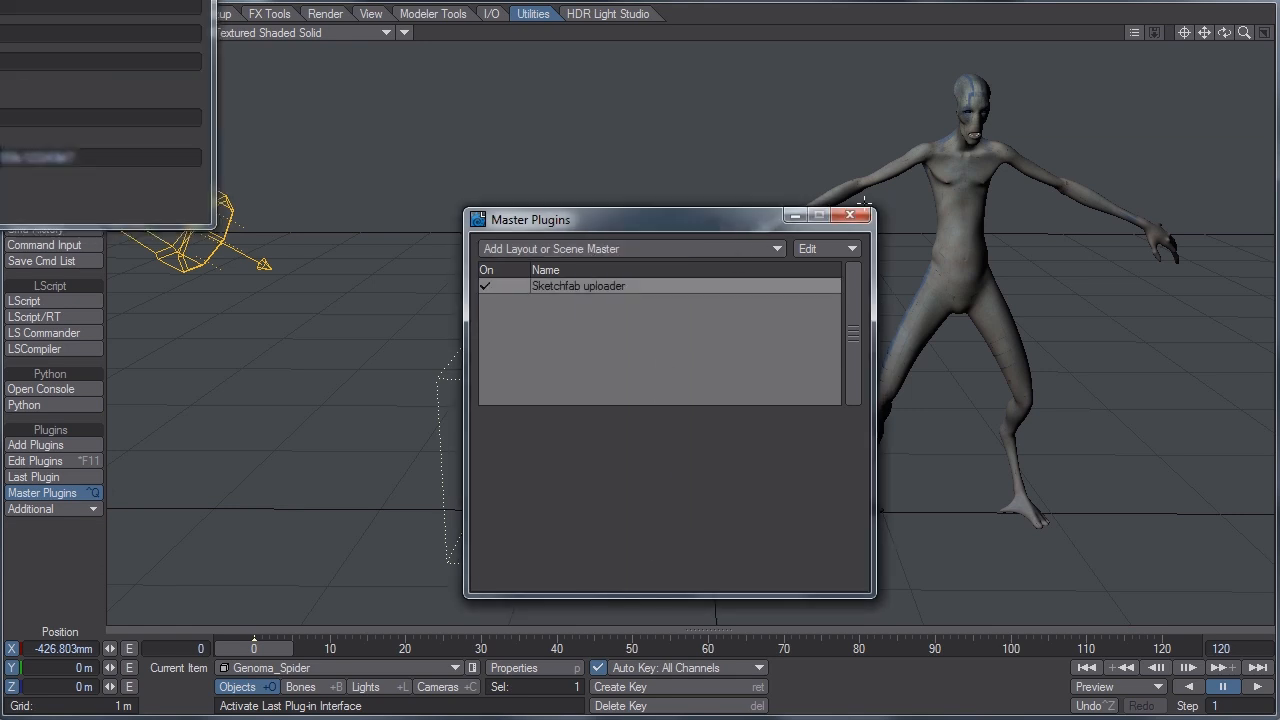
double_click(578, 285)
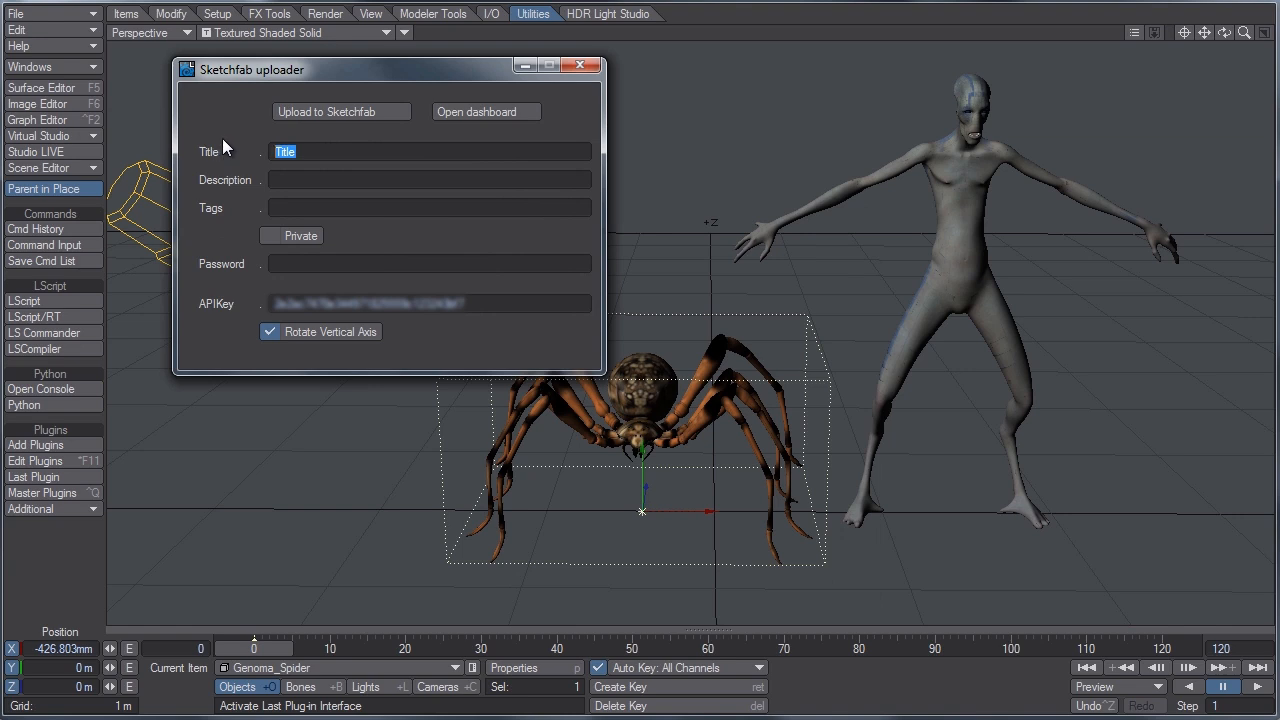
type("Characters")
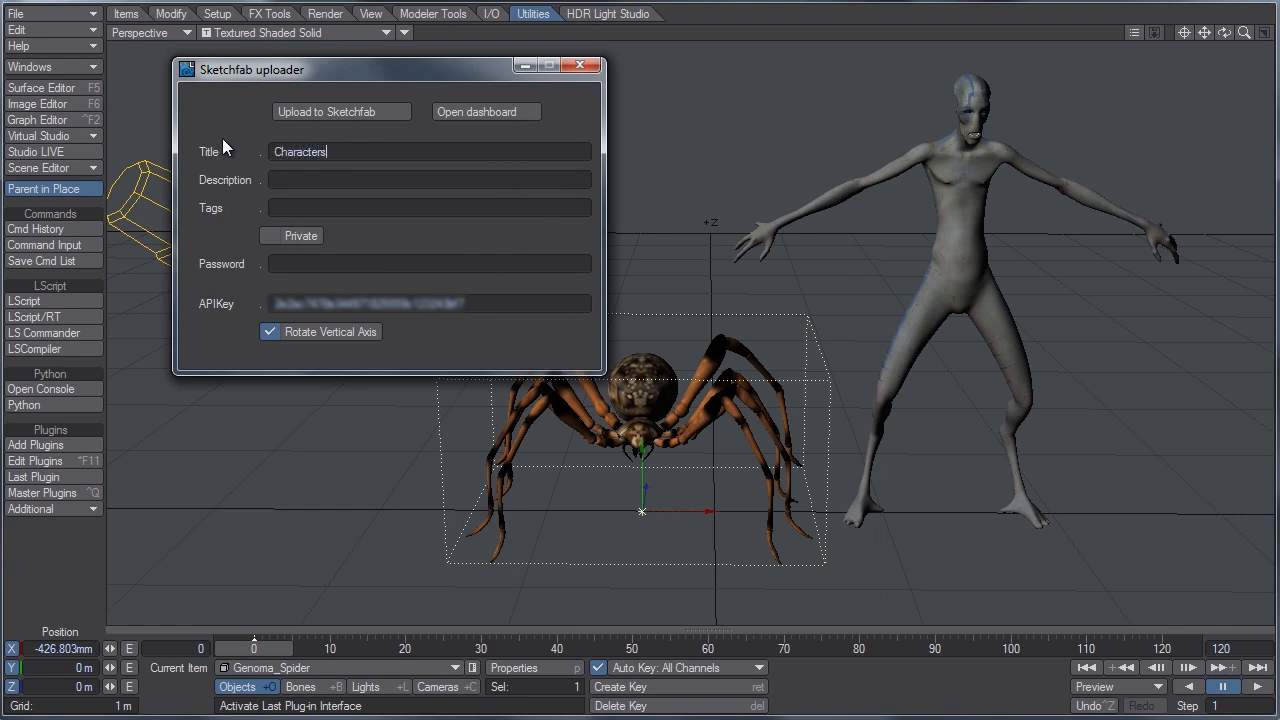
mouse_move(275, 235)
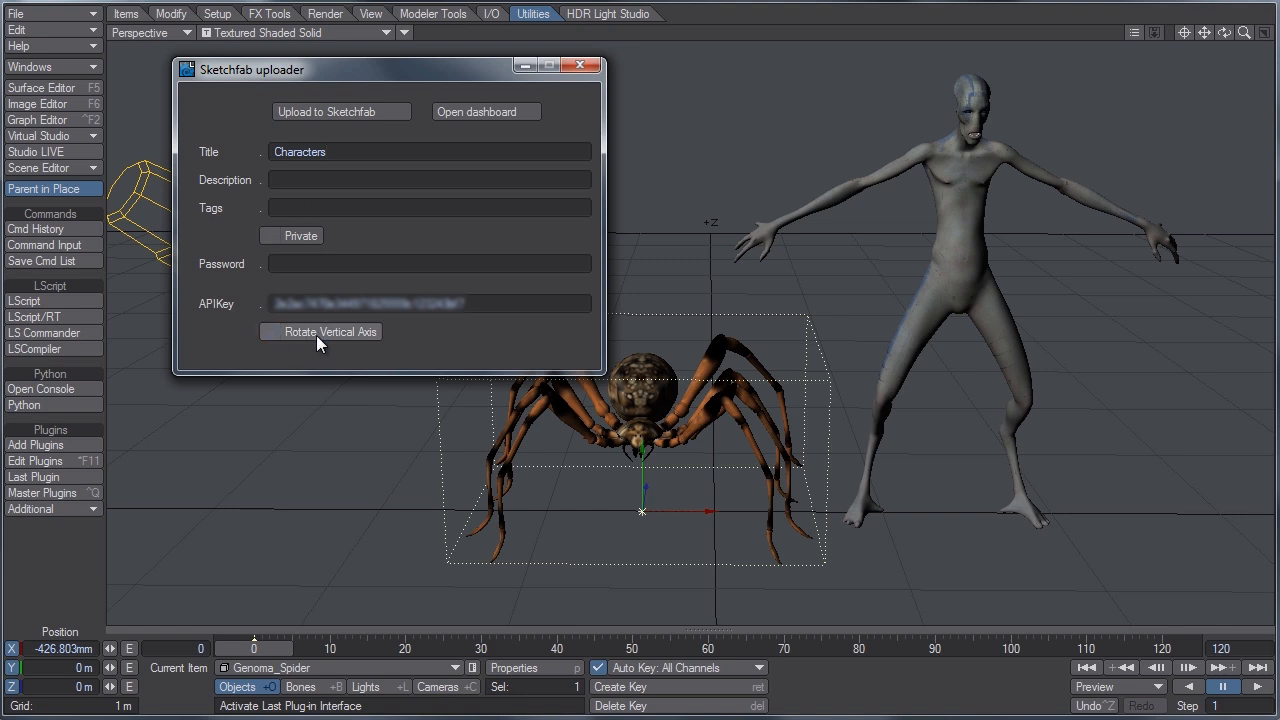
left_click_drag(380, 69, 355, 50)
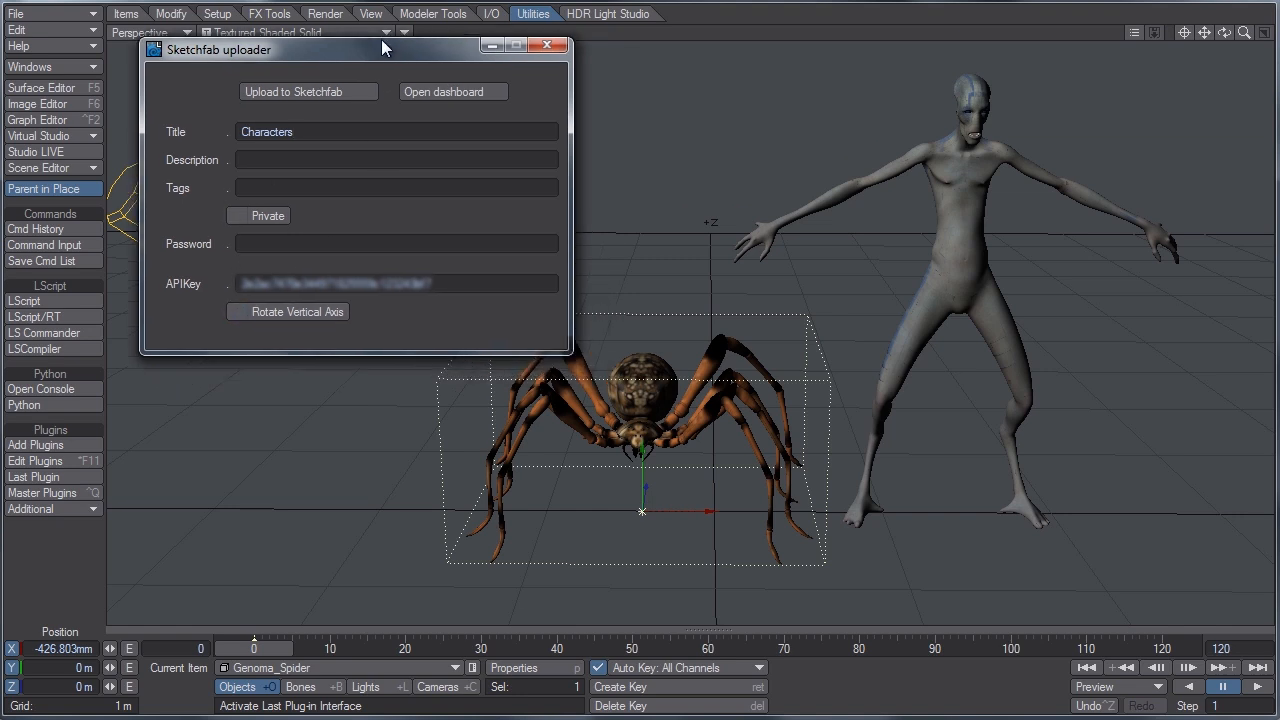
Upload the Characters scene (about 11.9 MB) without freezing SubPatches, then open the dashboard.
left_click(308, 91)
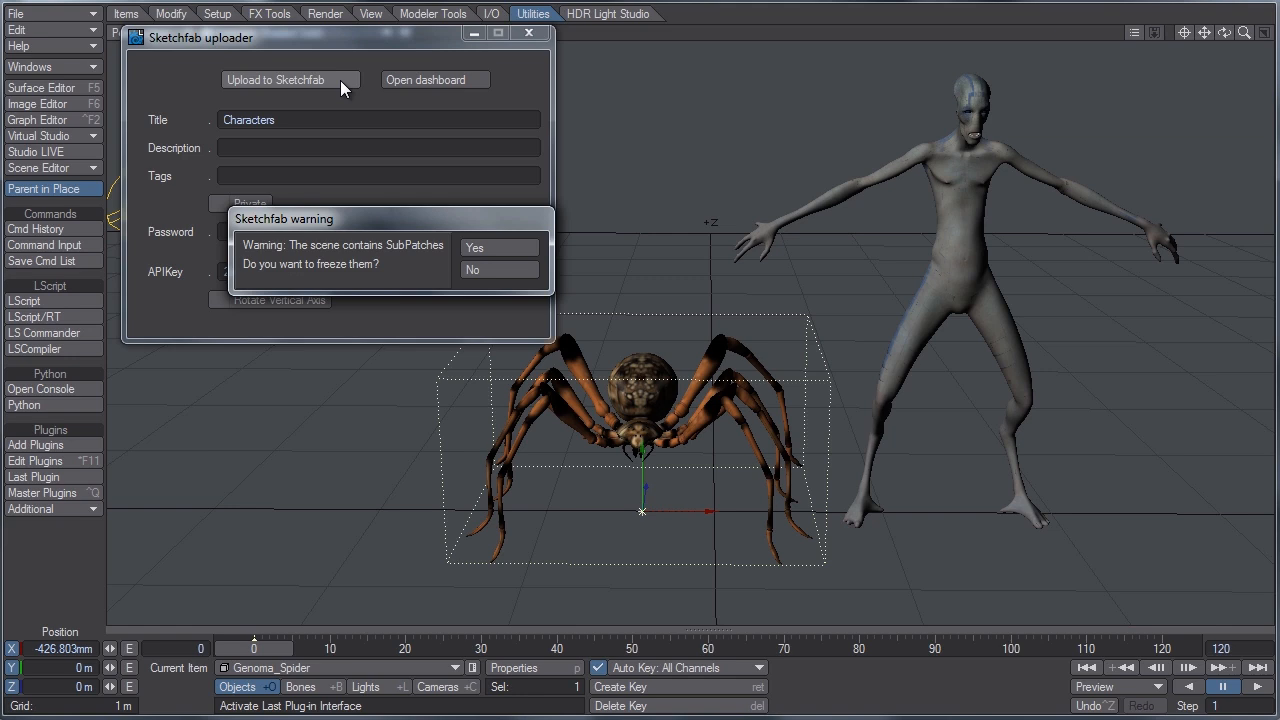
mouse_move(322, 235)
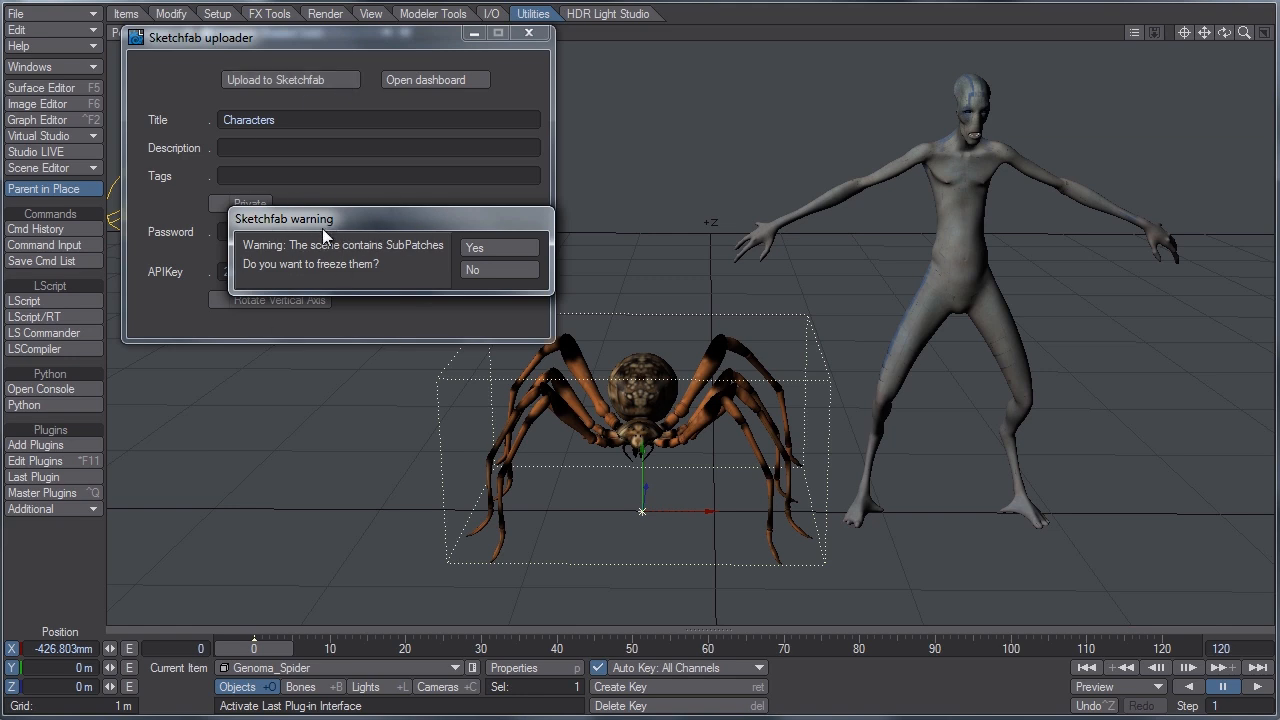
mouse_move(500, 268)
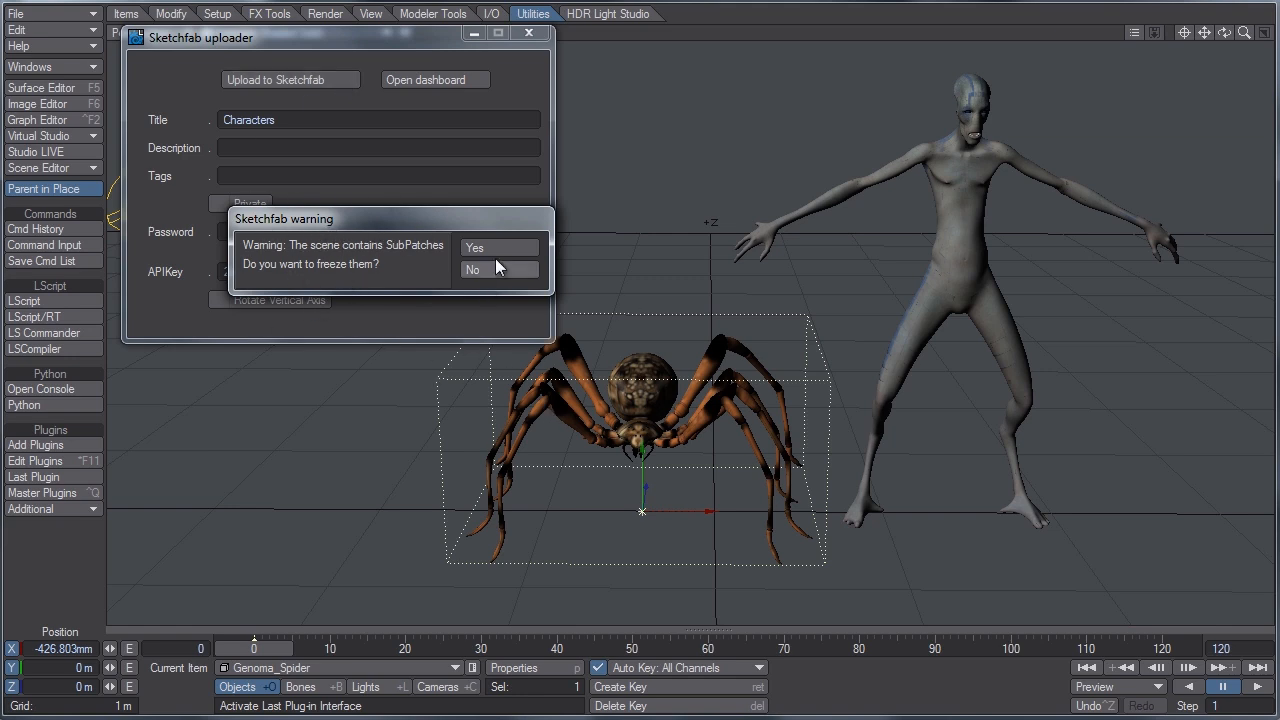
left_click(474, 248)
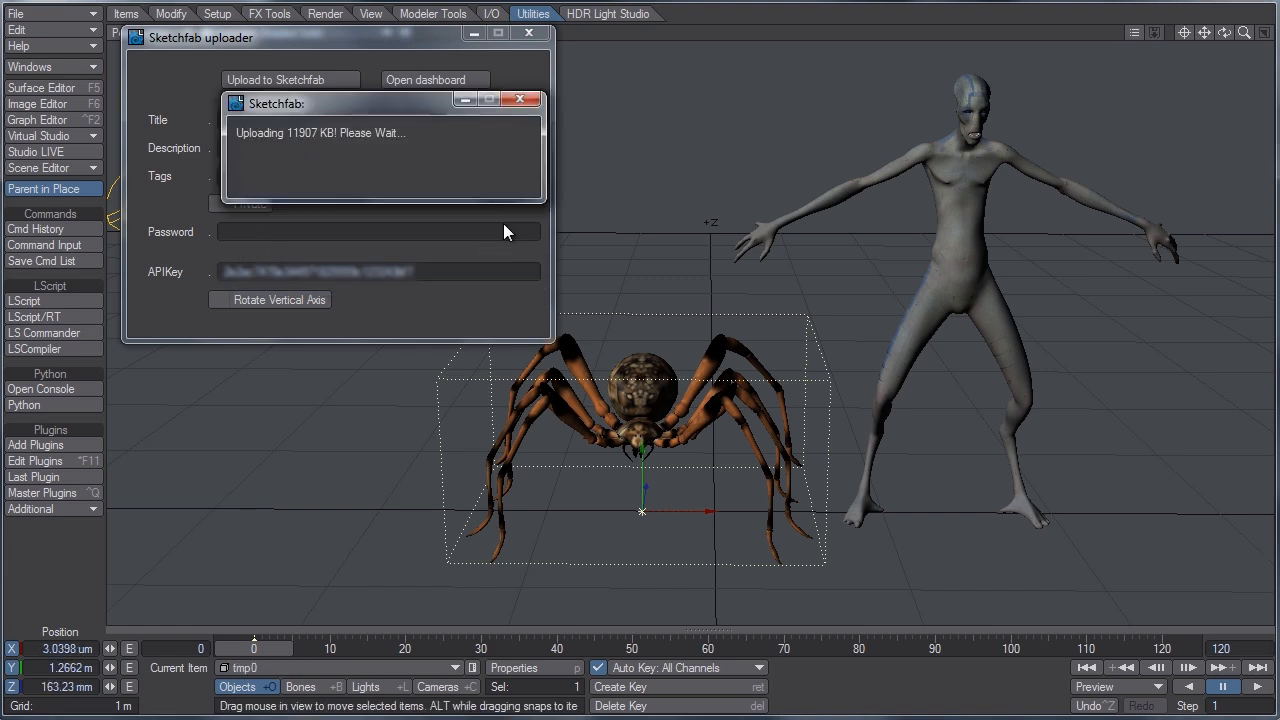
mouse_move(500, 221)
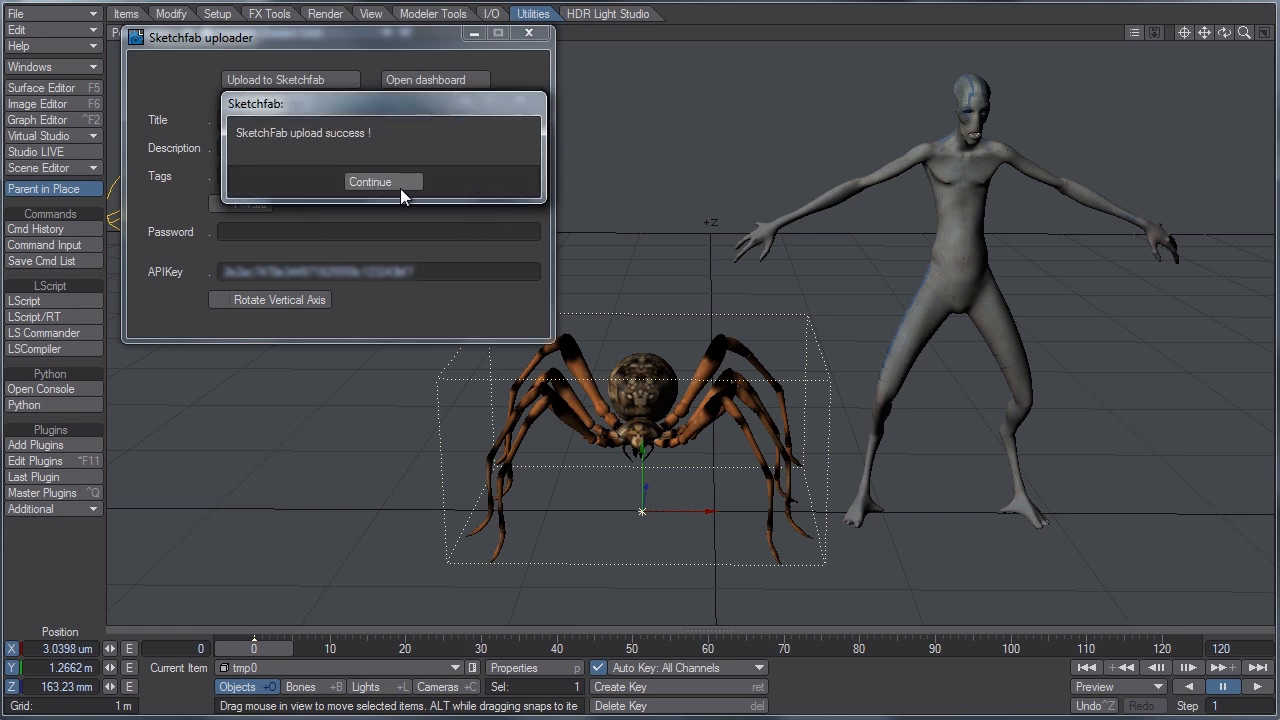
left_click(383, 181)
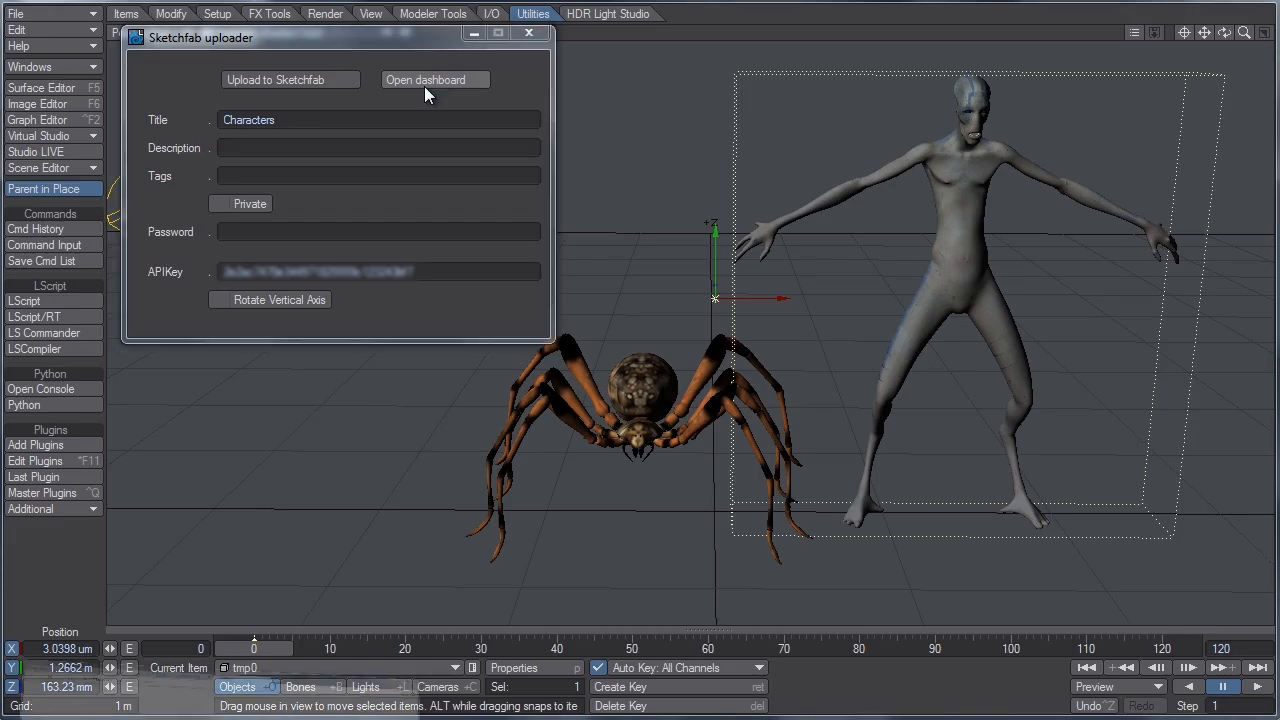
Open the uploaded Characters model page and orbit around the alien's torso and head.
left_click(435, 79)
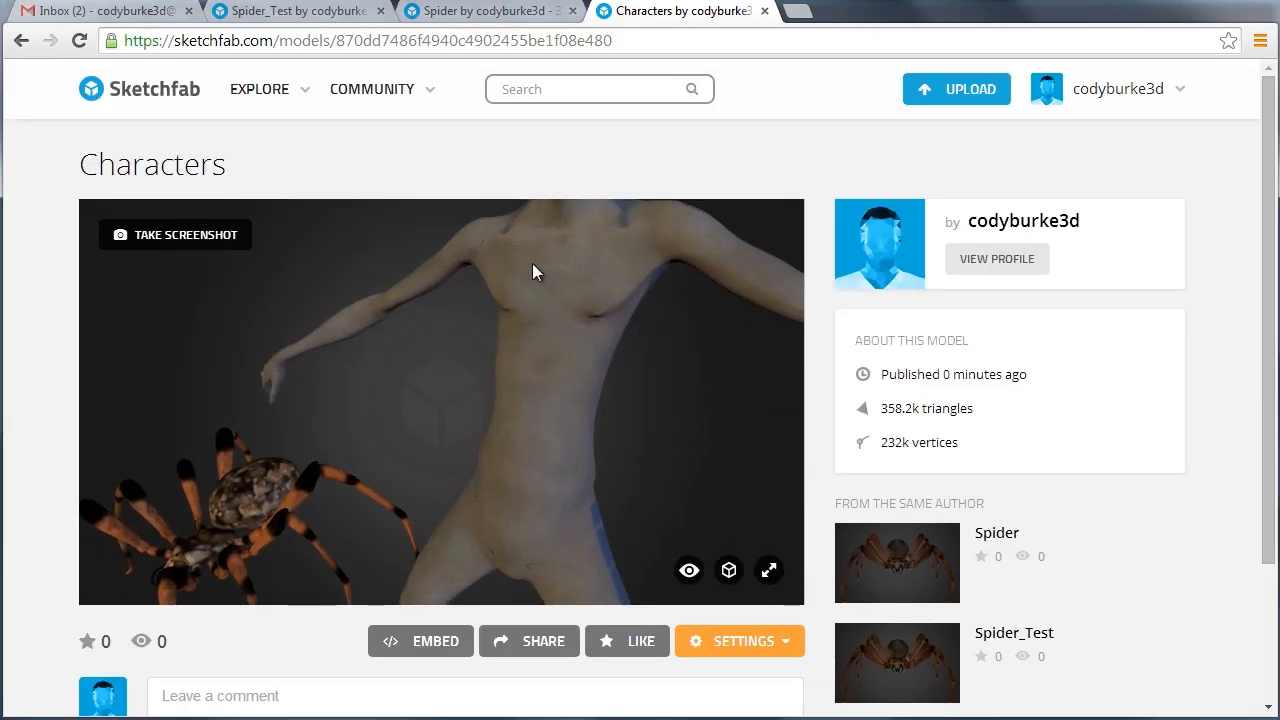
left_click_drag(533, 271, 462, 477)
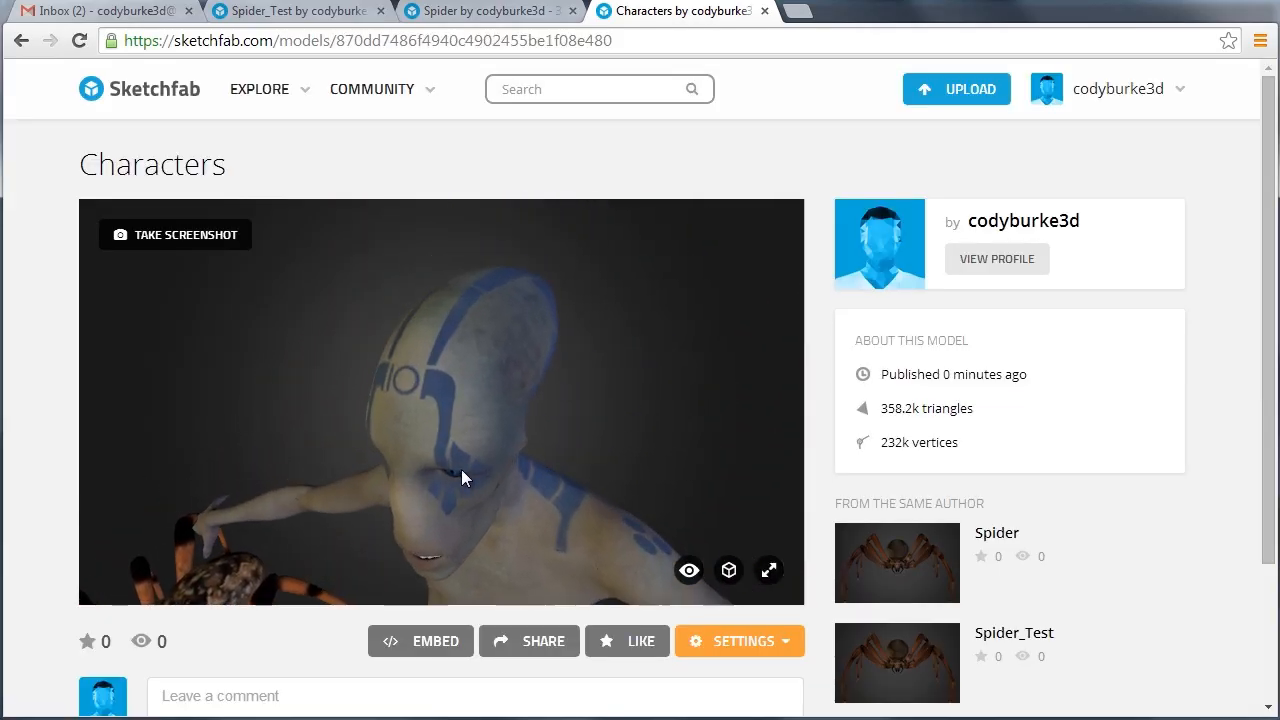
left_click_drag(460, 478, 490, 467)
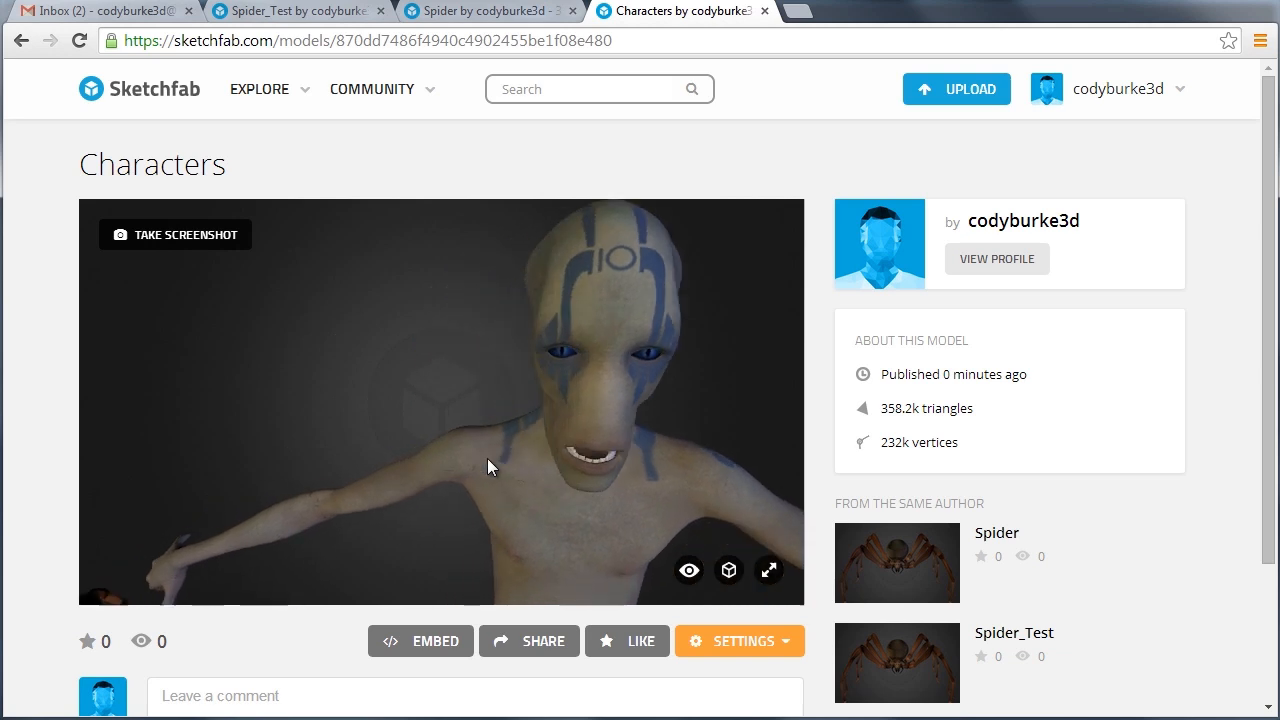
left_click_drag(490, 467, 447, 470)
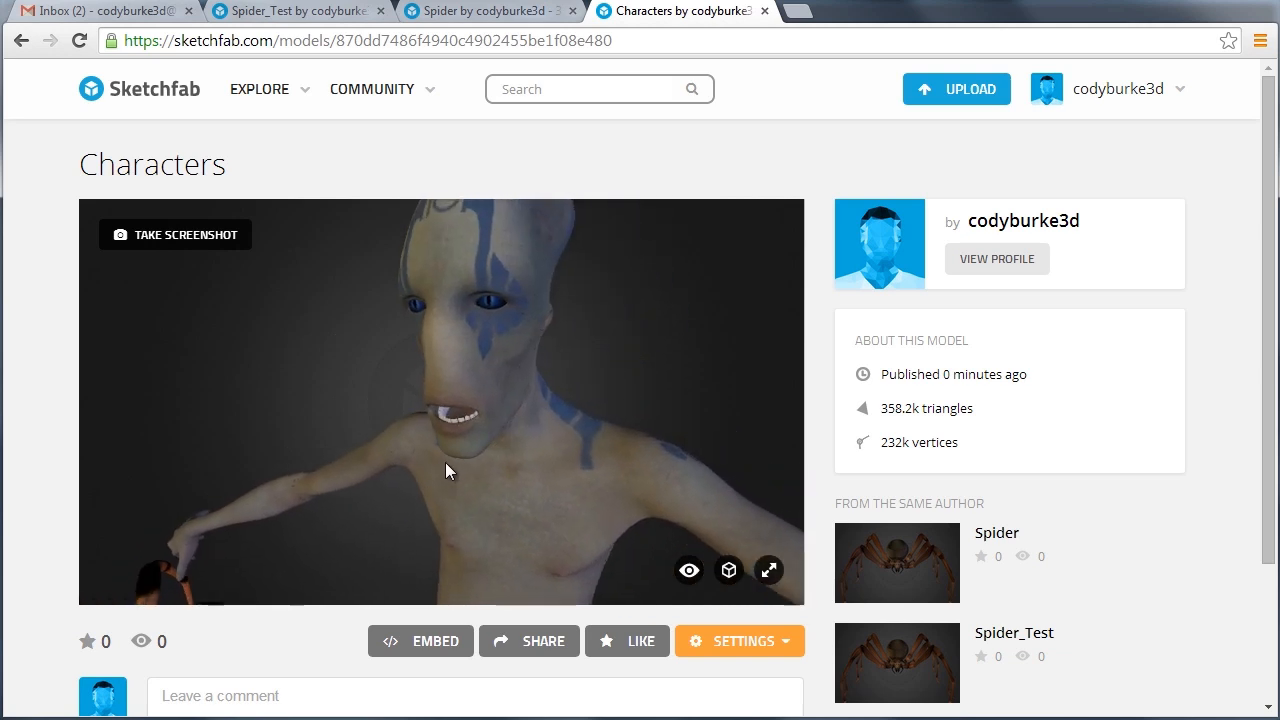
left_click_drag(448, 470, 478, 465)
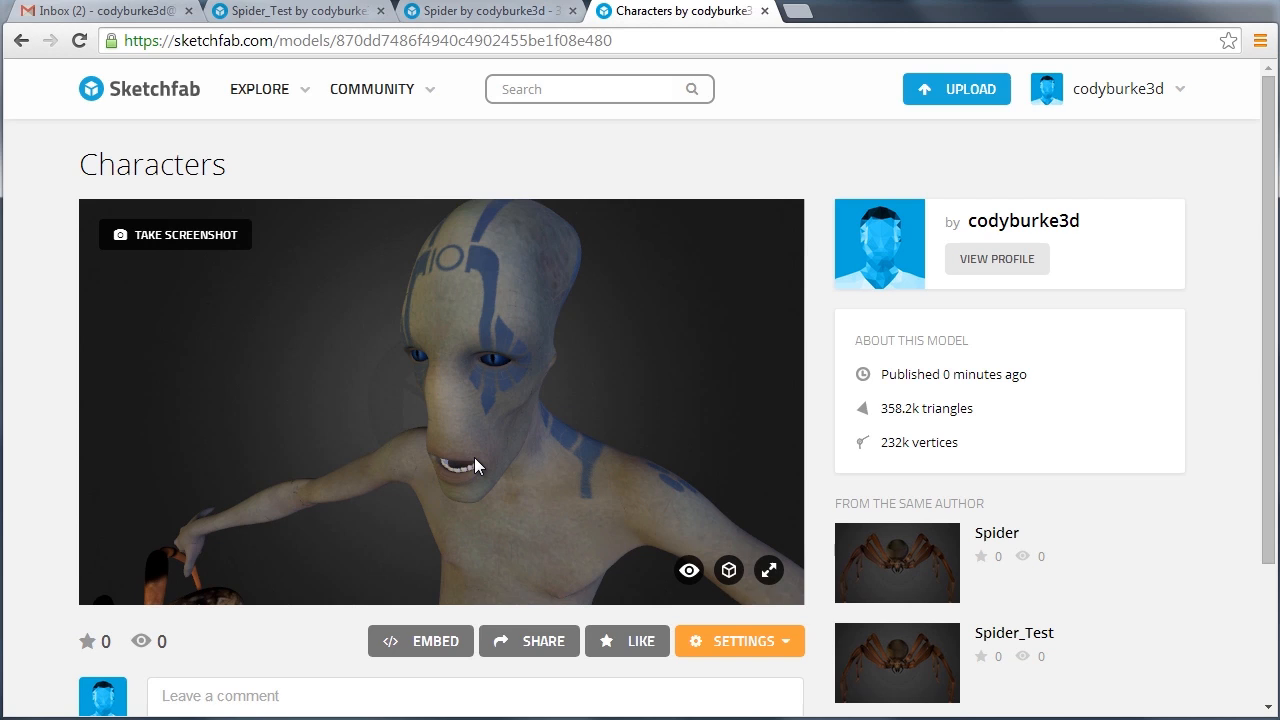
left_click_drag(475, 465, 480, 458)
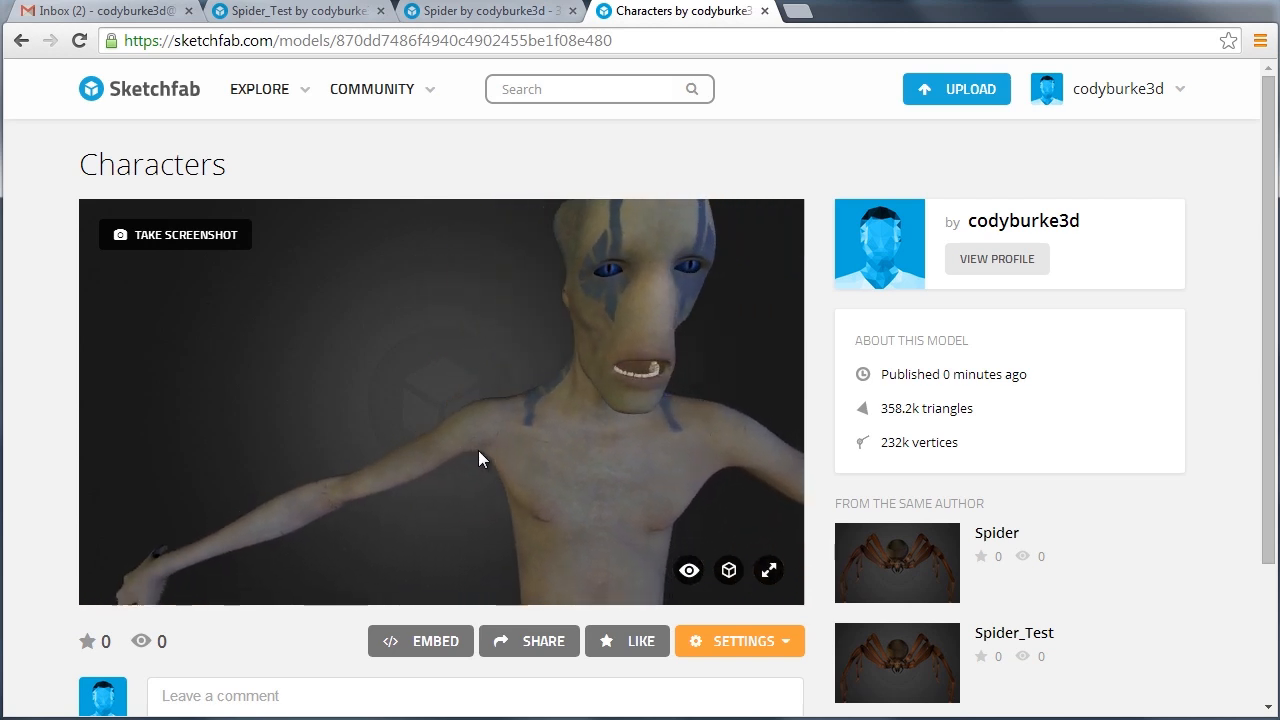
left_click_drag(480, 458, 630, 387)
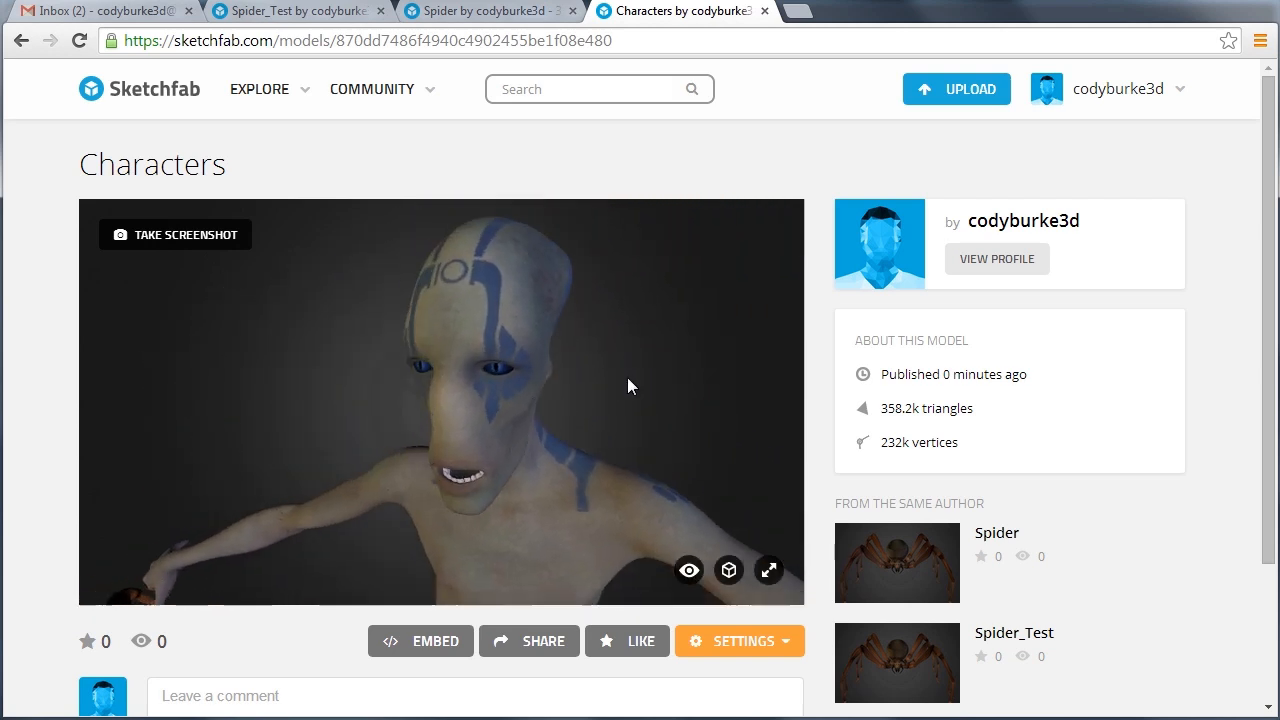
Orbit the viewer toward the spider and inspect it from several angles.
left_click_drag(630, 386, 450, 440)
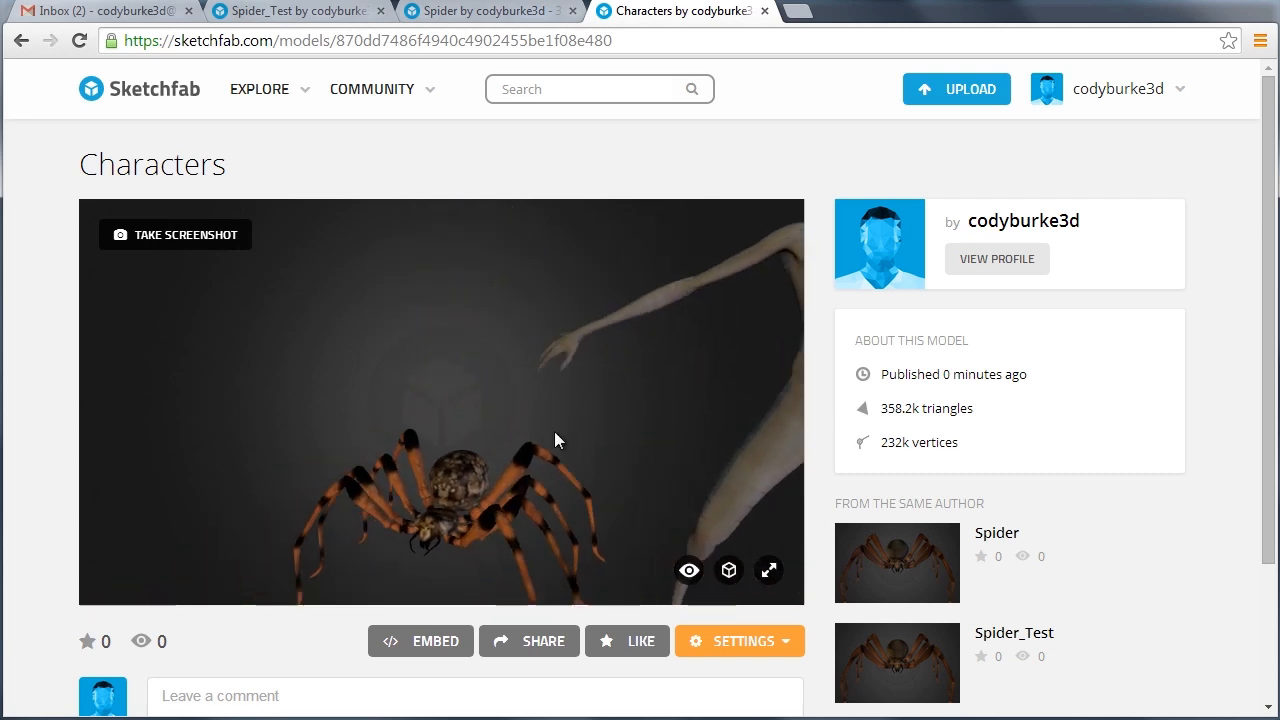
left_click_drag(558, 441, 515, 514)
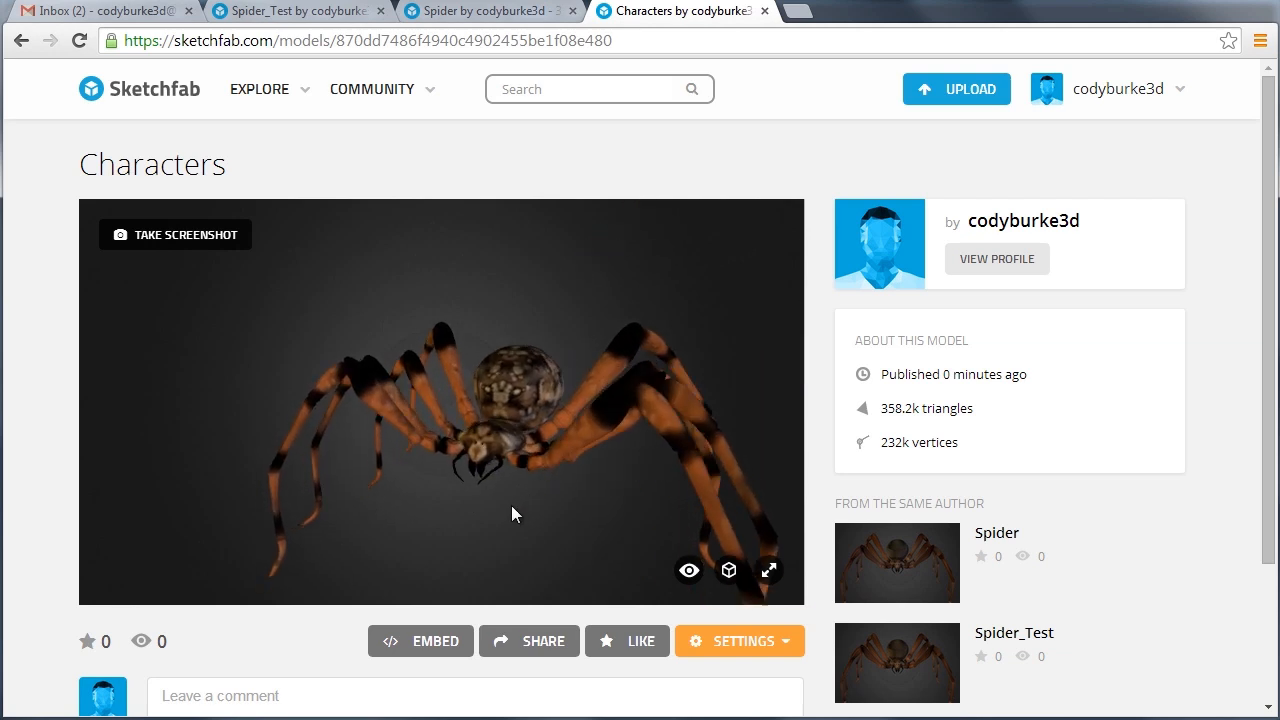
left_click_drag(515, 513, 445, 471)
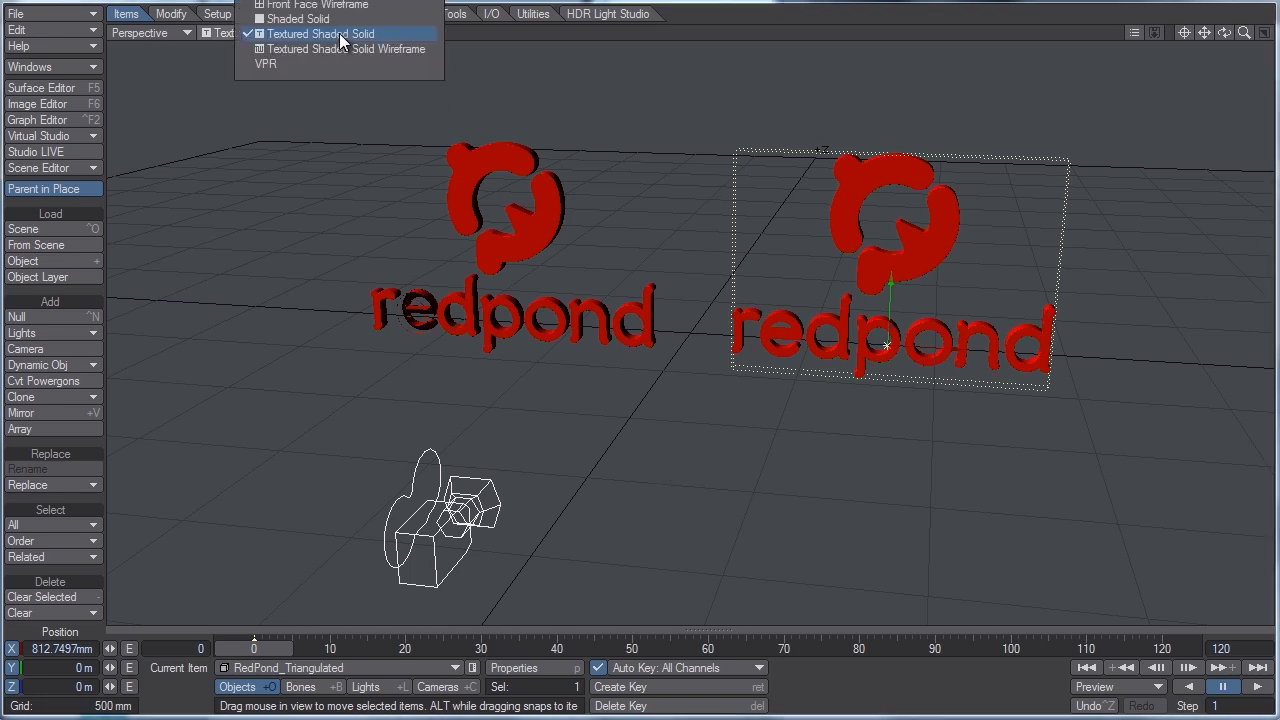
Switch the viewport to Textured Shaded Solid Wireframe to reveal the logos' polygons.
left_click(345, 49)
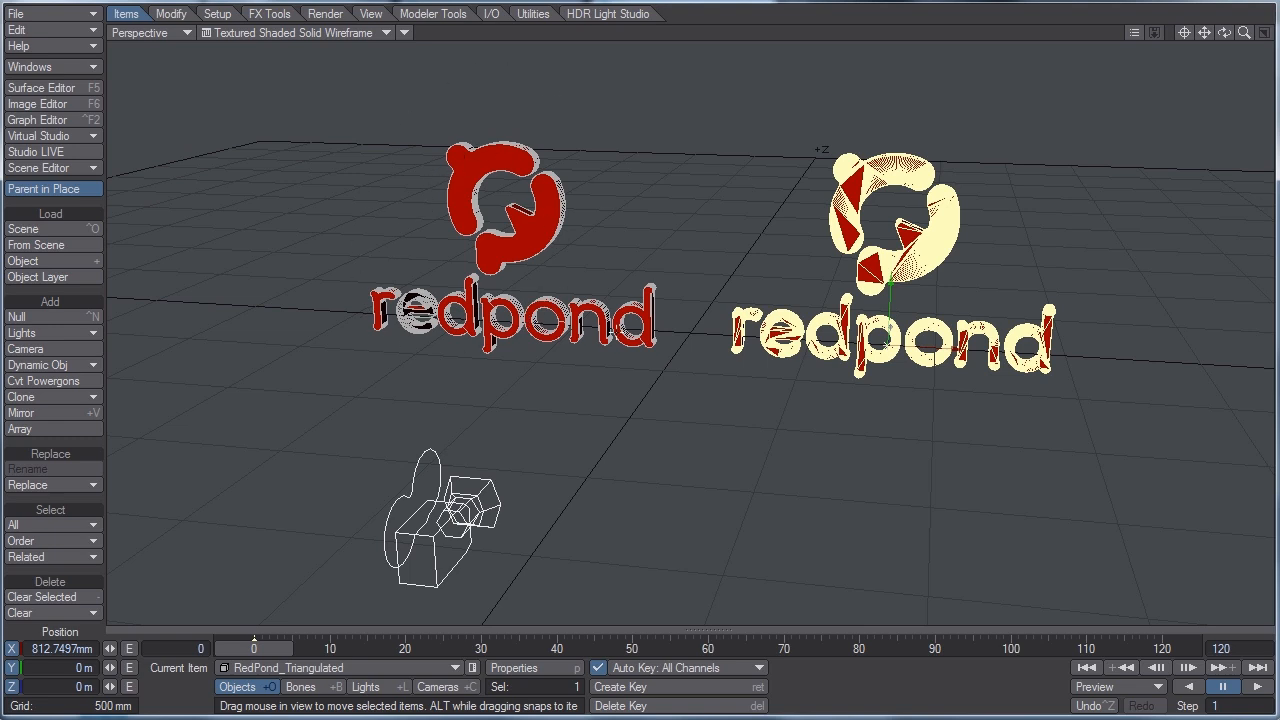
mouse_move(511, 188)
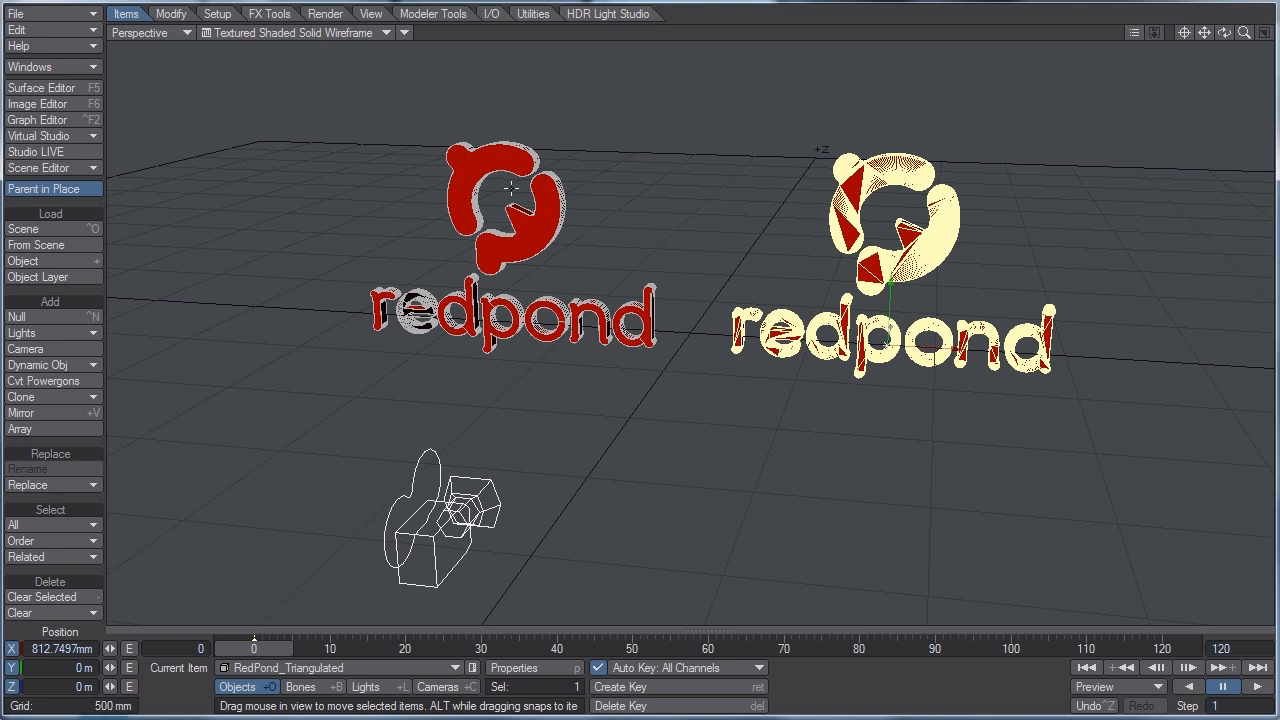
mouse_move(1065, 247)
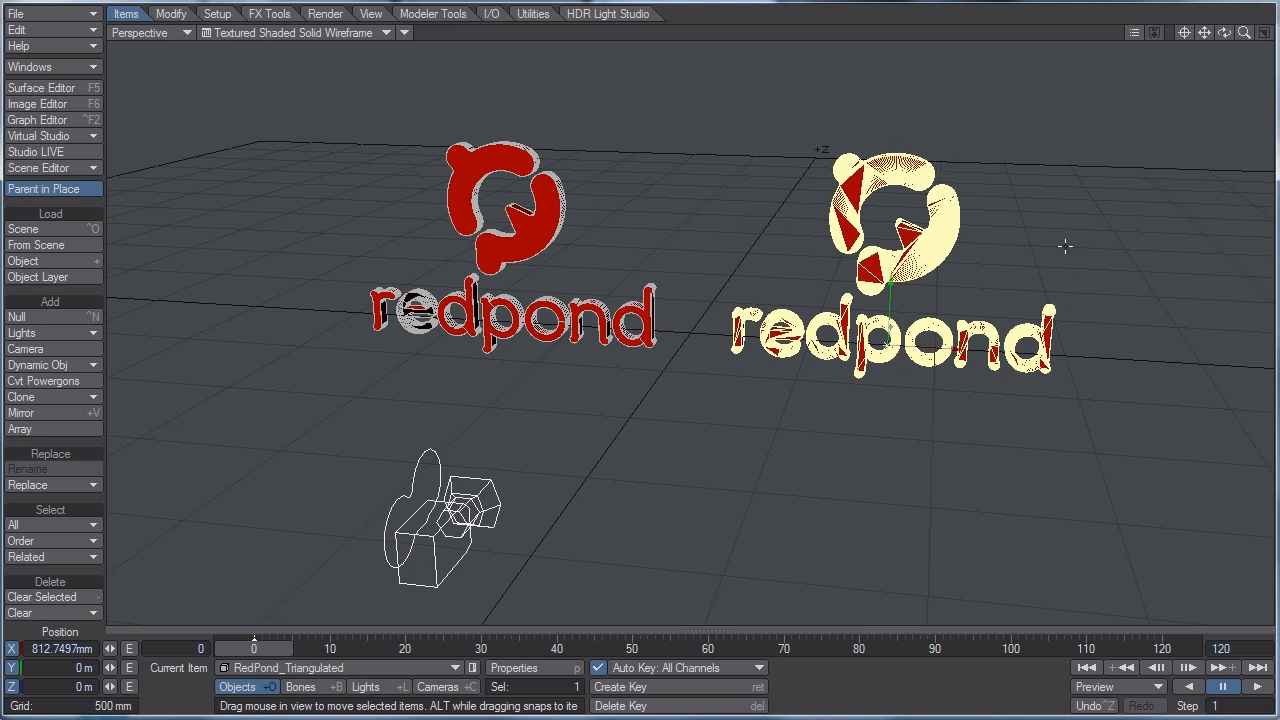
Add the Sketchfab uploader master plugin, title it 'RP', and start the upload.
left_click(532, 13)
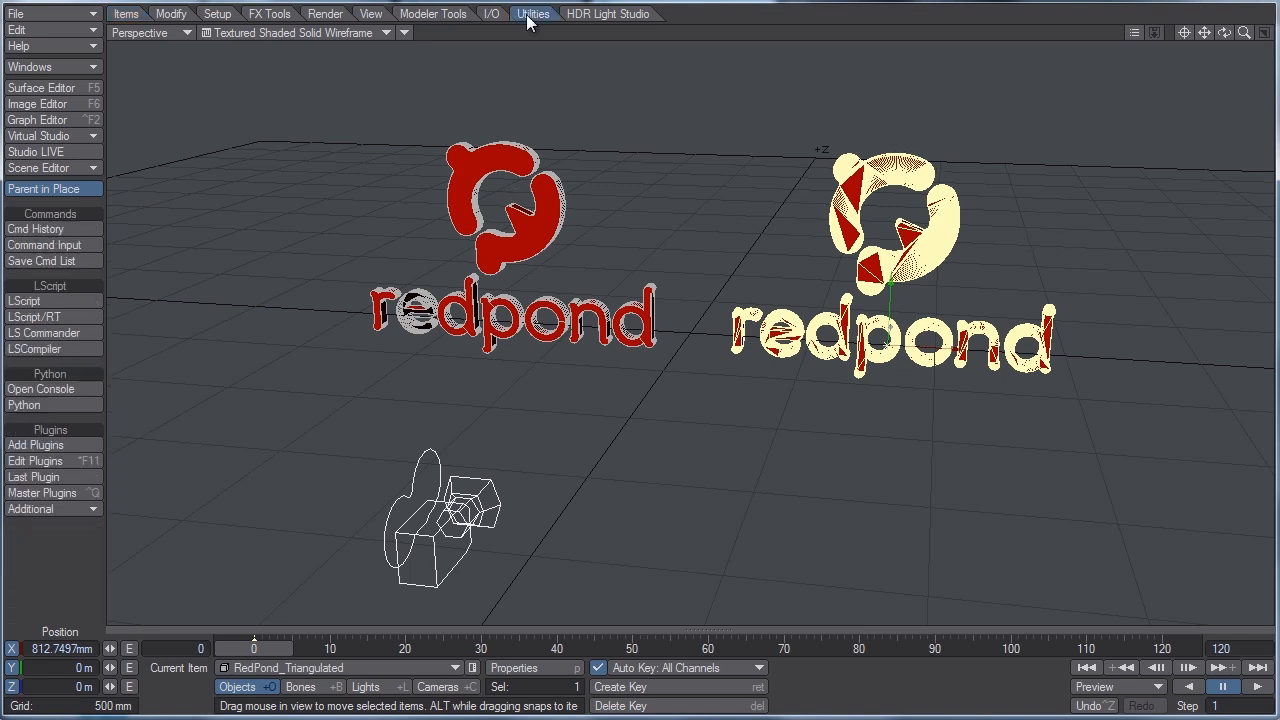
left_click(42, 492)
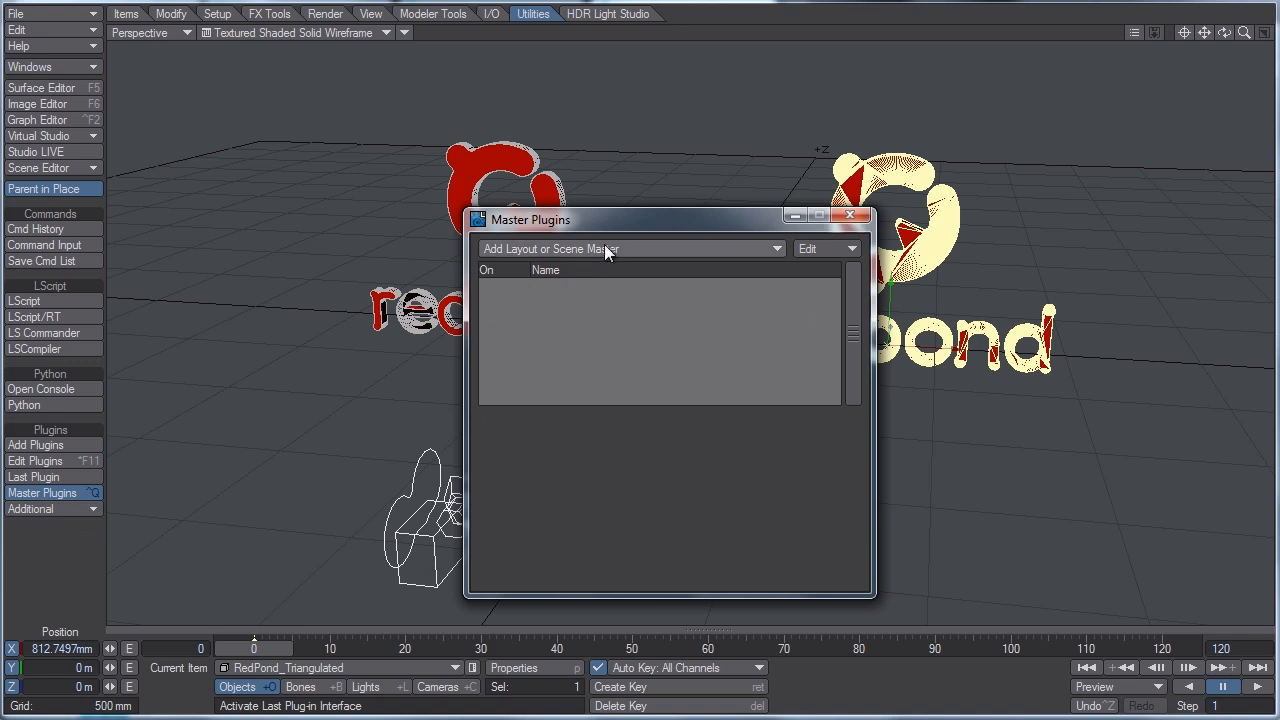
left_click(630, 248)
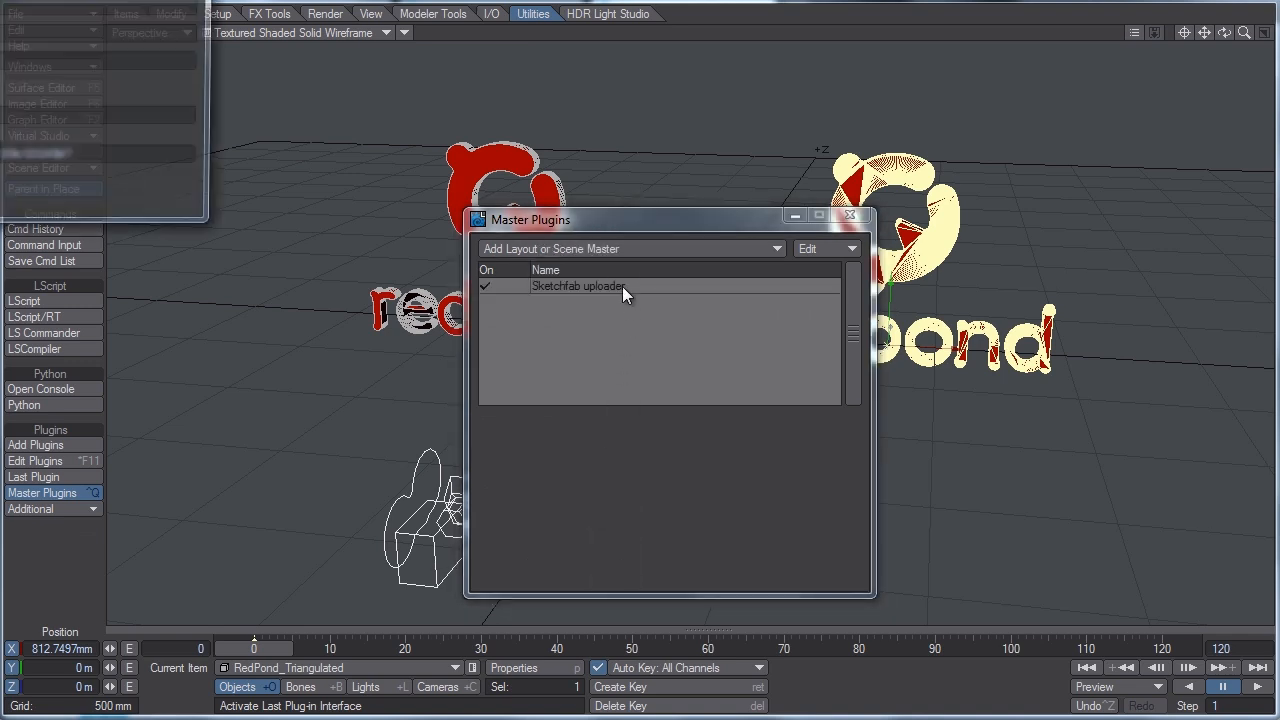
double_click(578, 286)
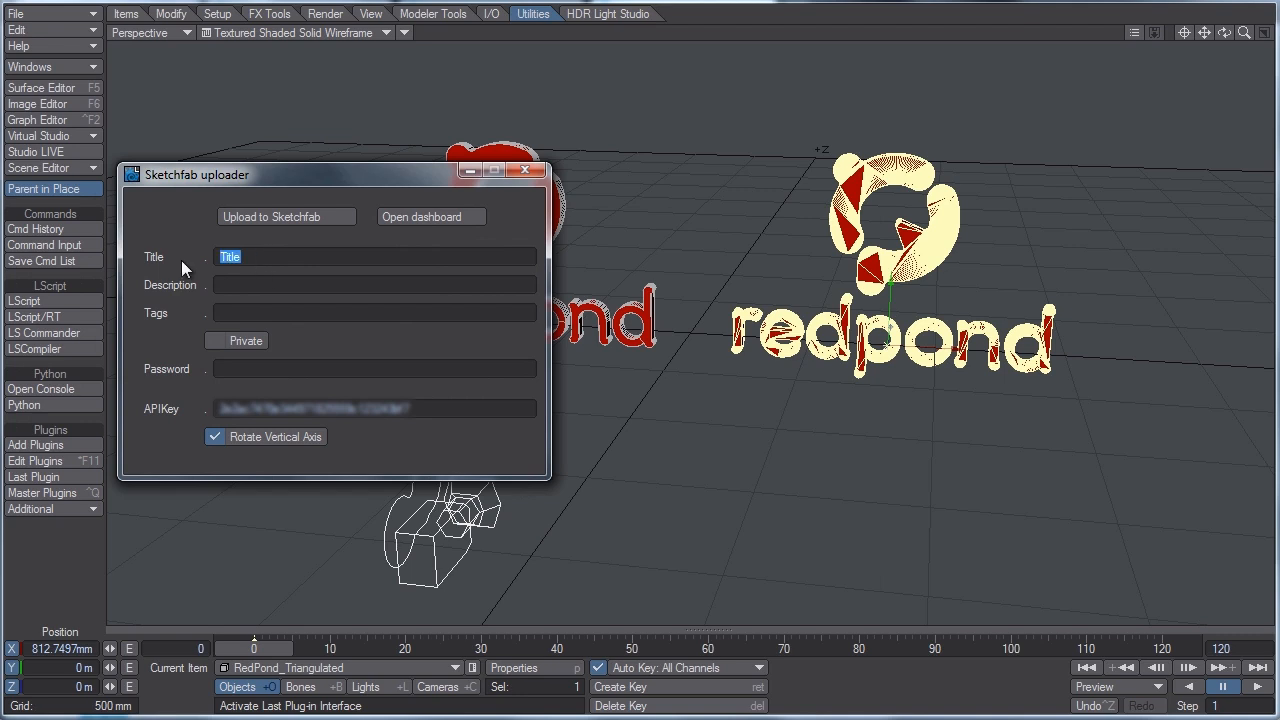
type("RP")
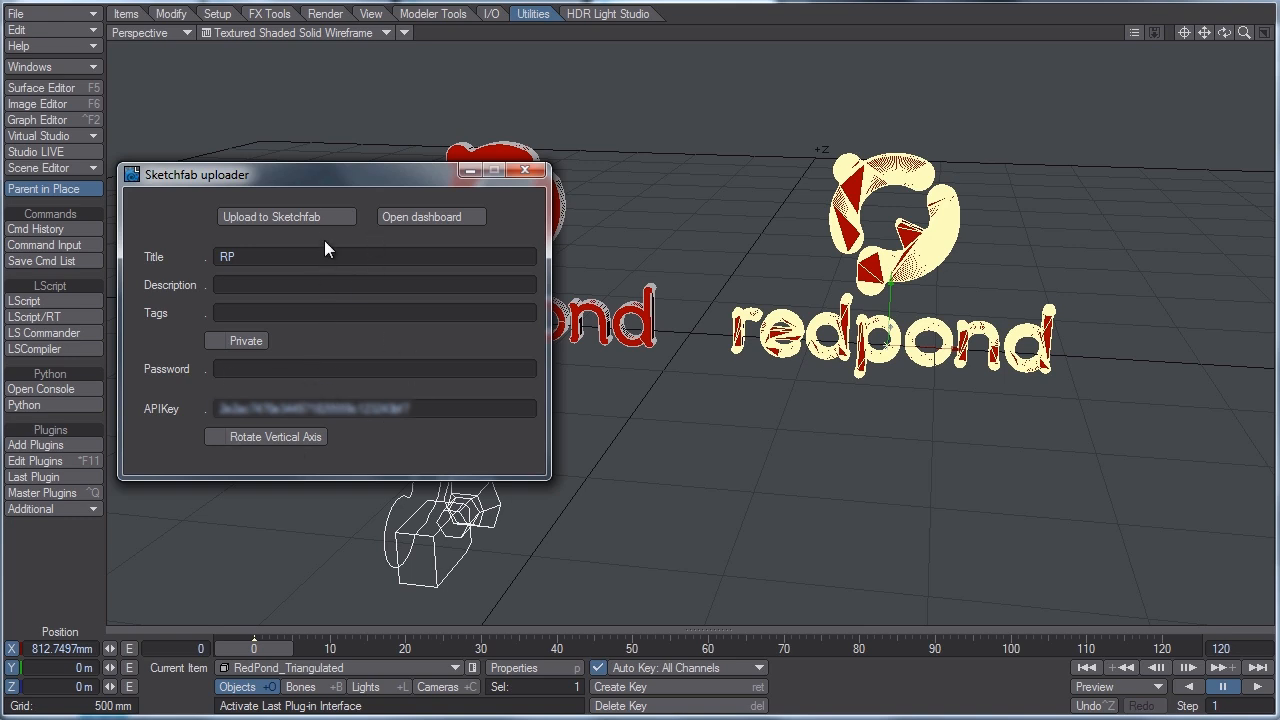
left_click(286, 216)
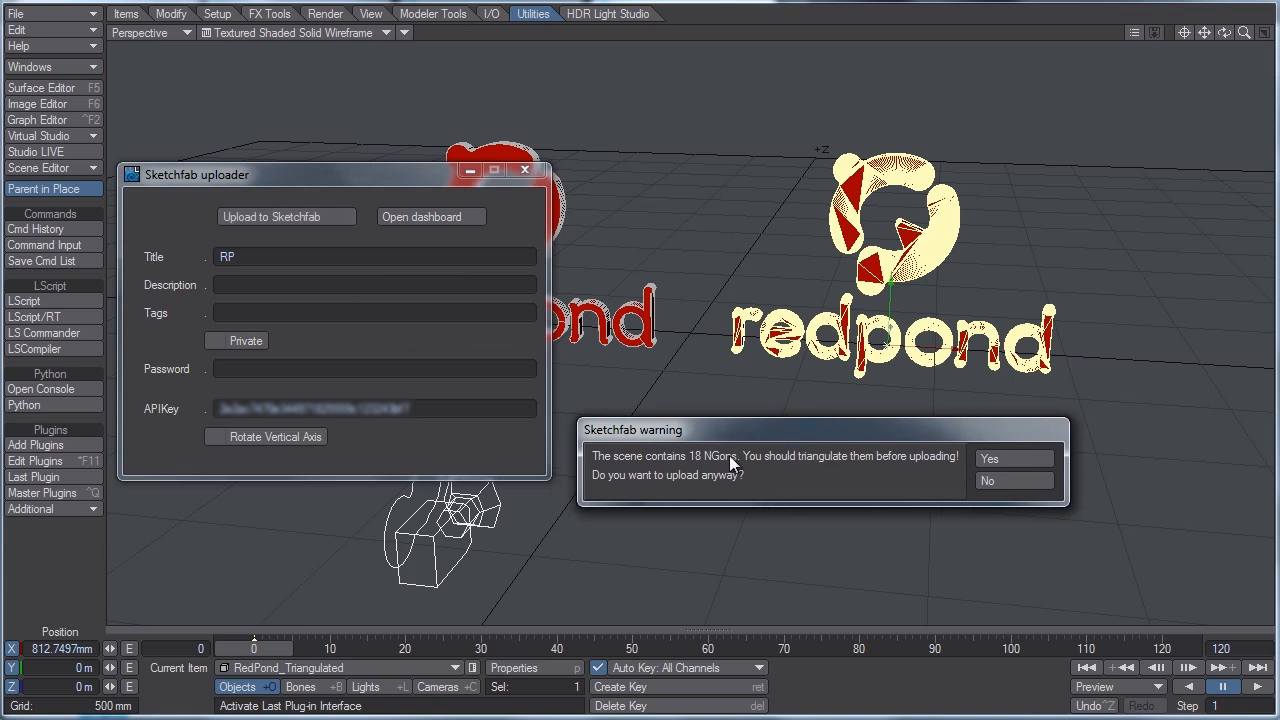
mouse_move(598, 348)
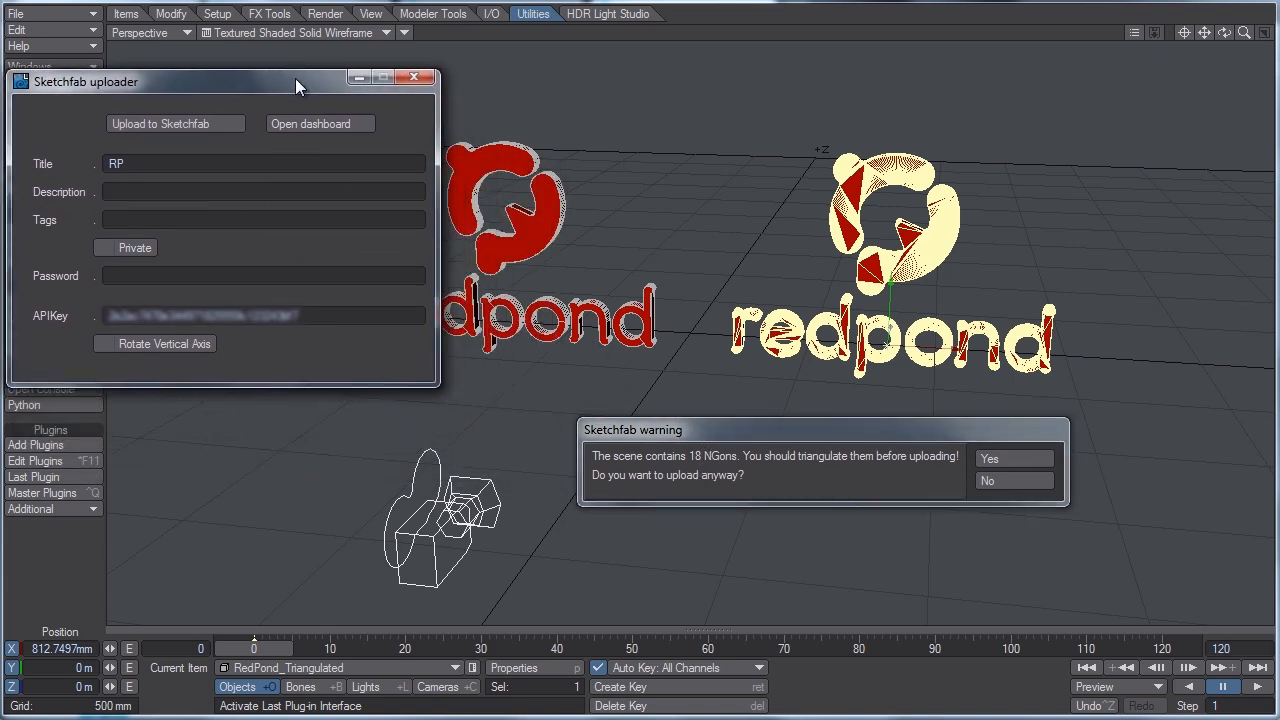
mouse_move(800, 477)
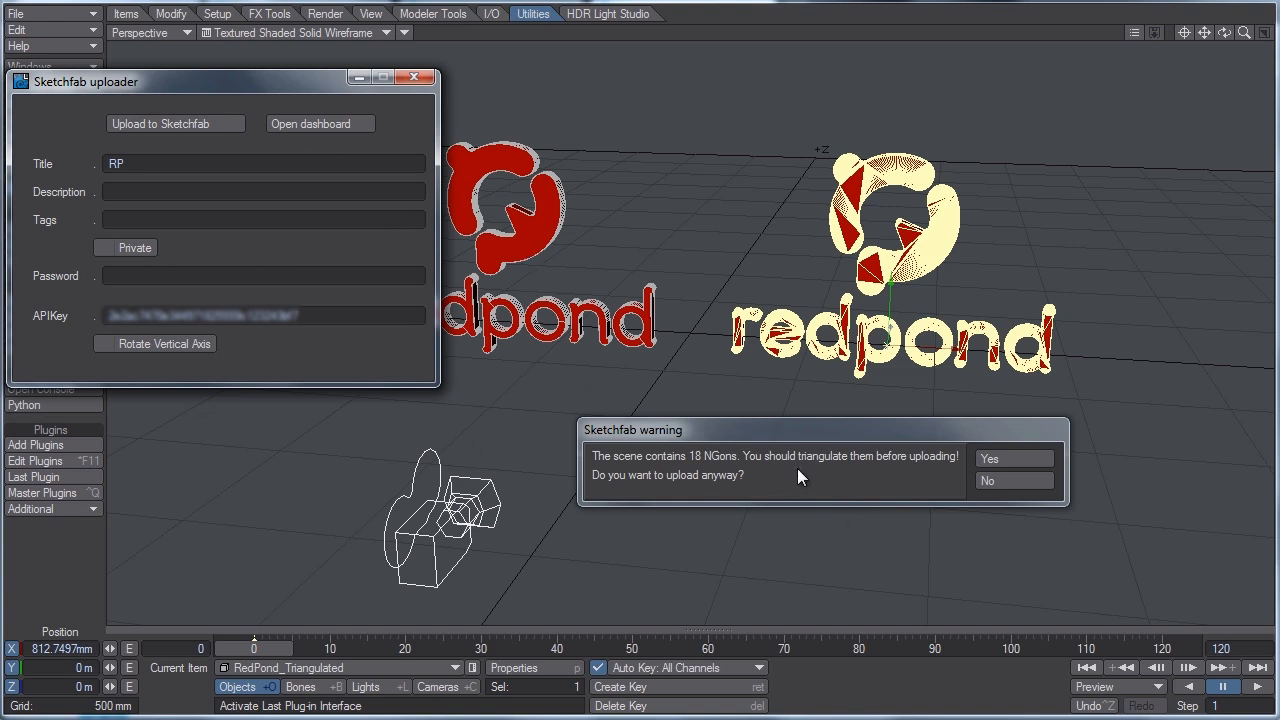
mouse_move(722, 470)
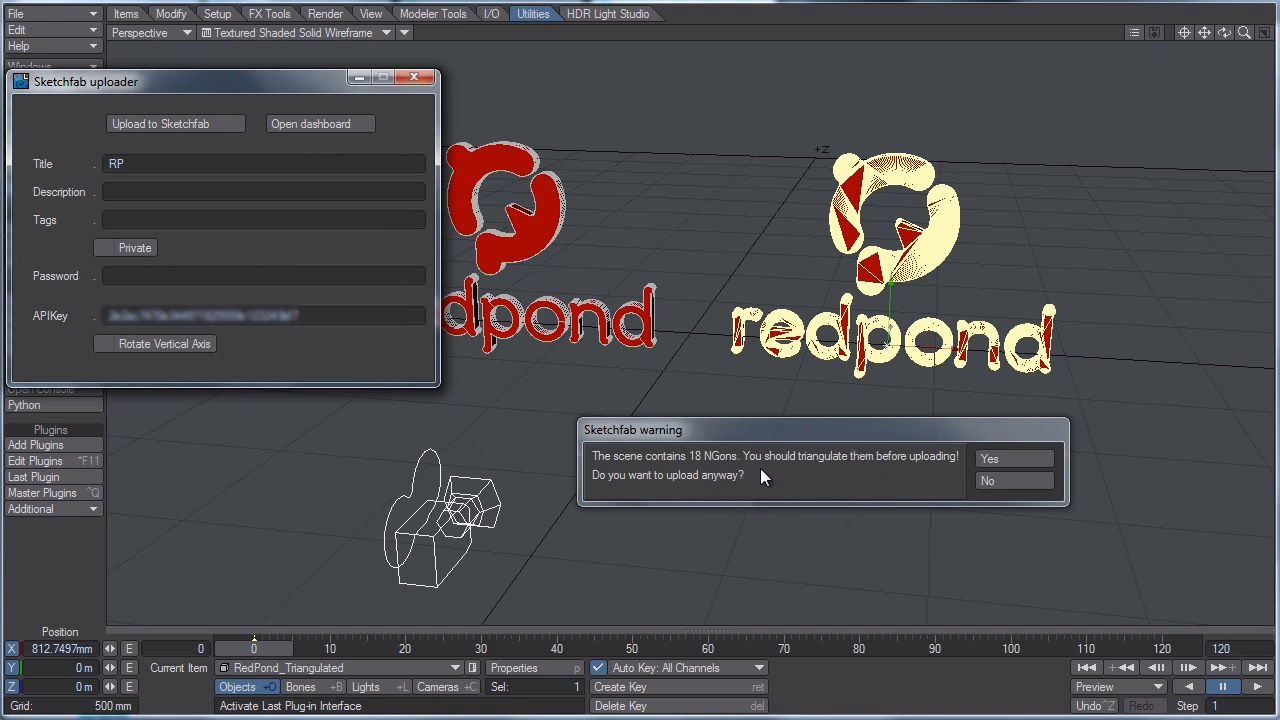
mouse_move(797, 490)
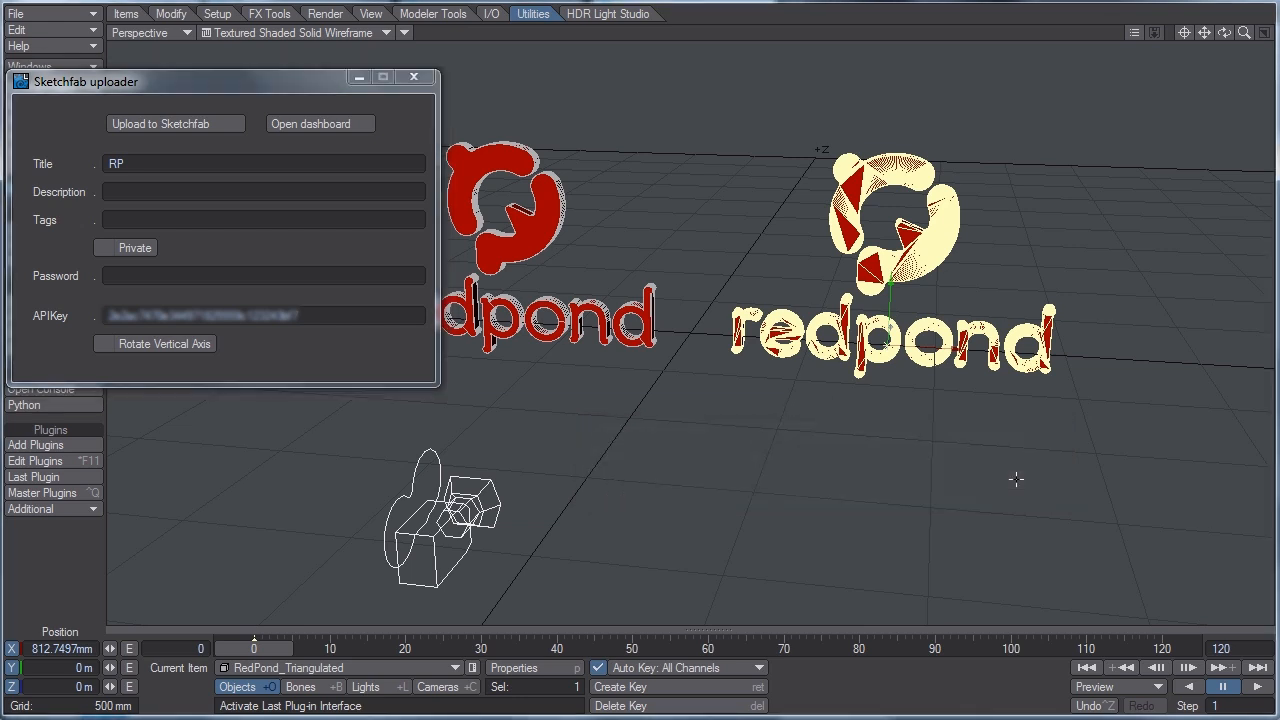
mouse_move(775, 497)
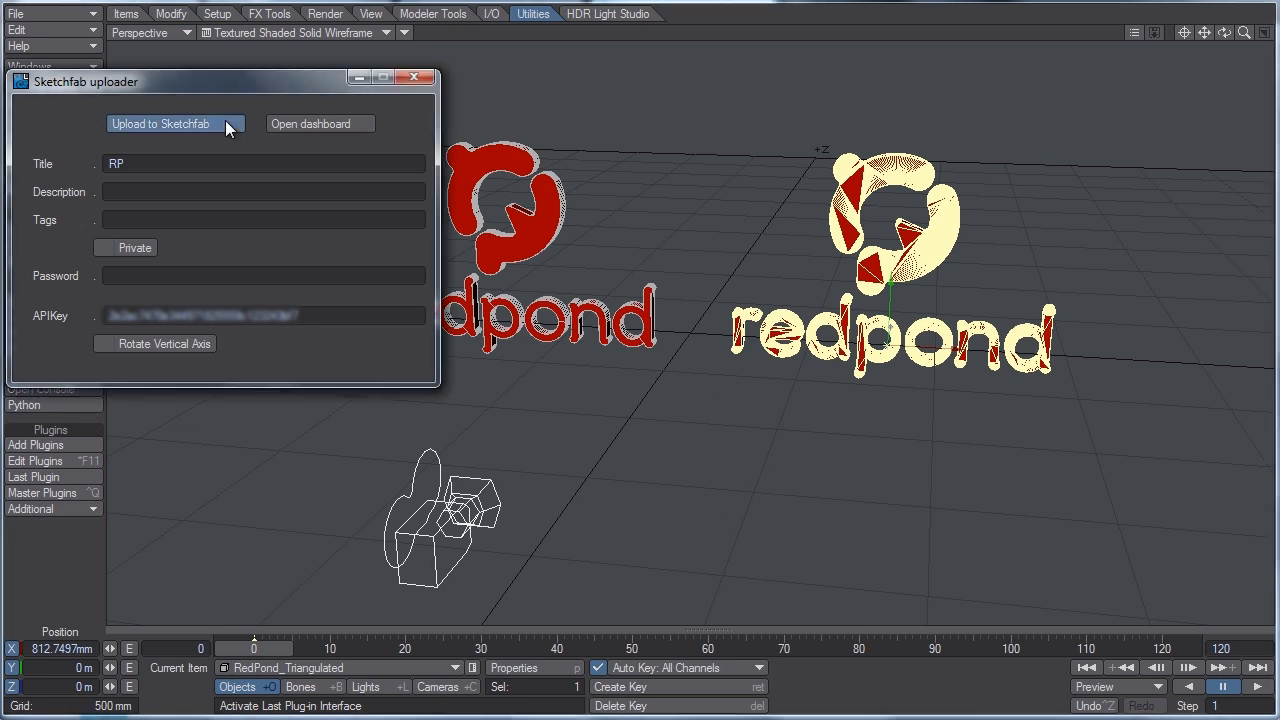
Upload the RP logo anyway despite the 18 NGons warning and dismiss the success message.
left_click(168, 123)
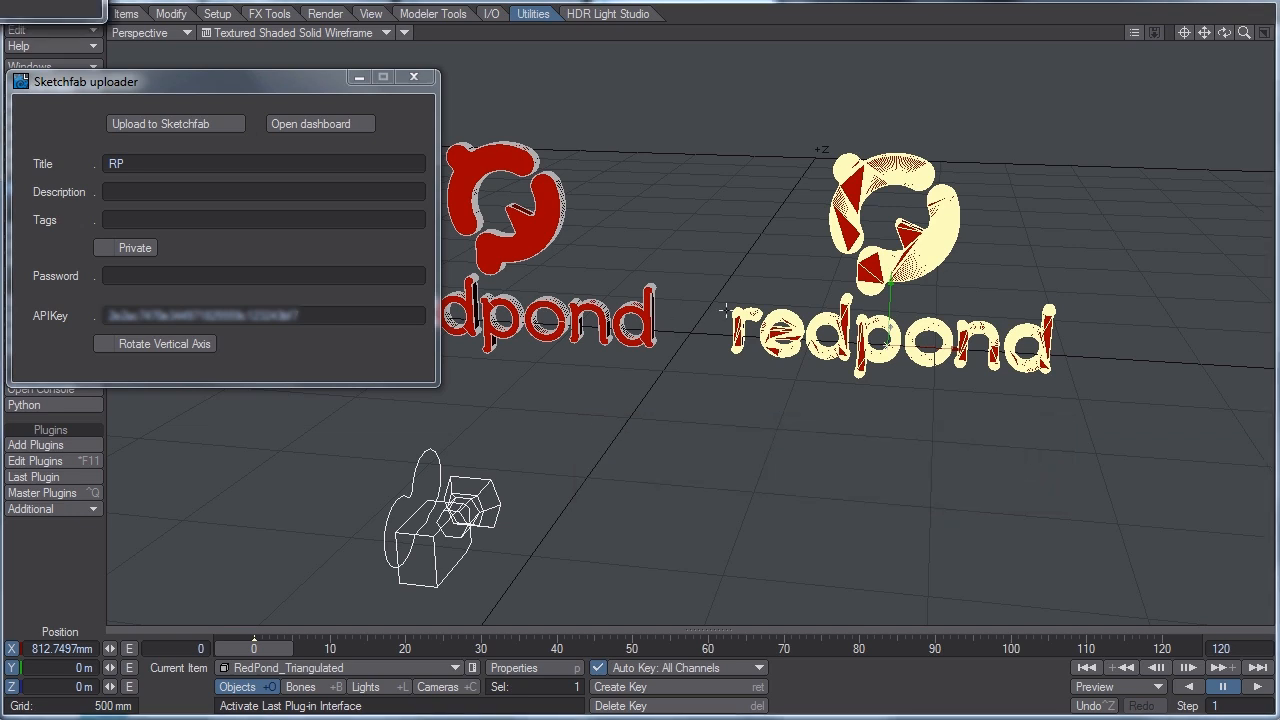
left_click(175, 123)
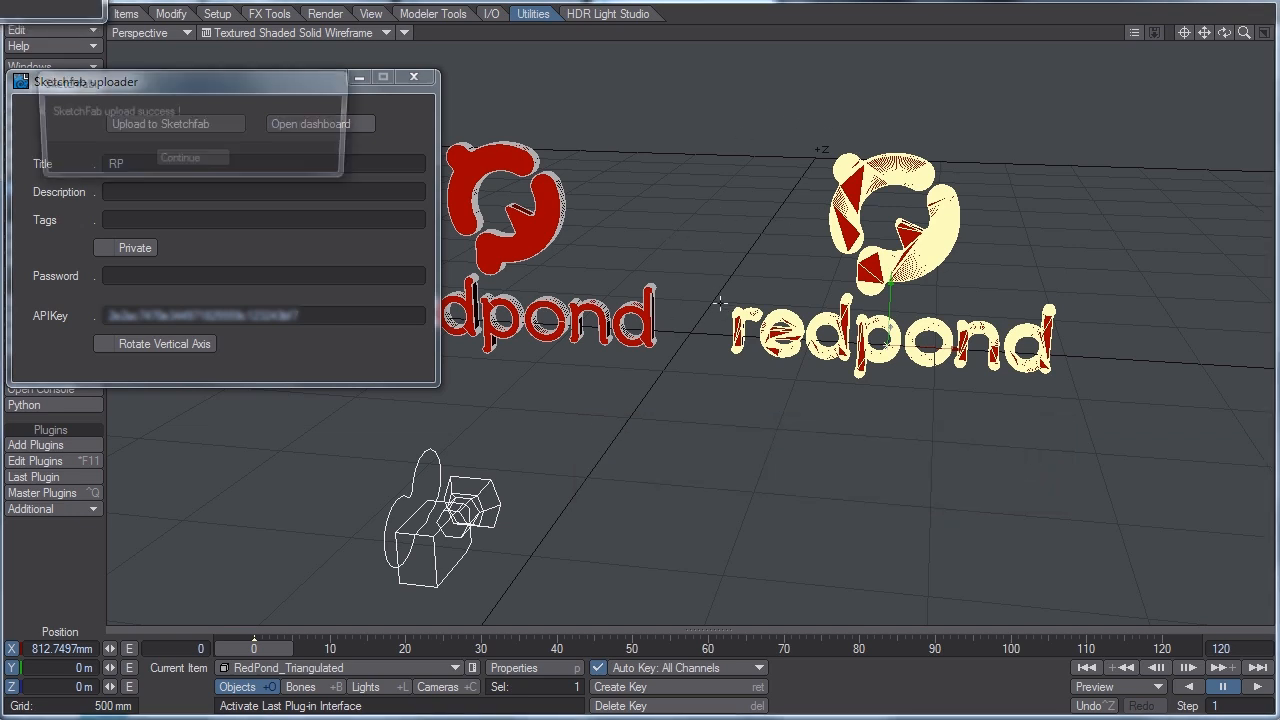
left_click(176, 123)
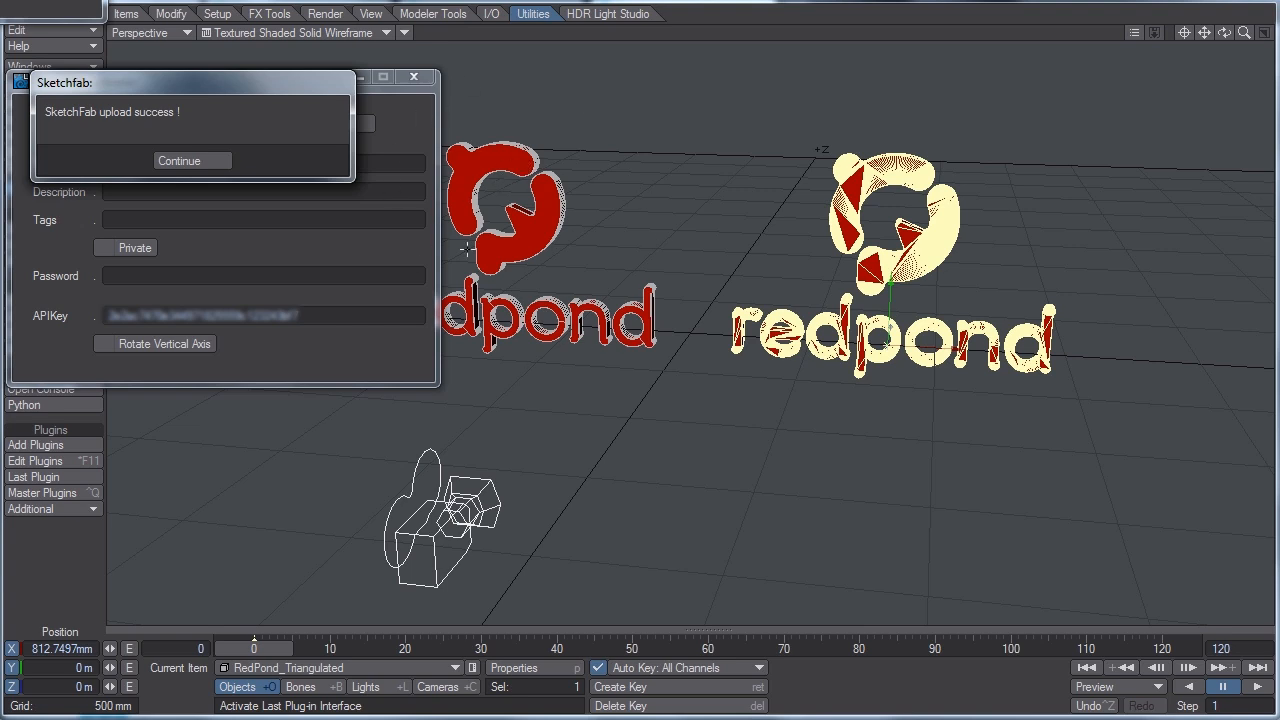
left_click(177, 160)
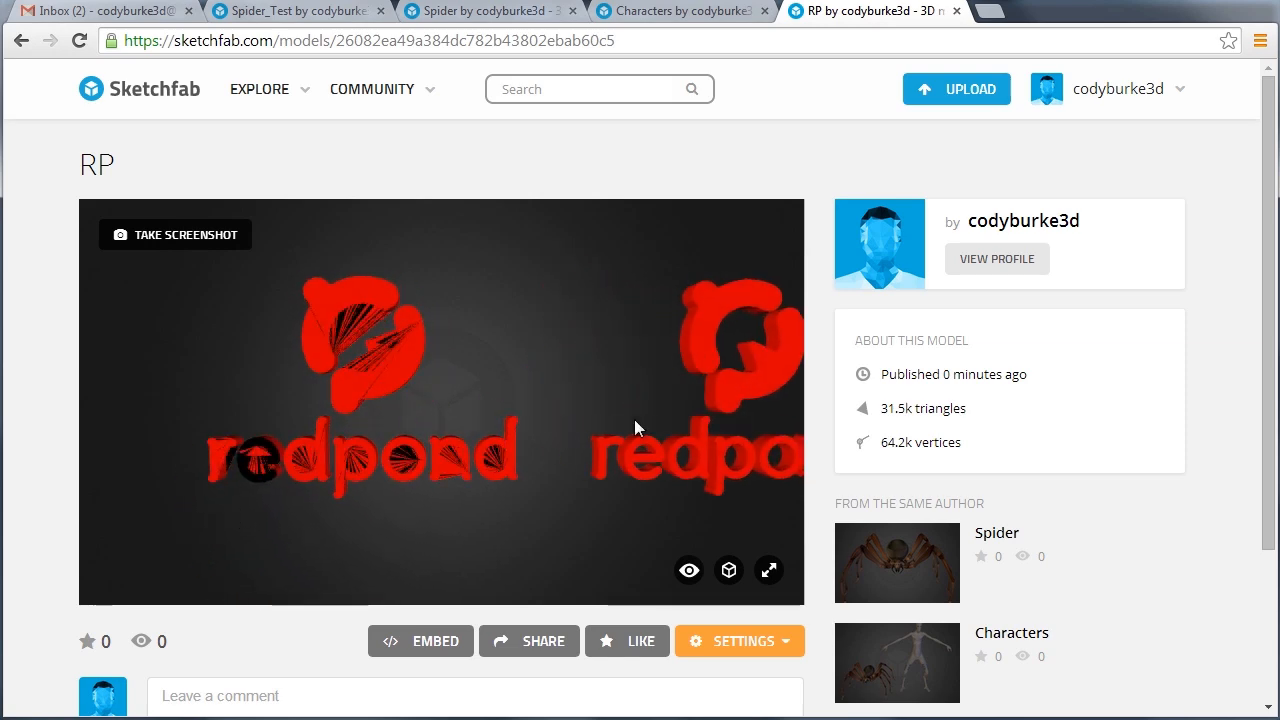
left_click_drag(635, 428, 410, 440)
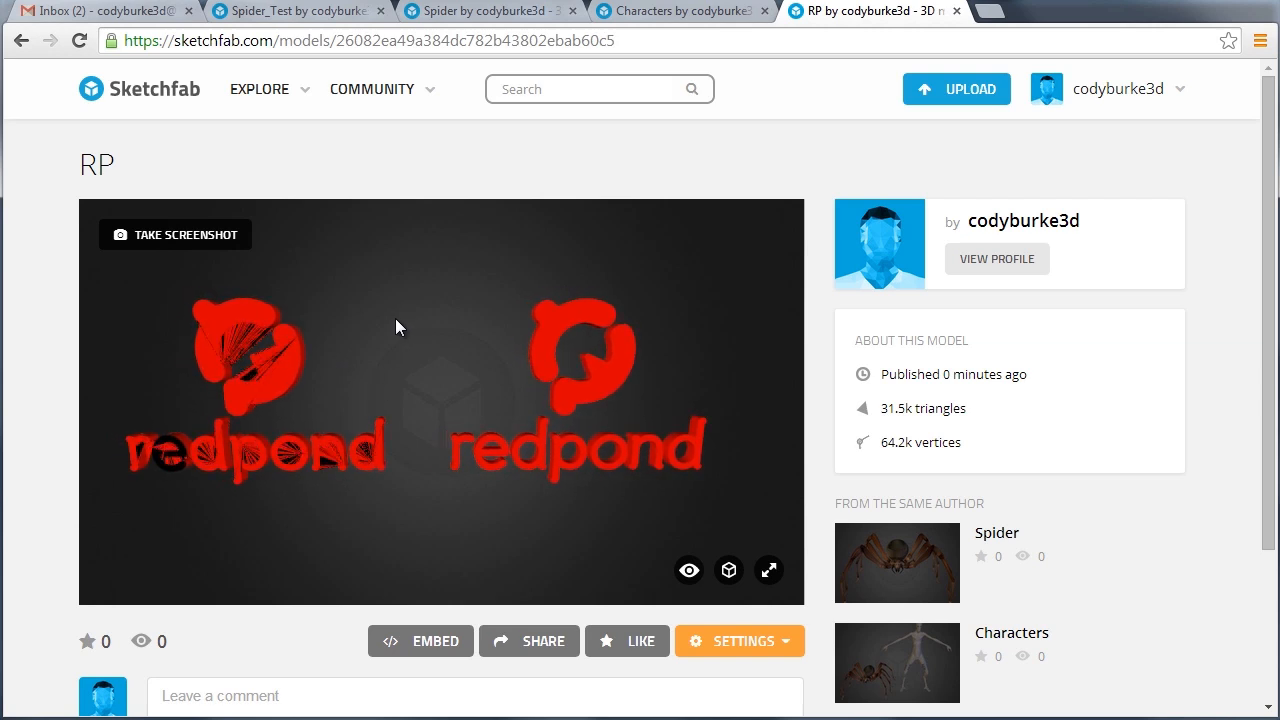
mouse_move(404, 362)
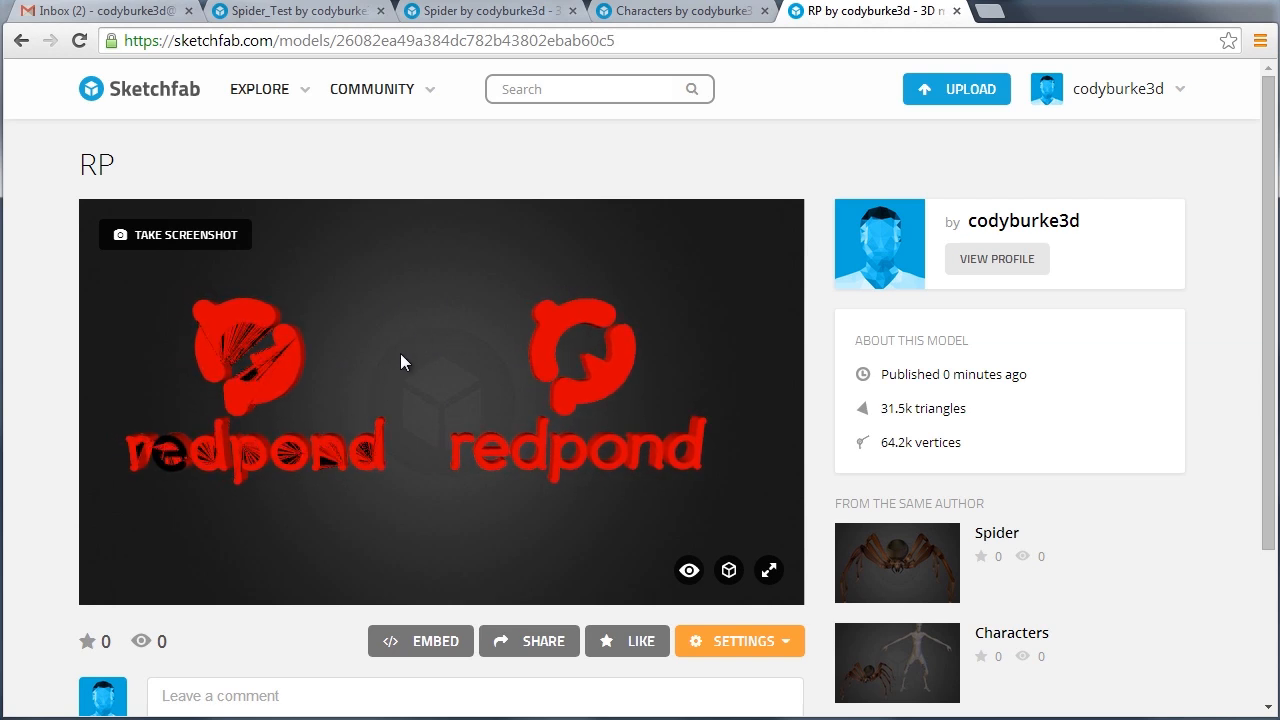
left_click_drag(405, 361, 415, 469)
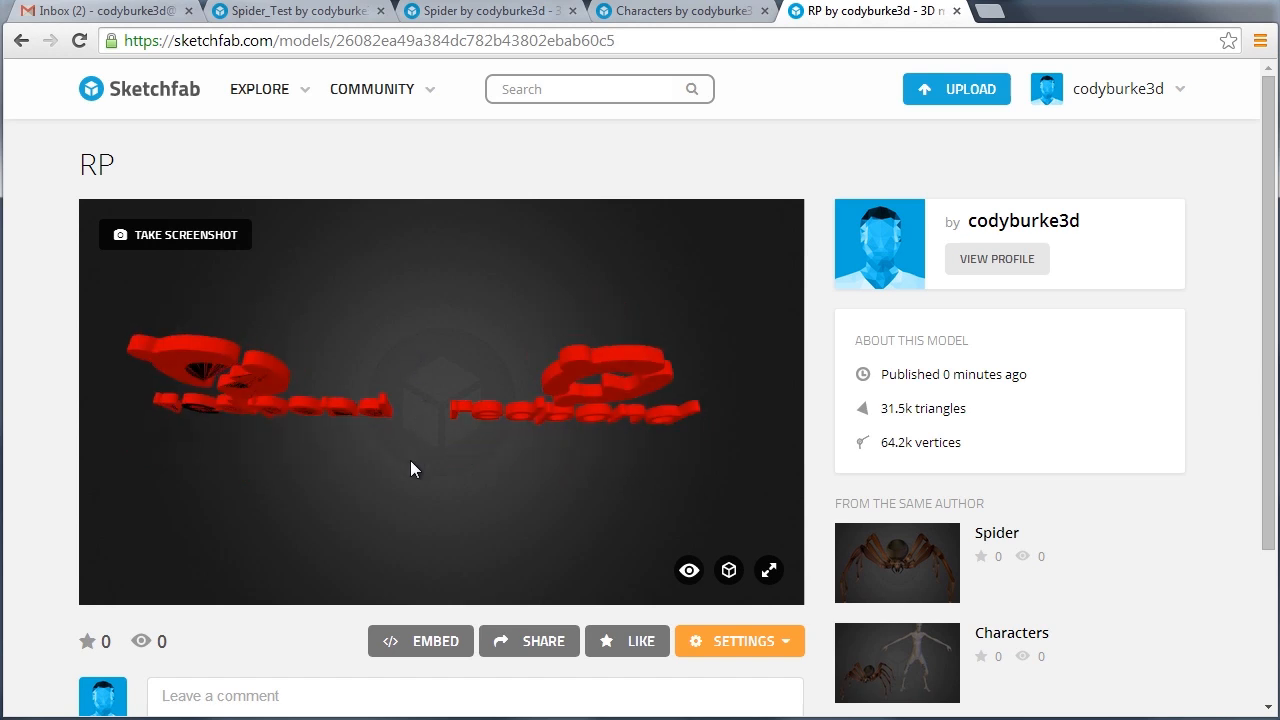
left_click_drag(415, 470, 490, 430)
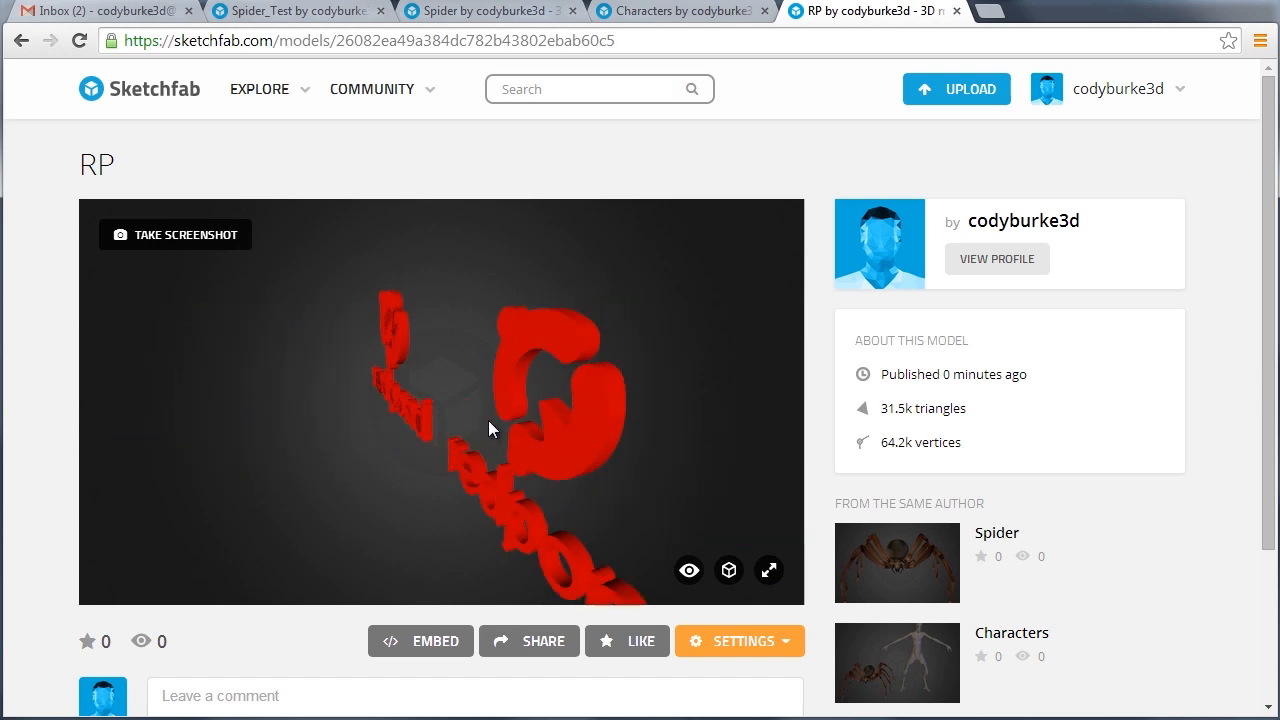
left_click_drag(490, 430, 505, 388)
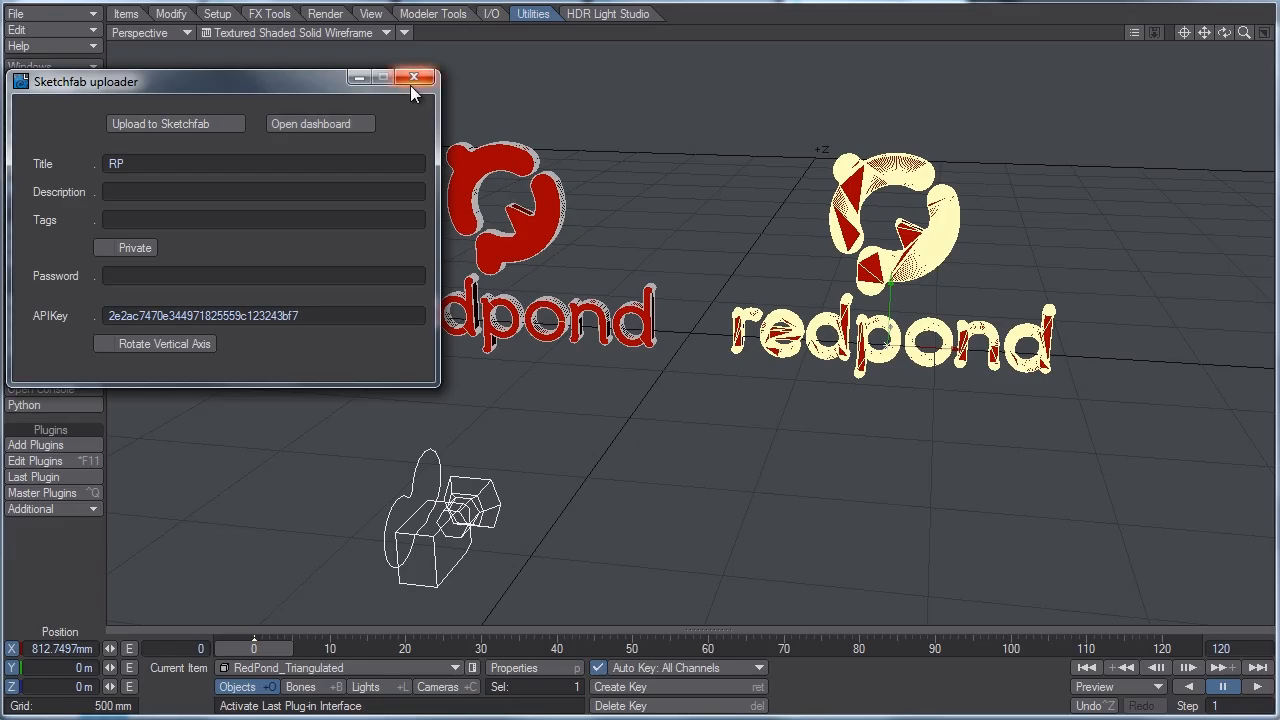
Close the Sketchfab uploader and view the RedPond_Triangulated Red Pond Media surface.
left_click(42, 87)
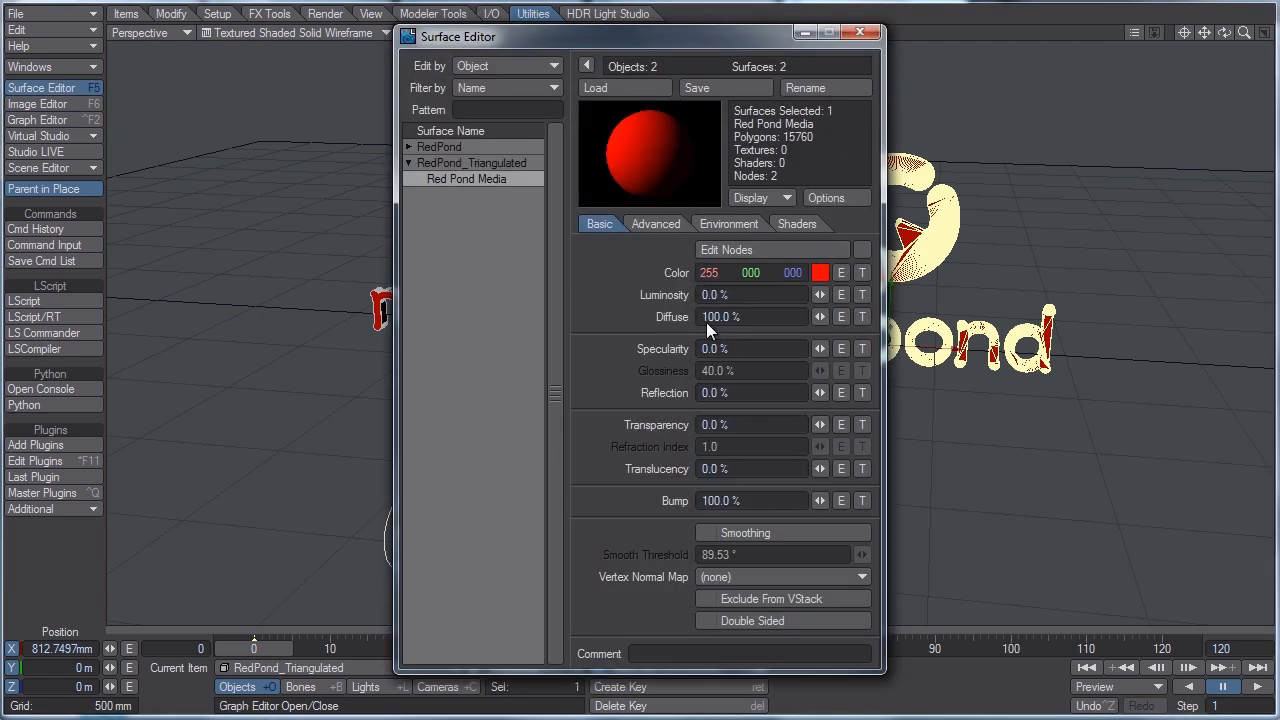
mouse_move(807, 293)
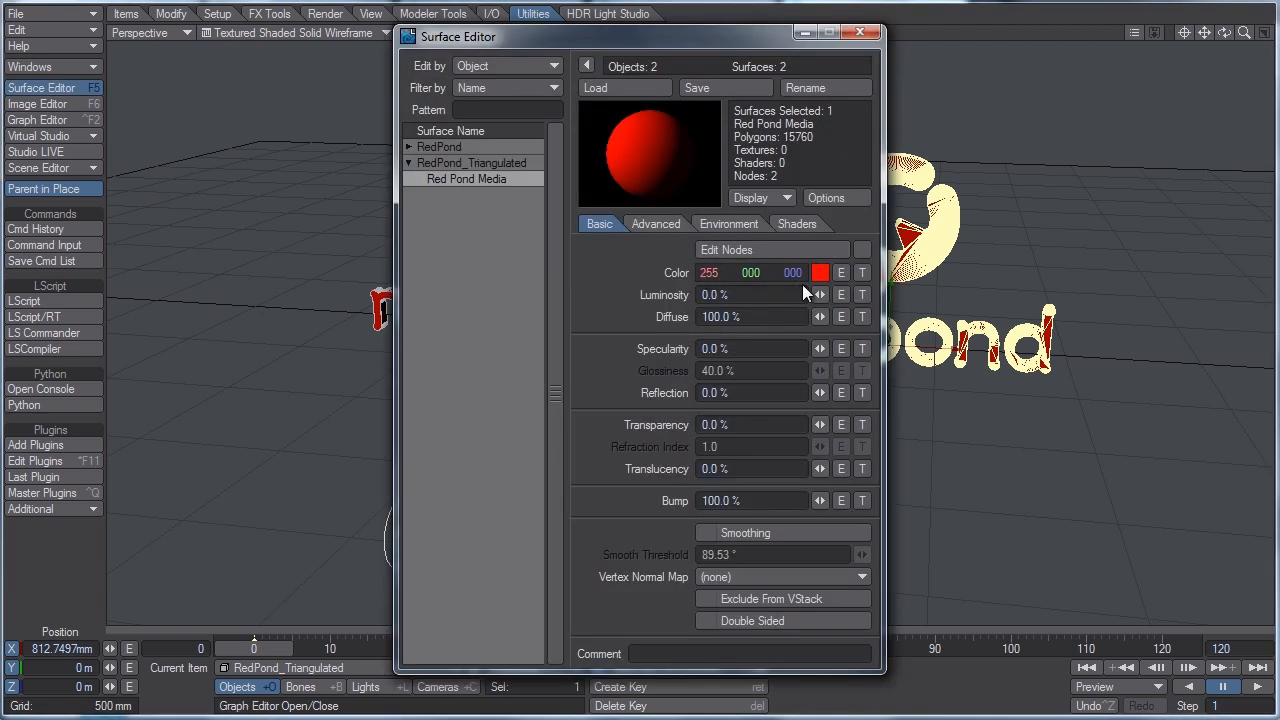
mouse_move(823, 253)
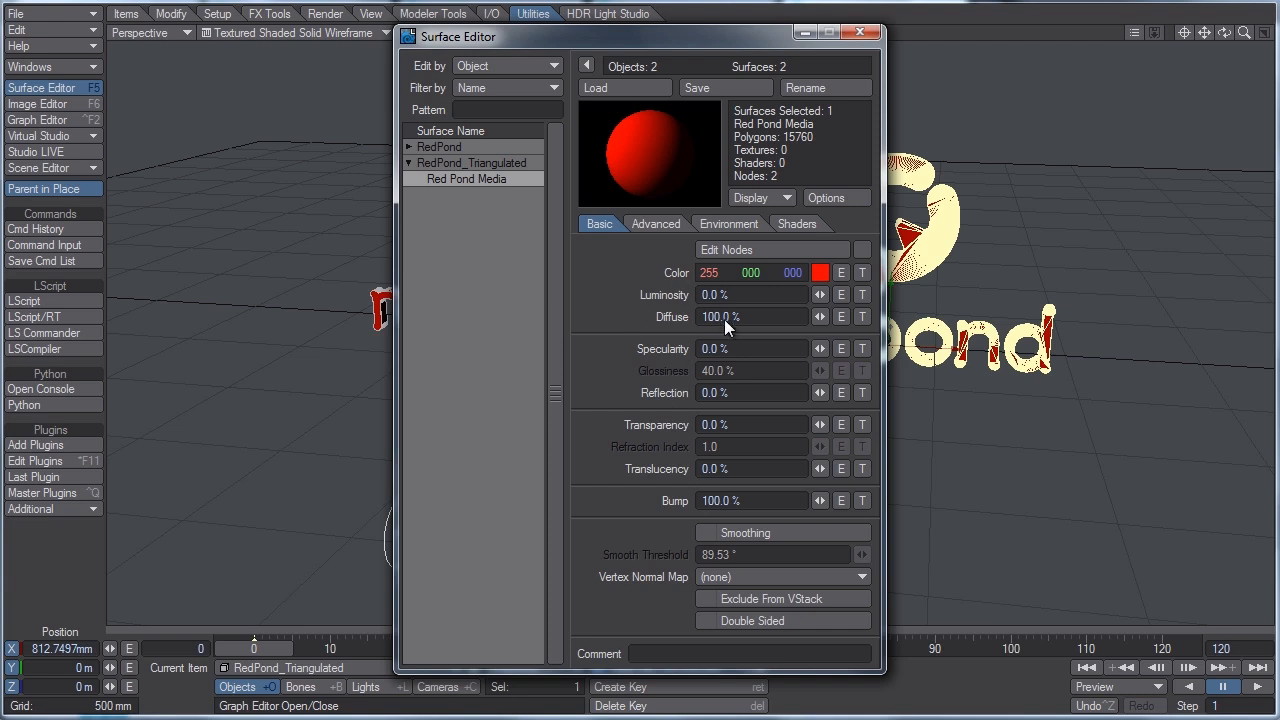
mouse_move(723, 361)
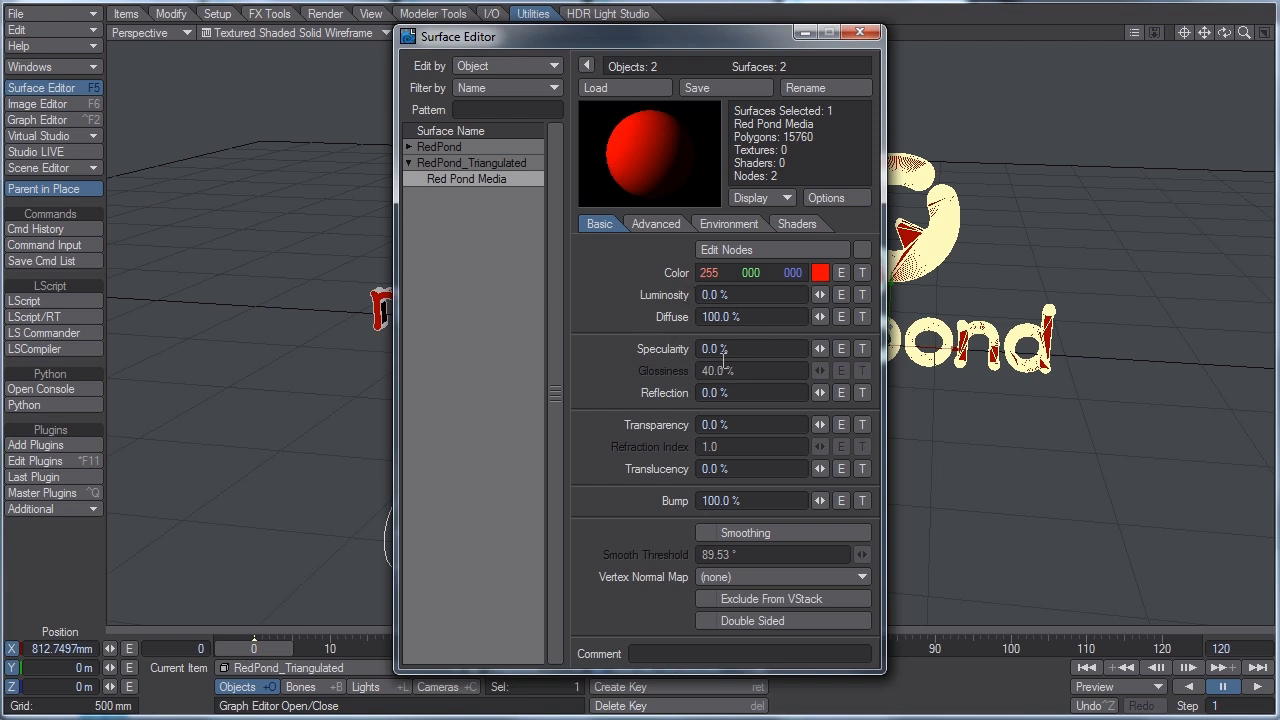
mouse_move(940, 270)
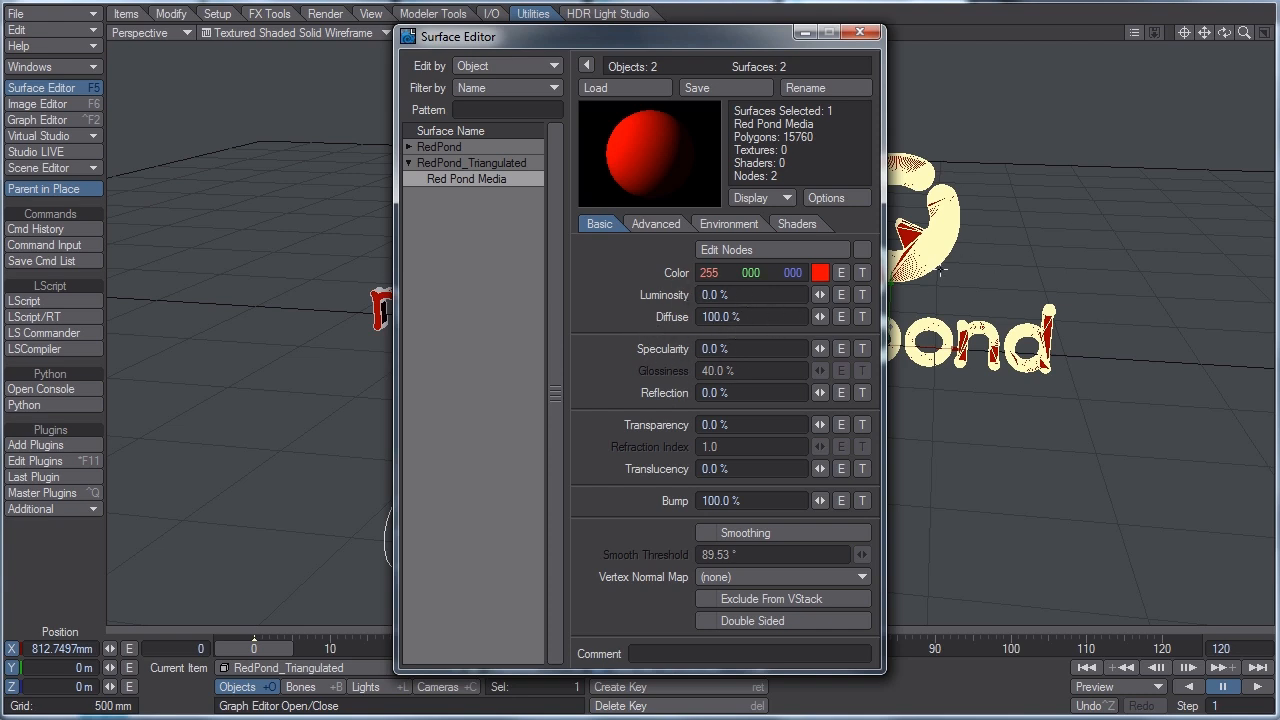
mouse_move(1002, 307)
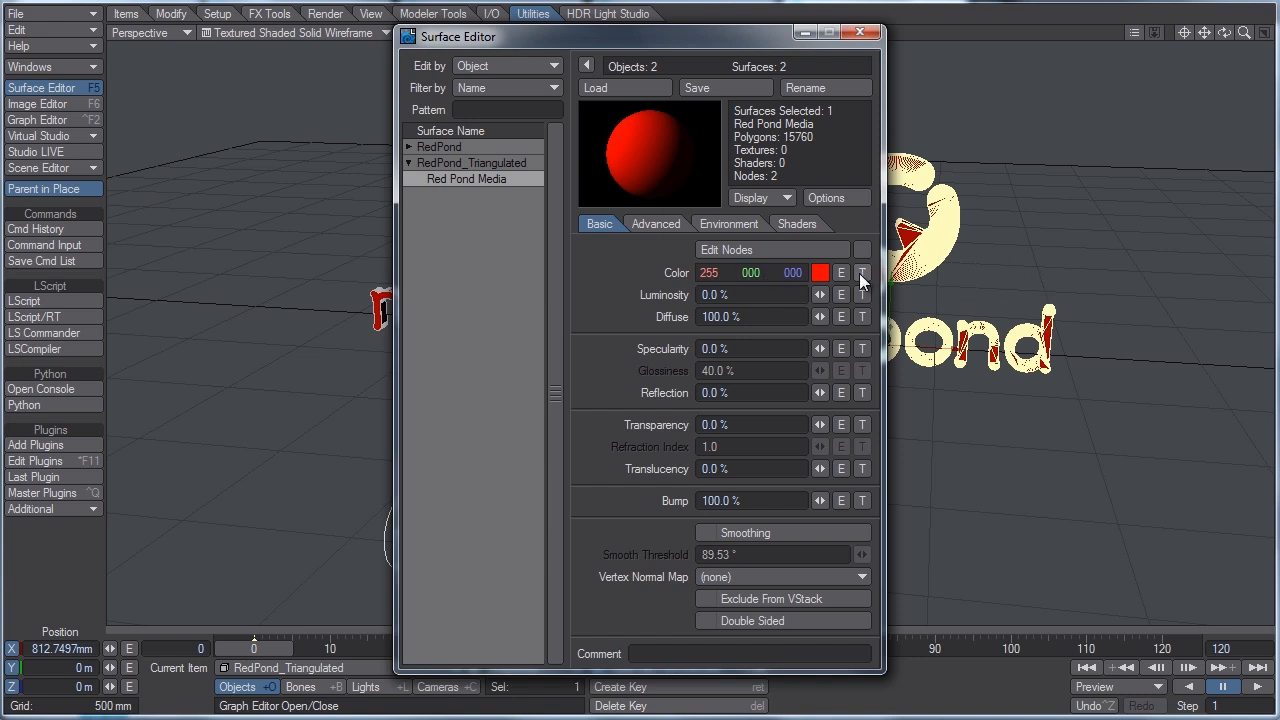
left_click(858, 32)
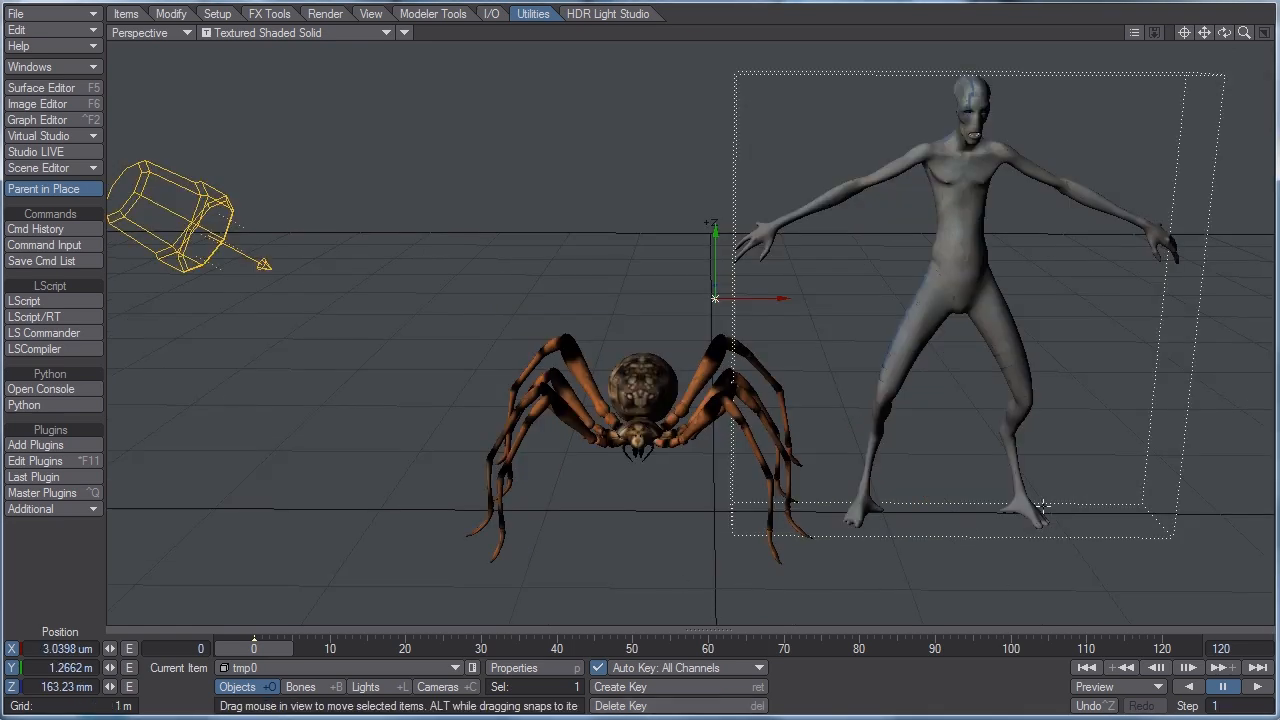
mouse_move(653, 232)
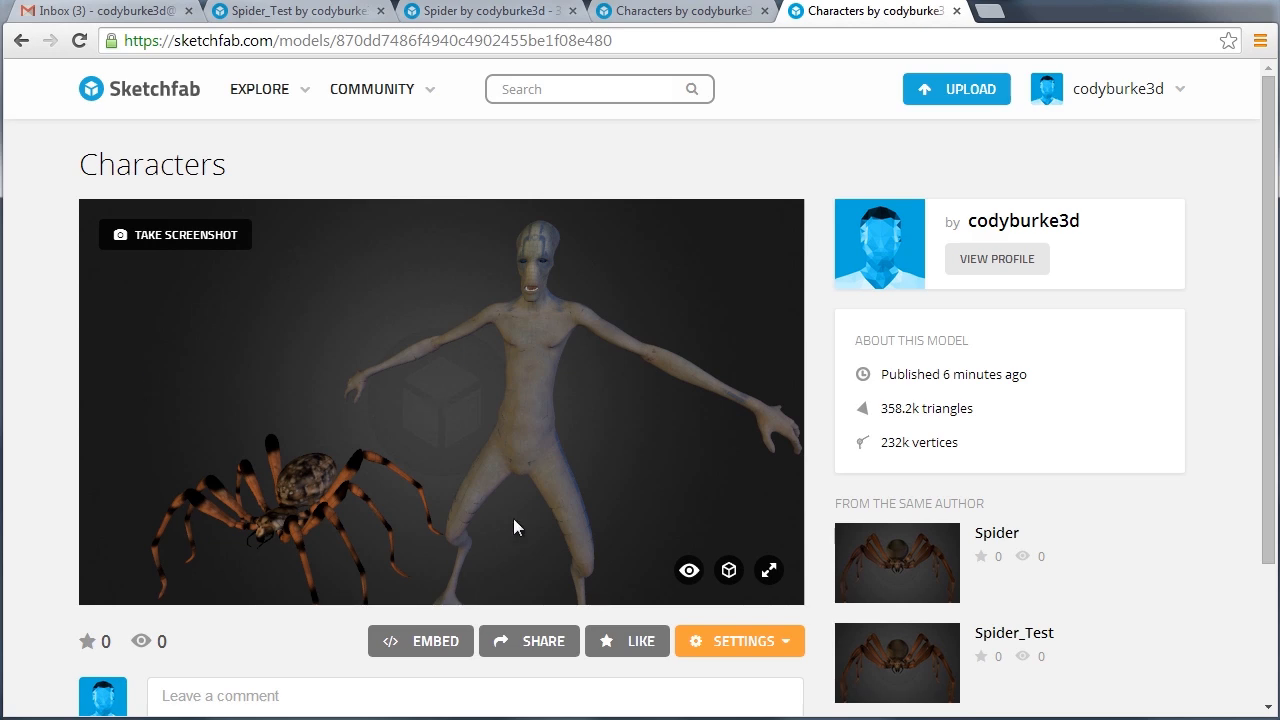
mouse_move(320, 378)
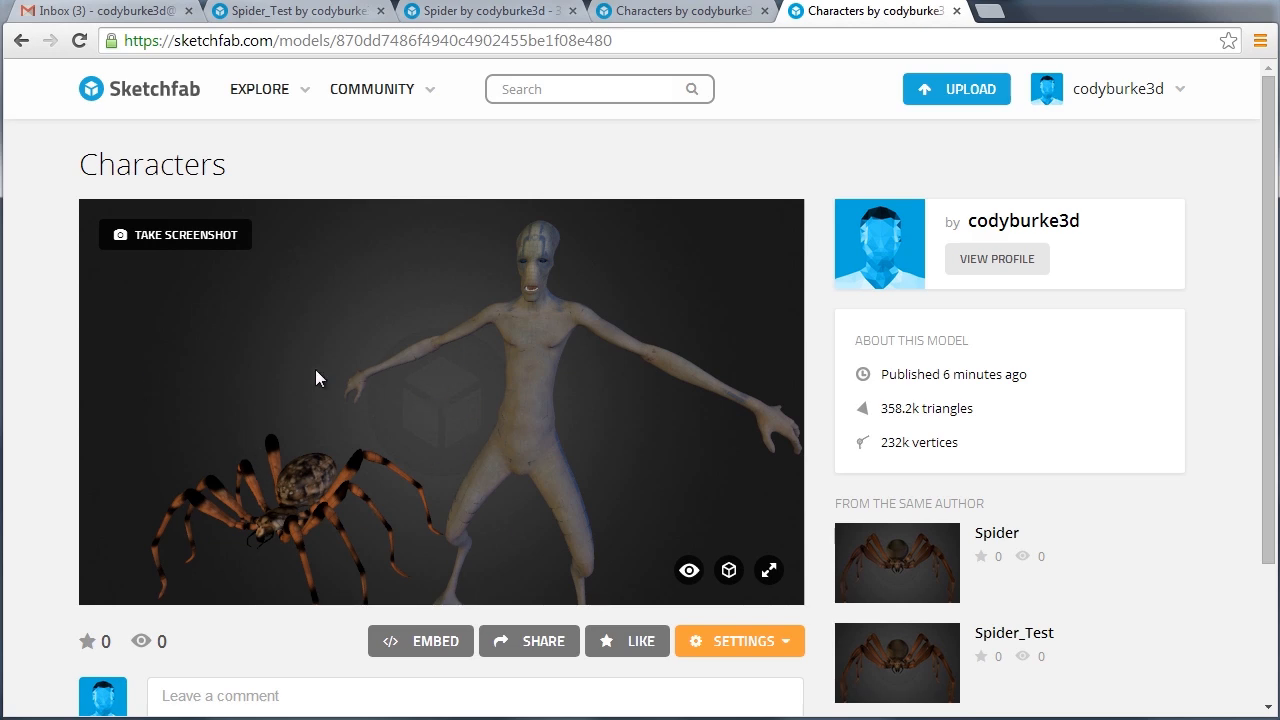
left_click(529, 640)
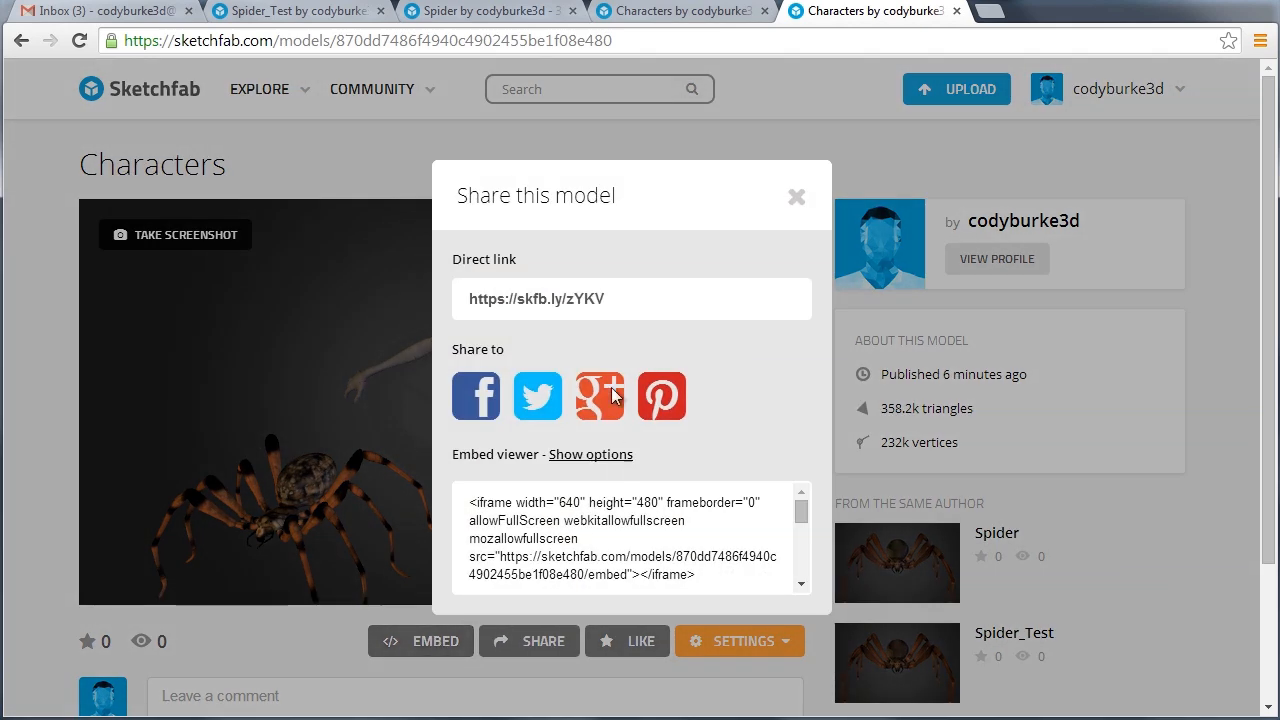
mouse_move(537, 378)
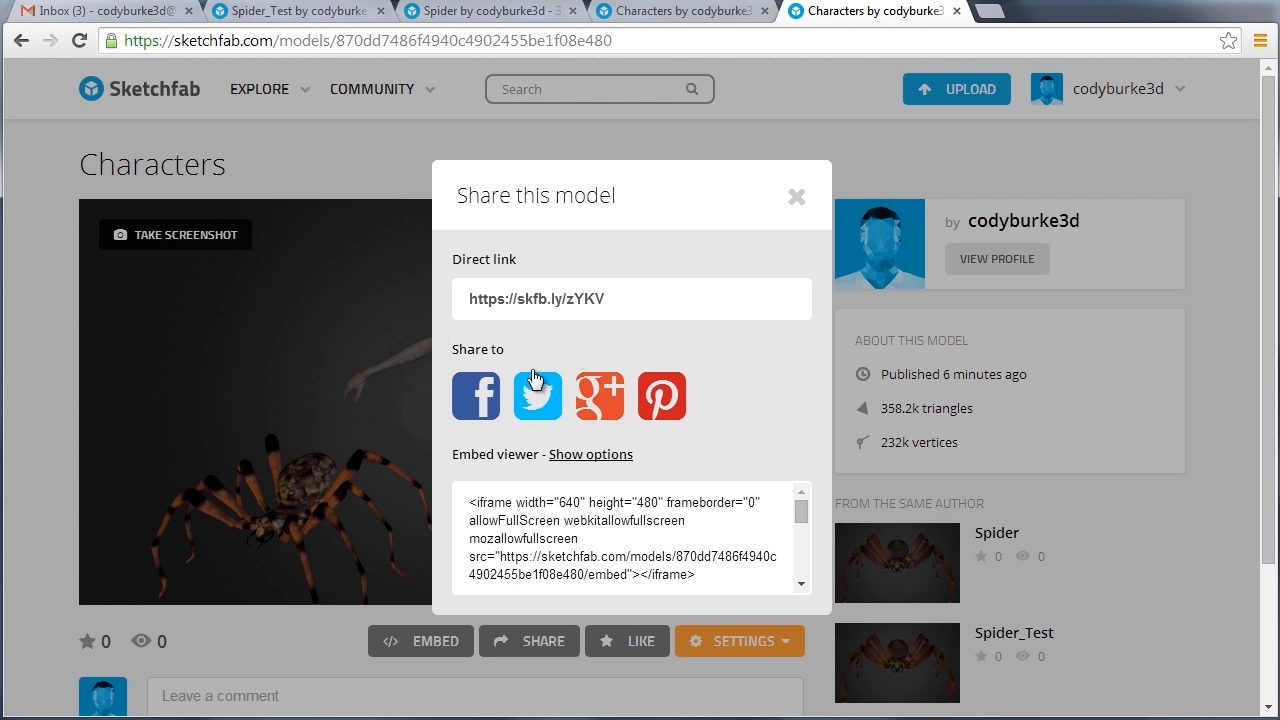
mouse_move(600, 410)
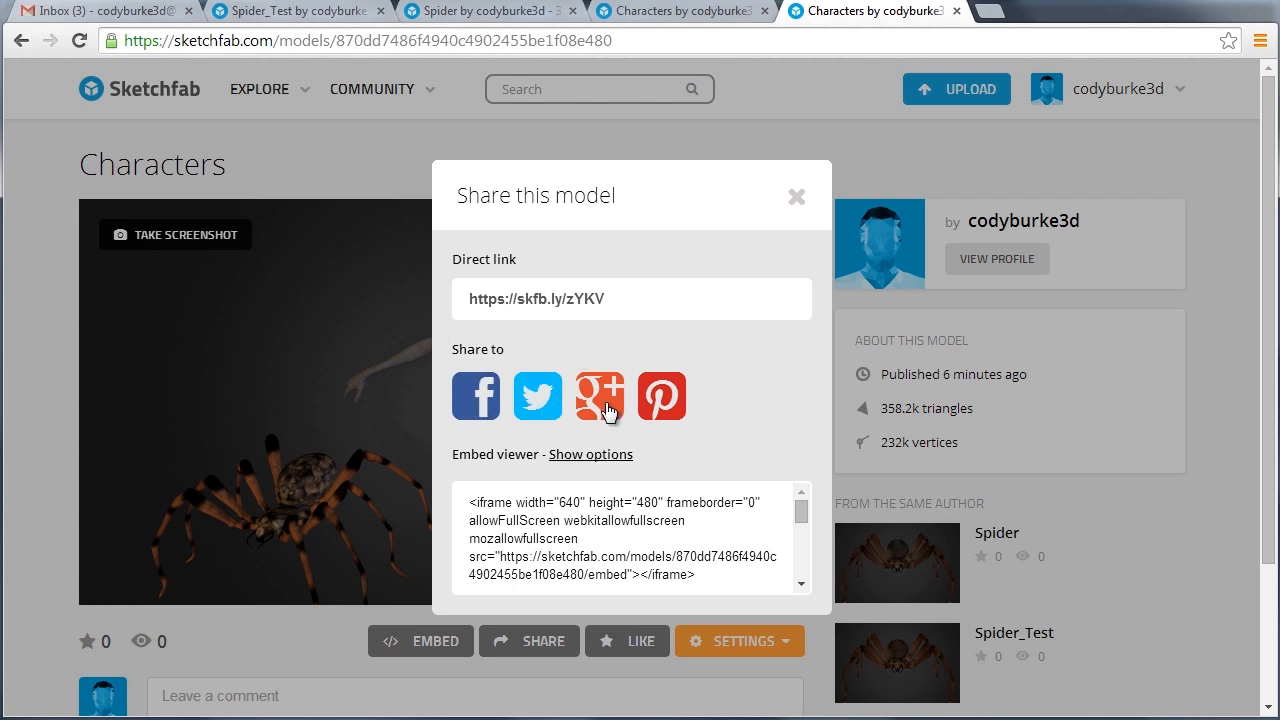
mouse_move(610, 365)
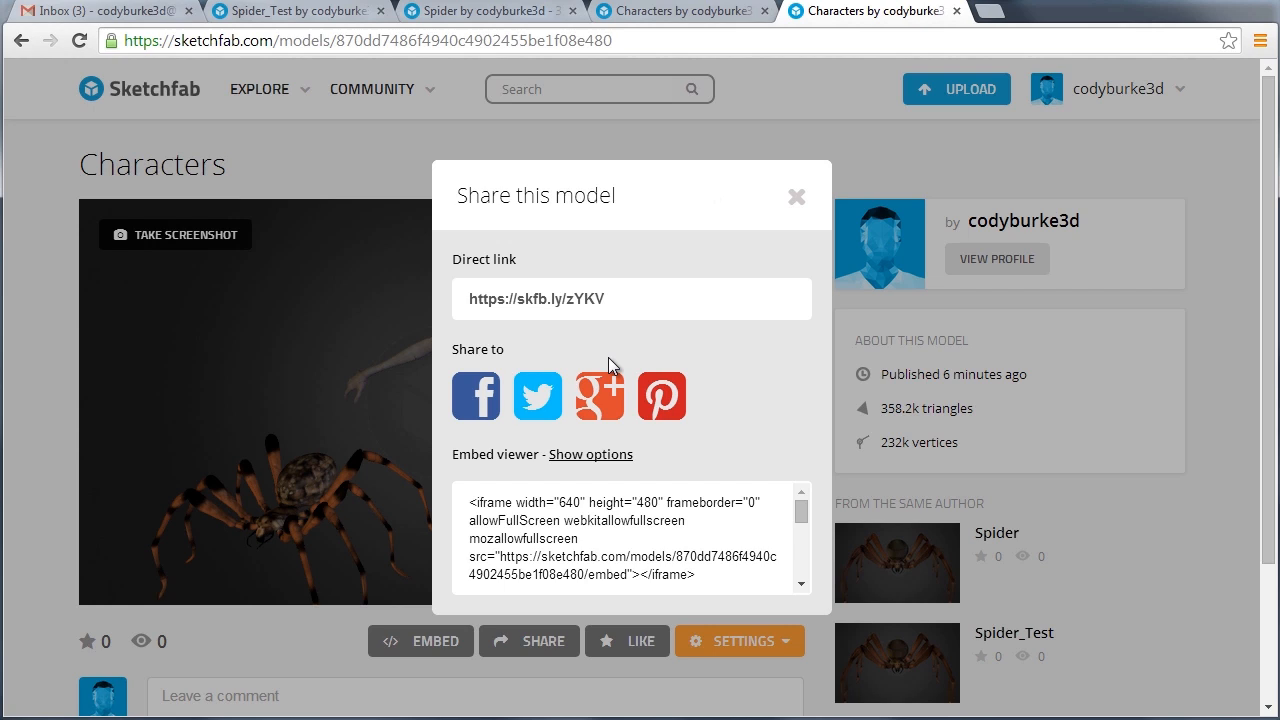
mouse_move(620, 313)
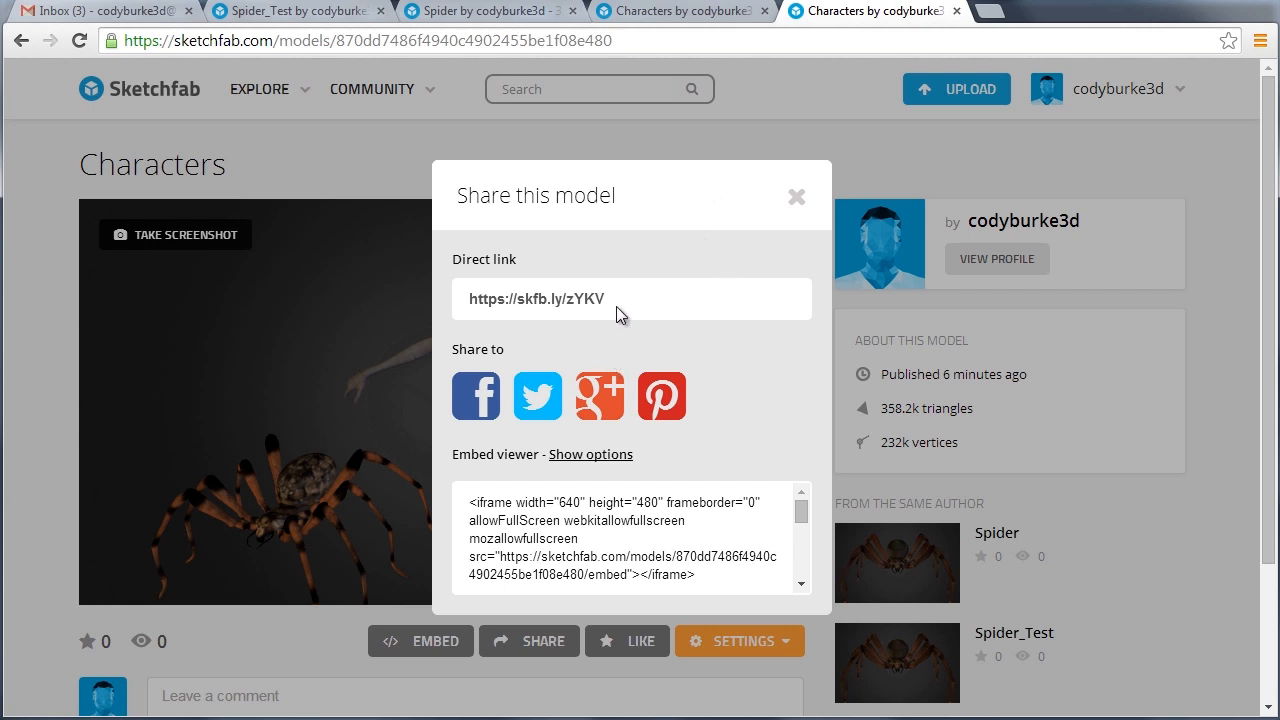
mouse_move(583, 372)
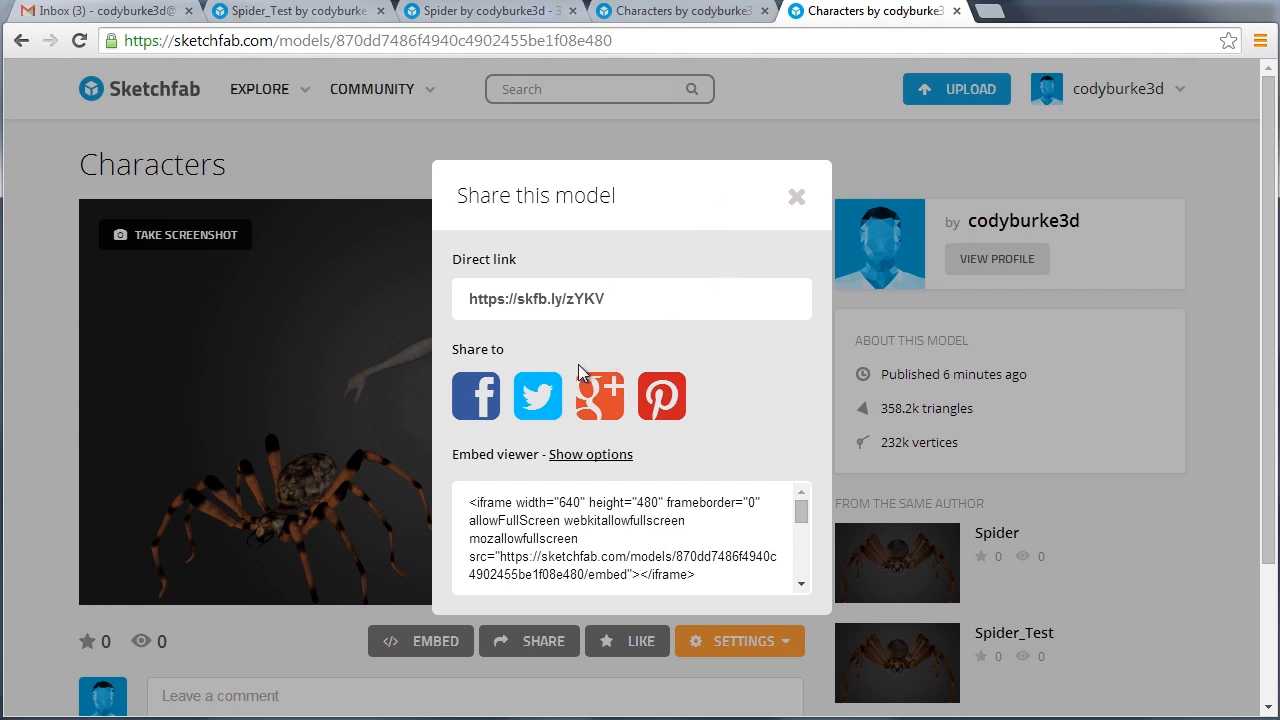
left_click(797, 196)
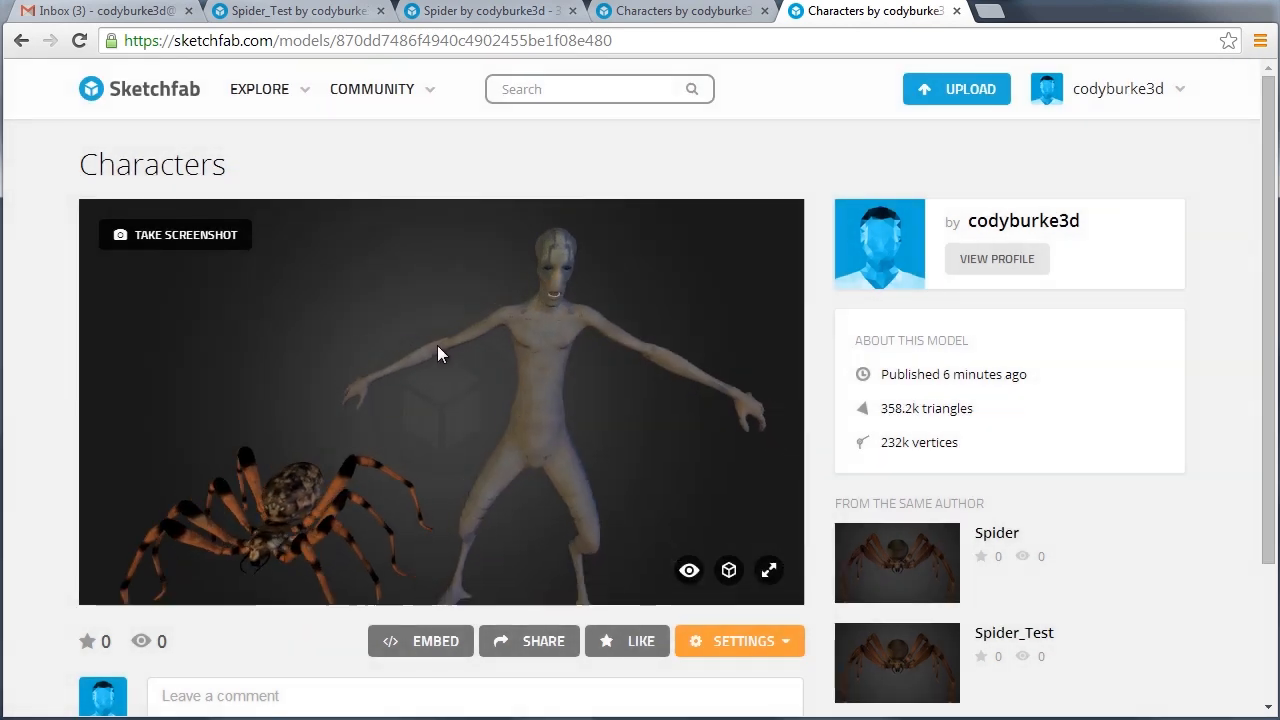
left_click_drag(436, 354, 443, 391)
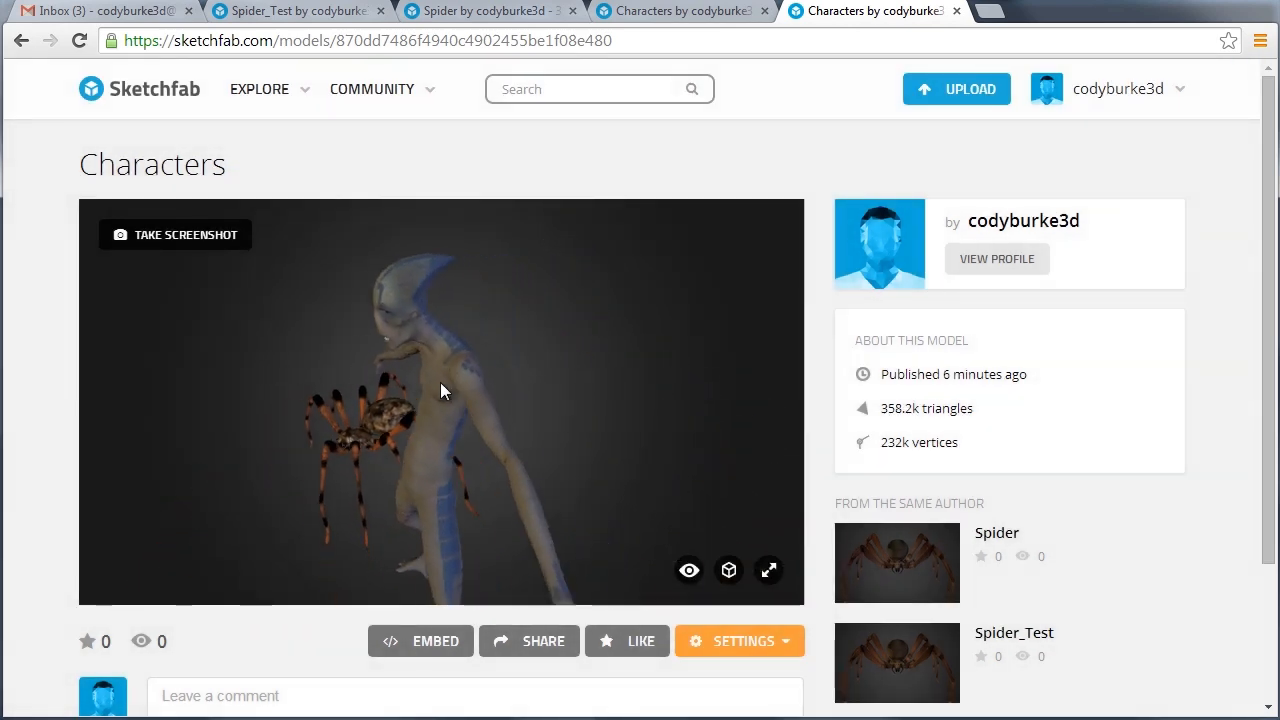
left_click_drag(445, 390, 548, 373)
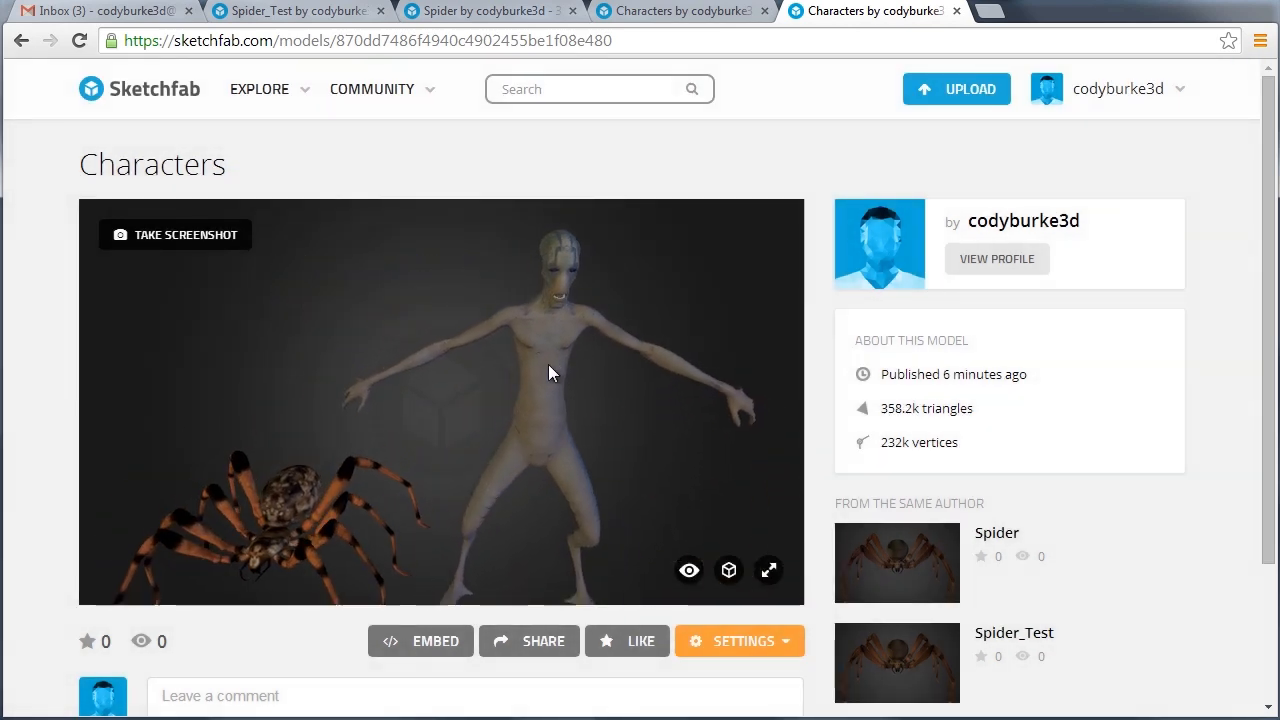